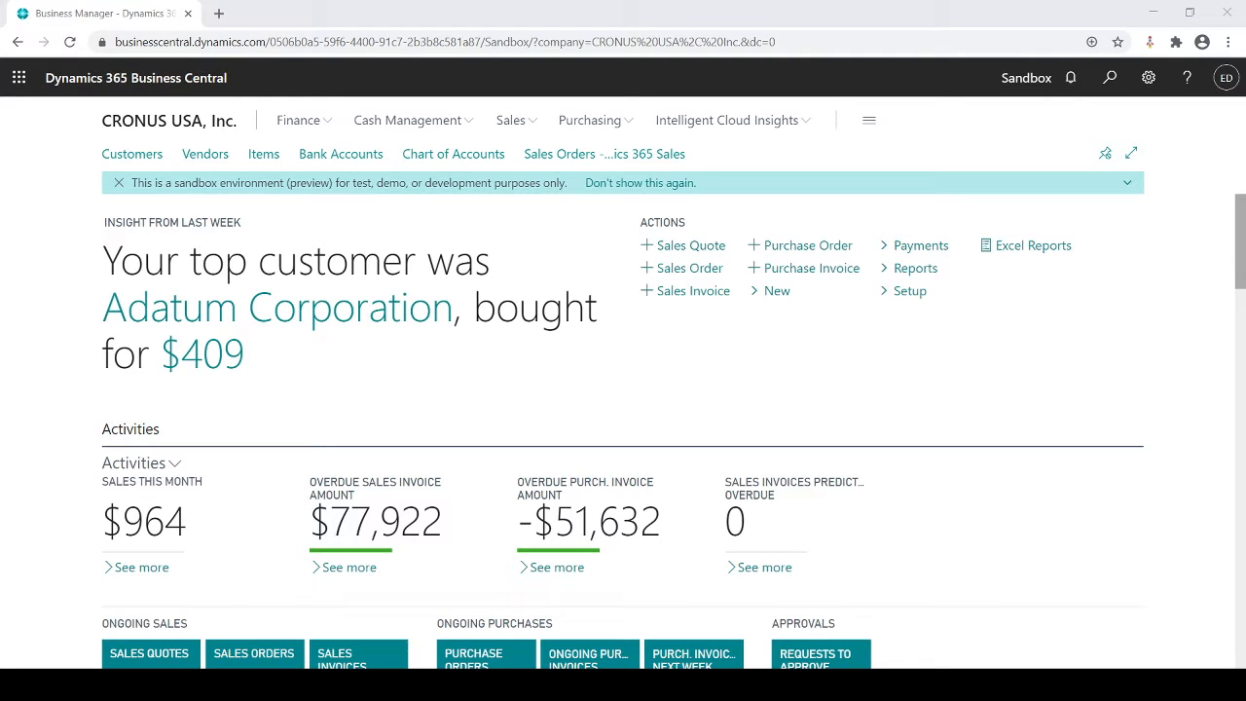
{"action": "mouse_move", "coordinate": [670, 143]}
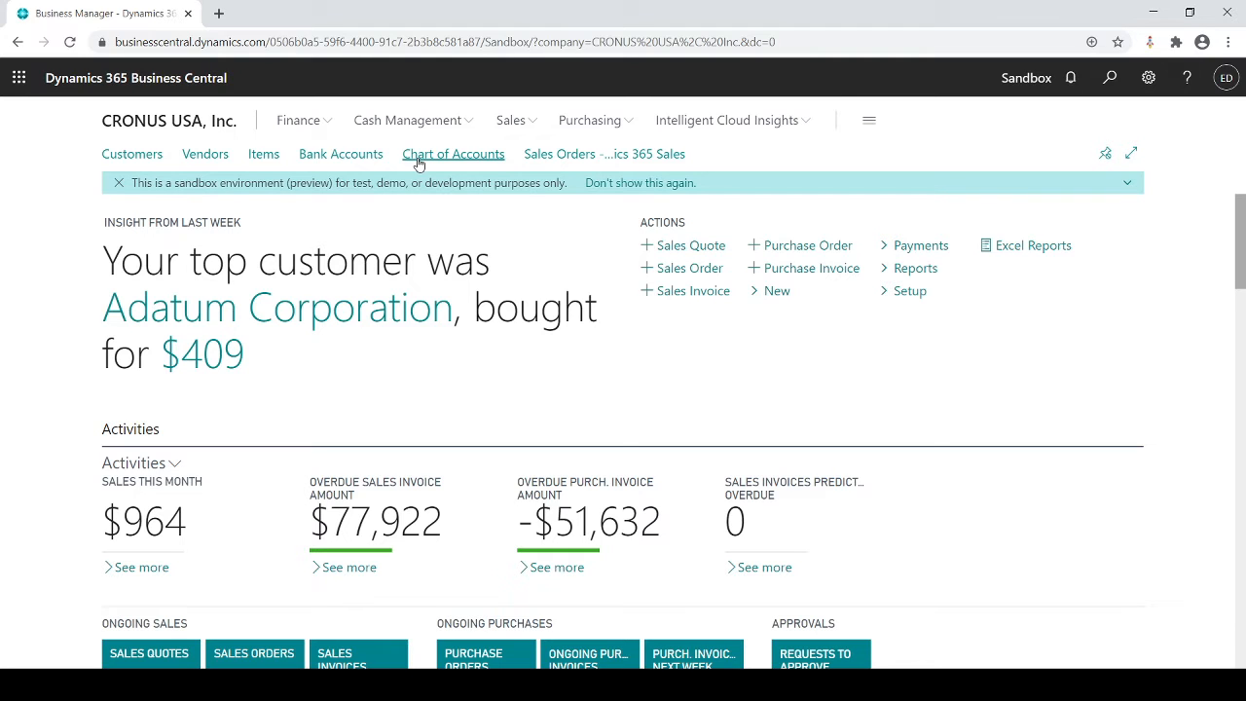
{"action": "mouse_move", "coordinate": [413, 134]}
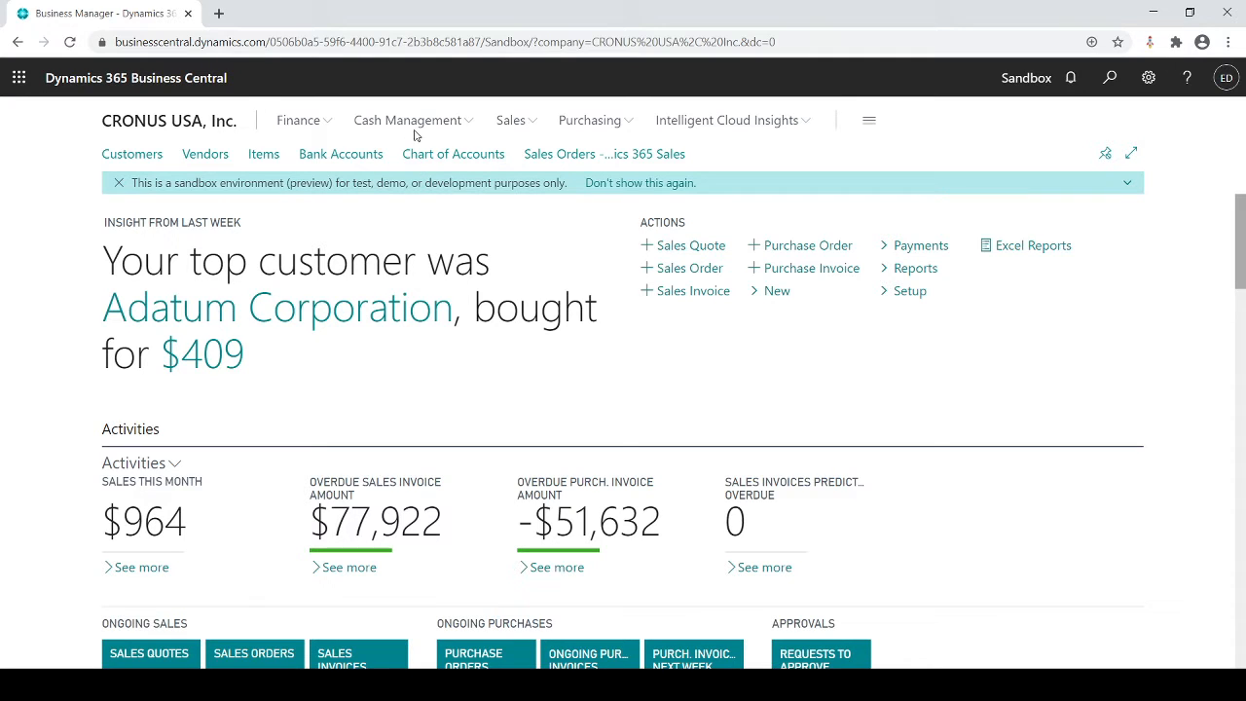
- Open the Chart of Accounts list from the home page
{"action": "left_click", "coordinate": [453, 154]}
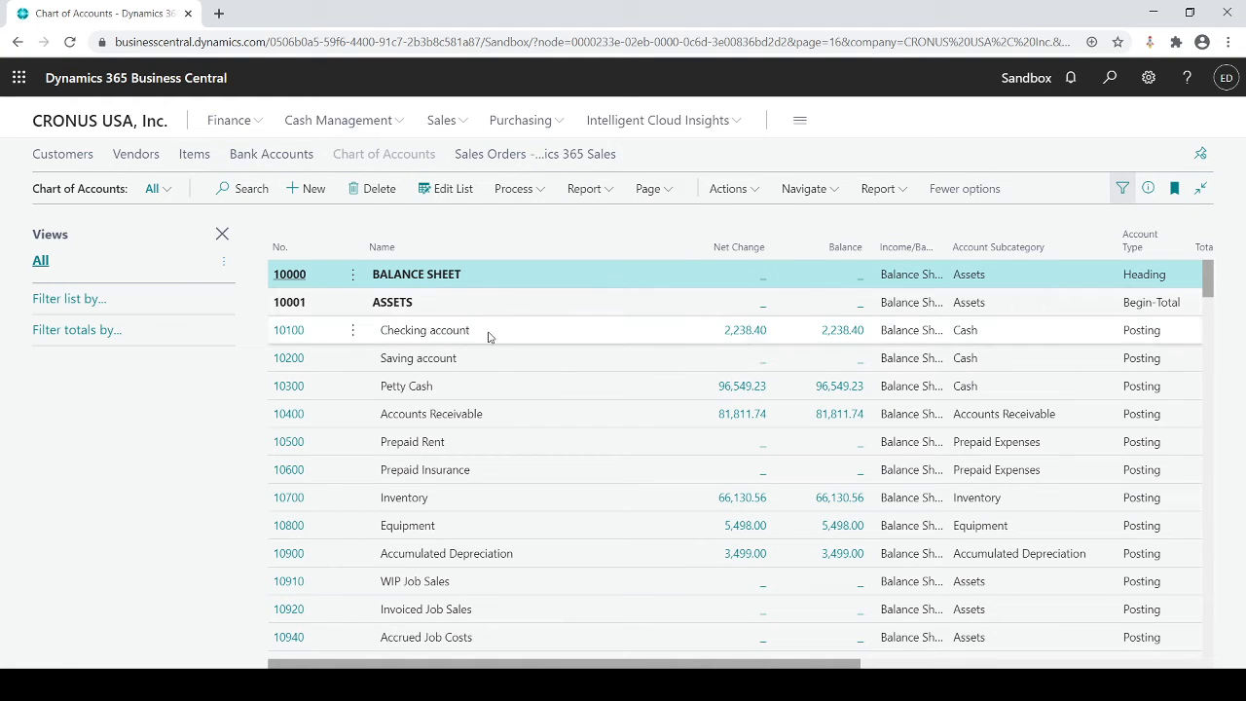
{"action": "mouse_move", "coordinate": [501, 359]}
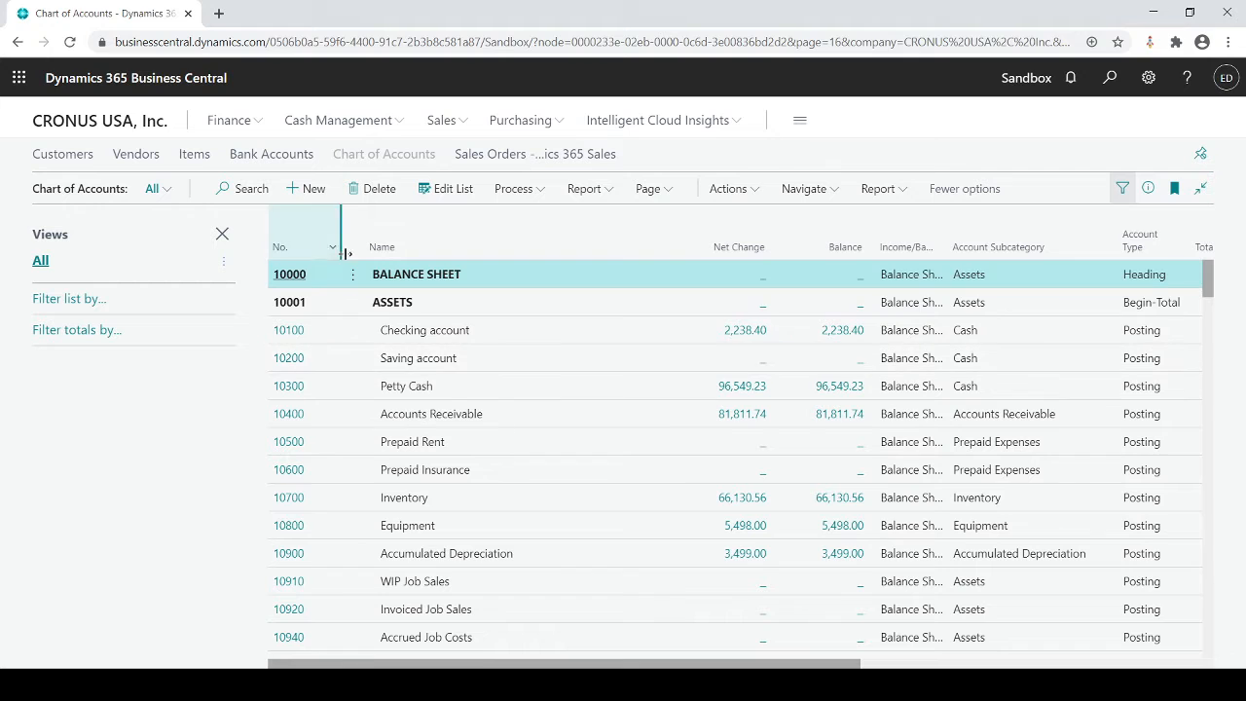
- Create a new G/L account, changing duplicate number 10100 to 10101
{"action": "left_click", "coordinate": [312, 188]}
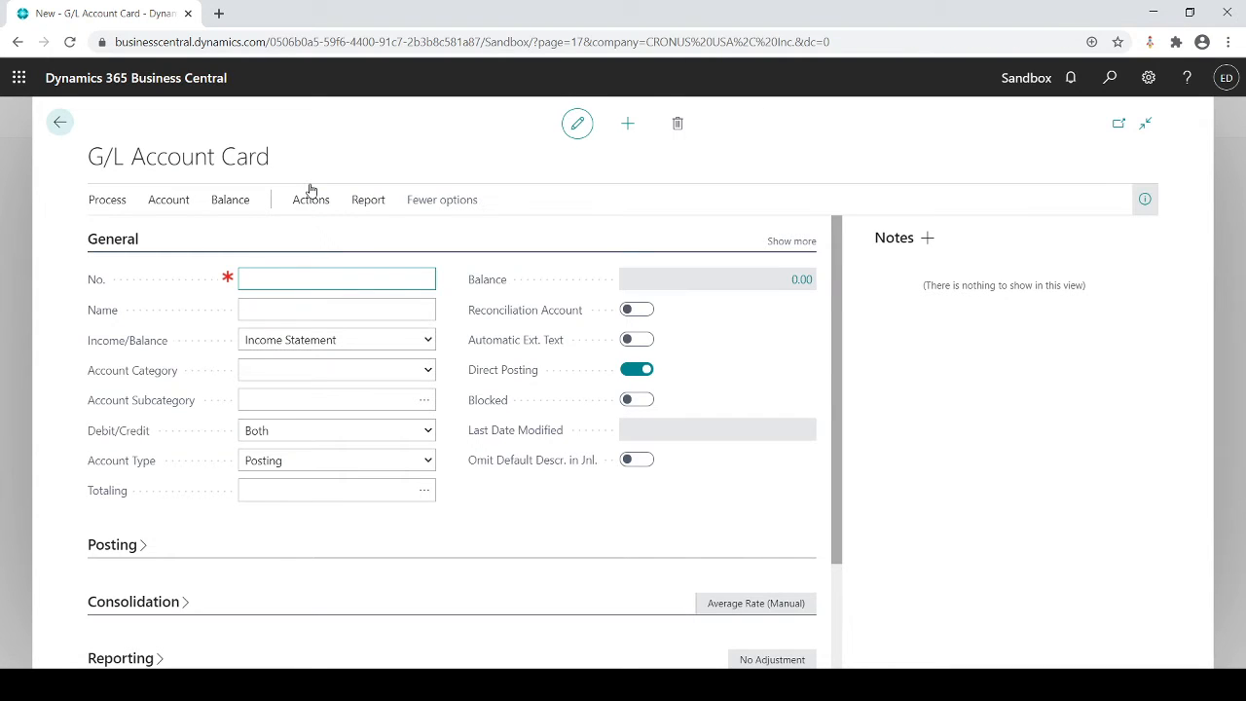
{"action": "type", "text": "10100"}
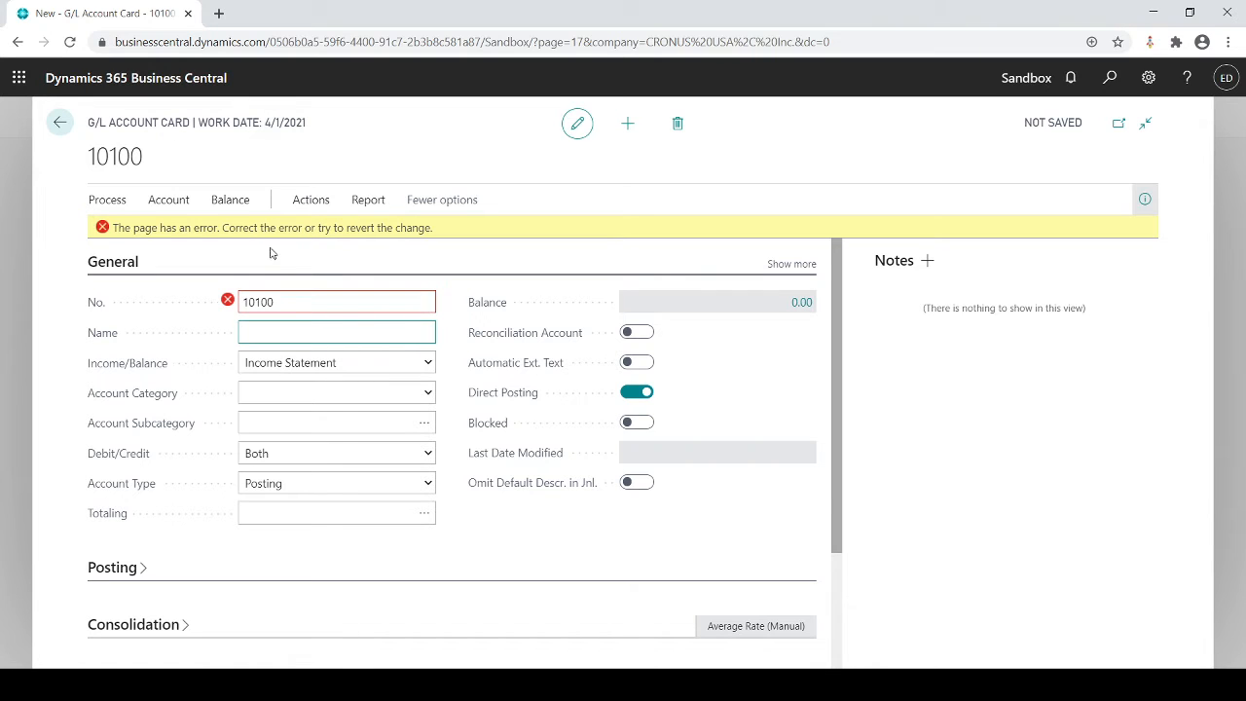
{"action": "left_click", "coordinate": [336, 302]}
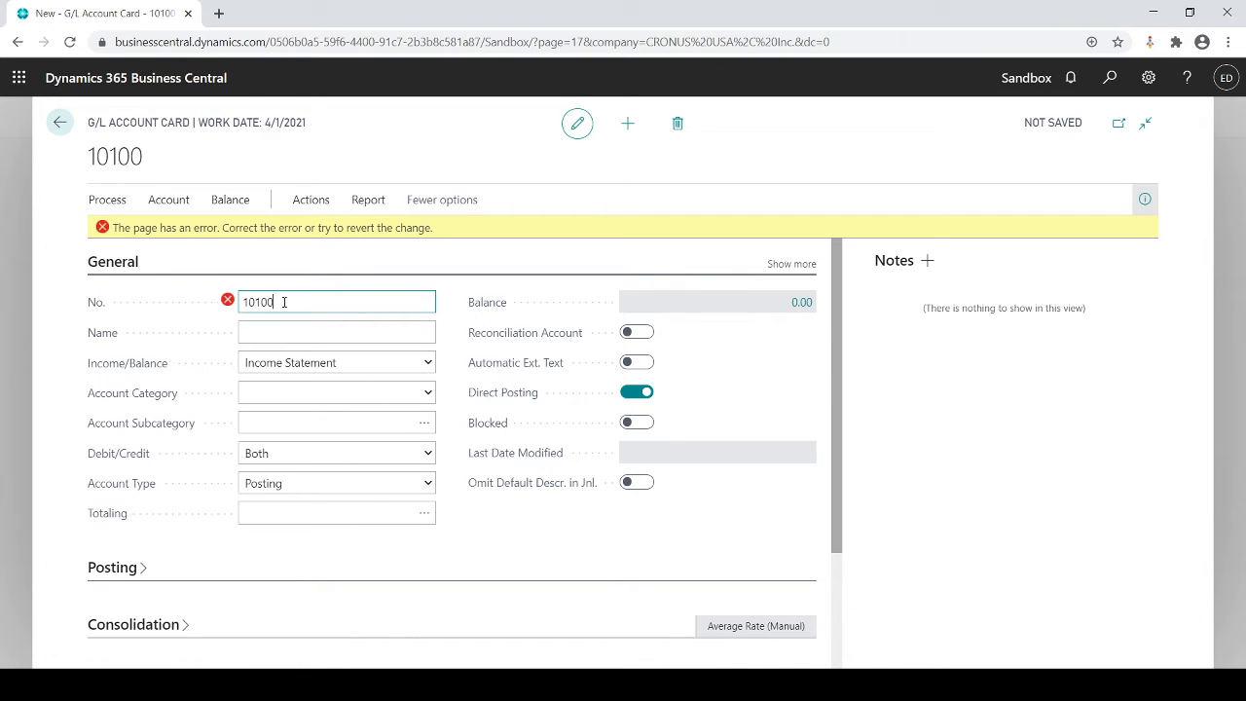
{"action": "type", "text": "1"}
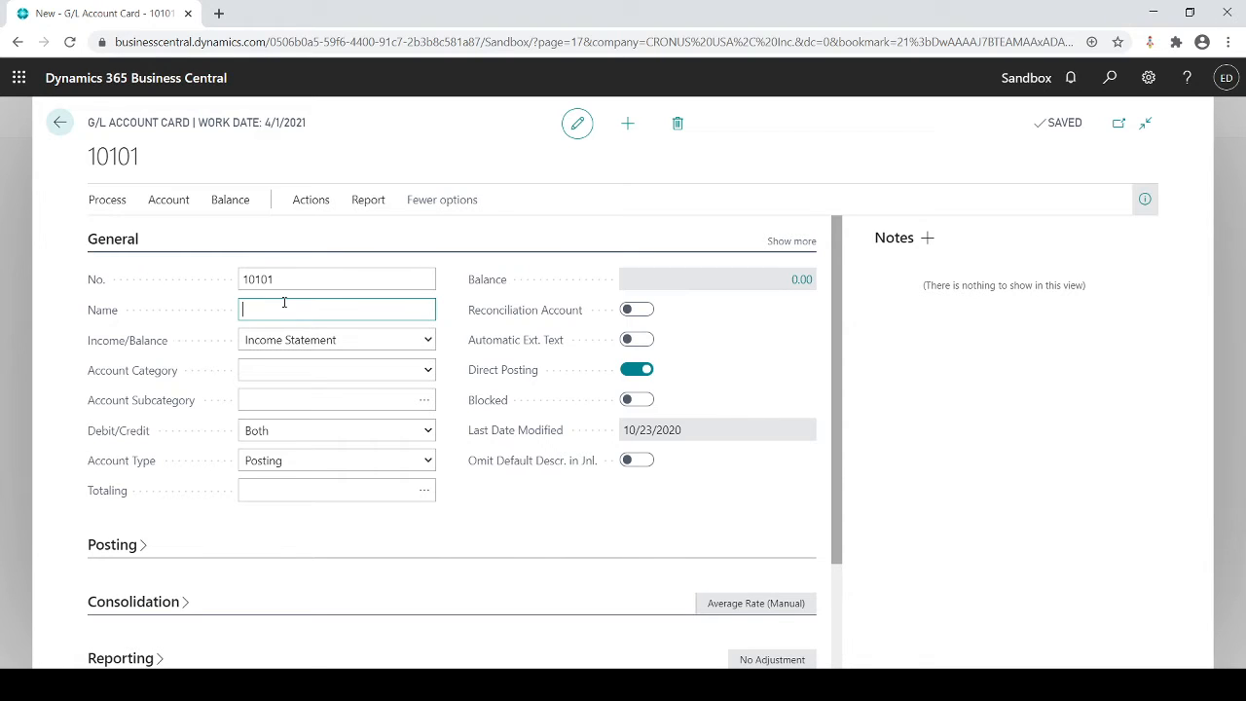
{"action": "mouse_move", "coordinate": [251, 258]}
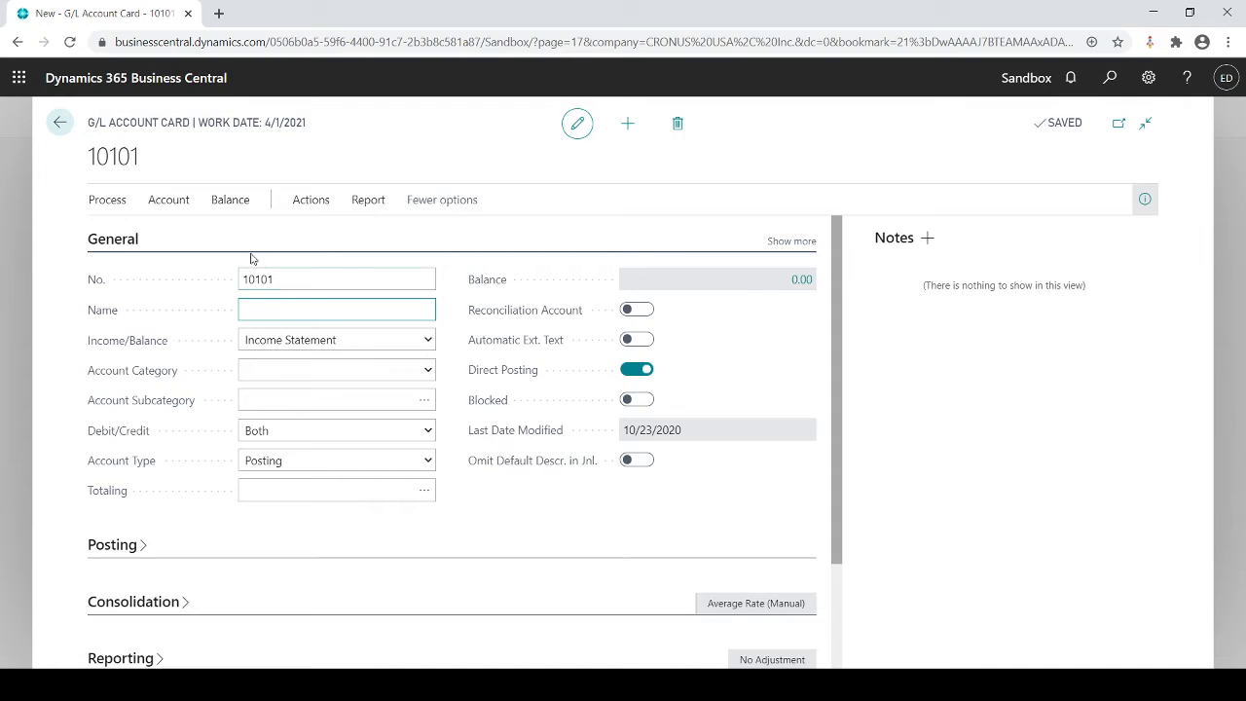
- Name account 10101 'New Account'
{"action": "left_click", "coordinate": [336, 279]}
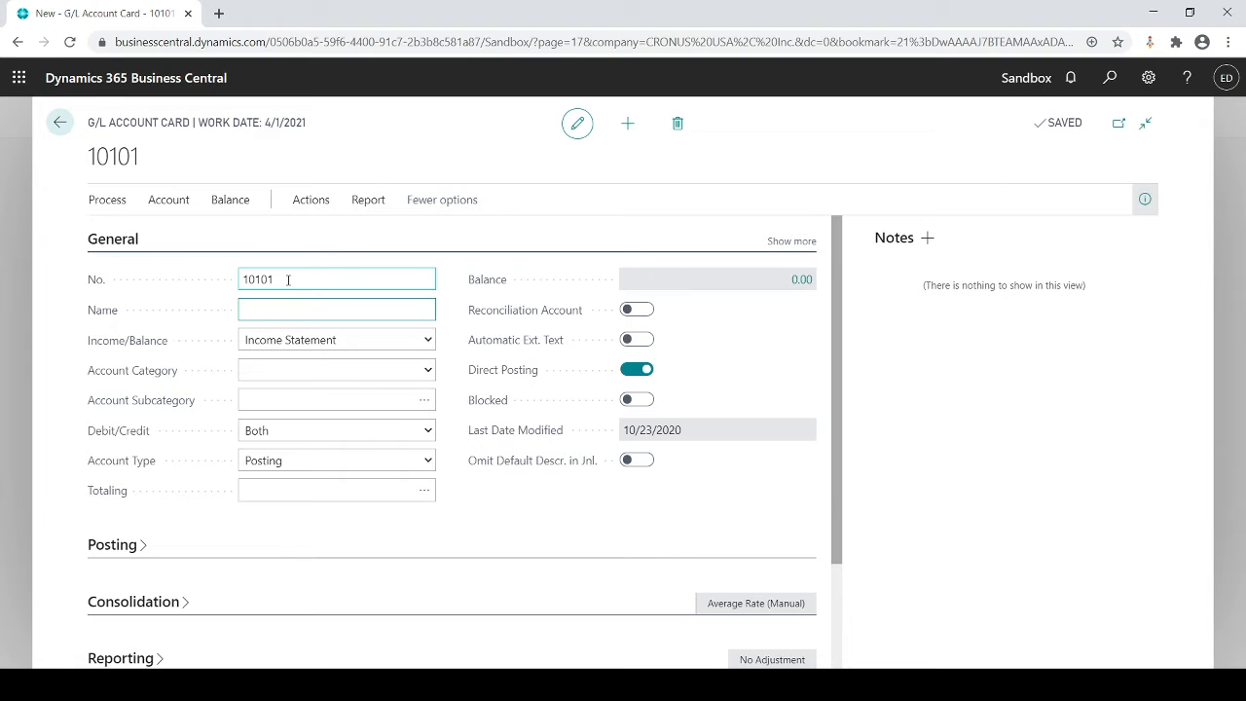
{"action": "left_click", "coordinate": [335, 309]}
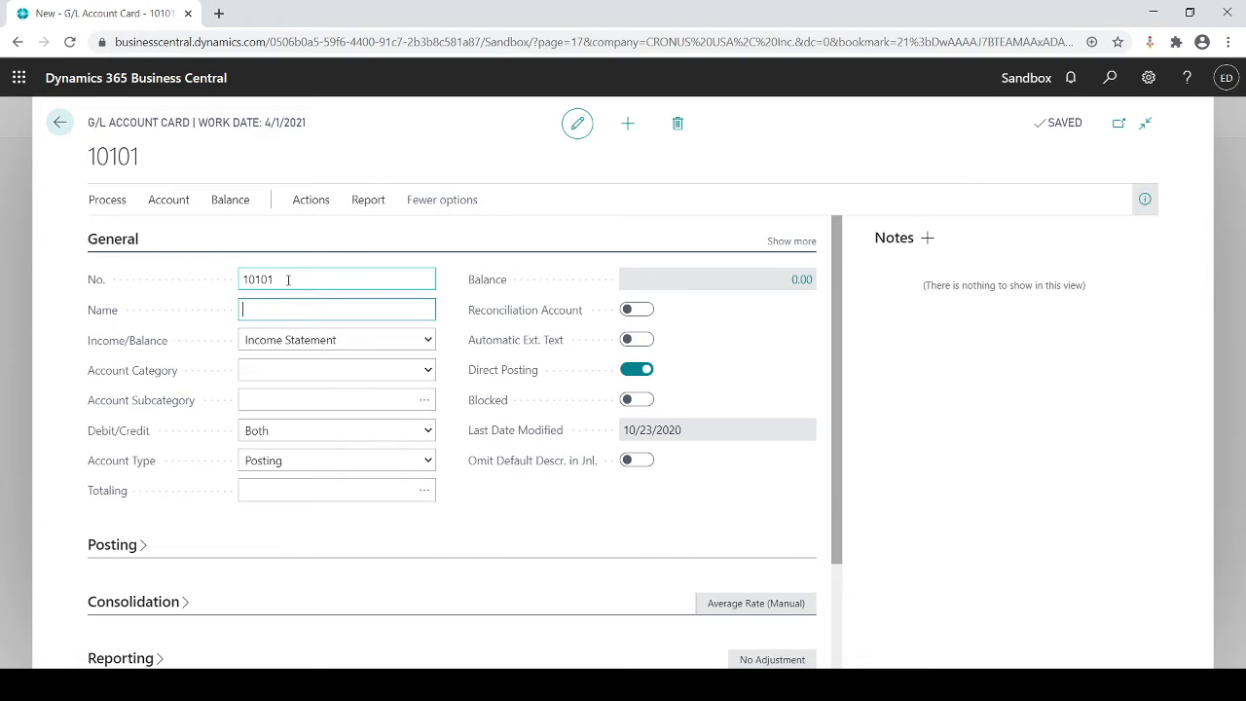
{"action": "type", "text": "New"}
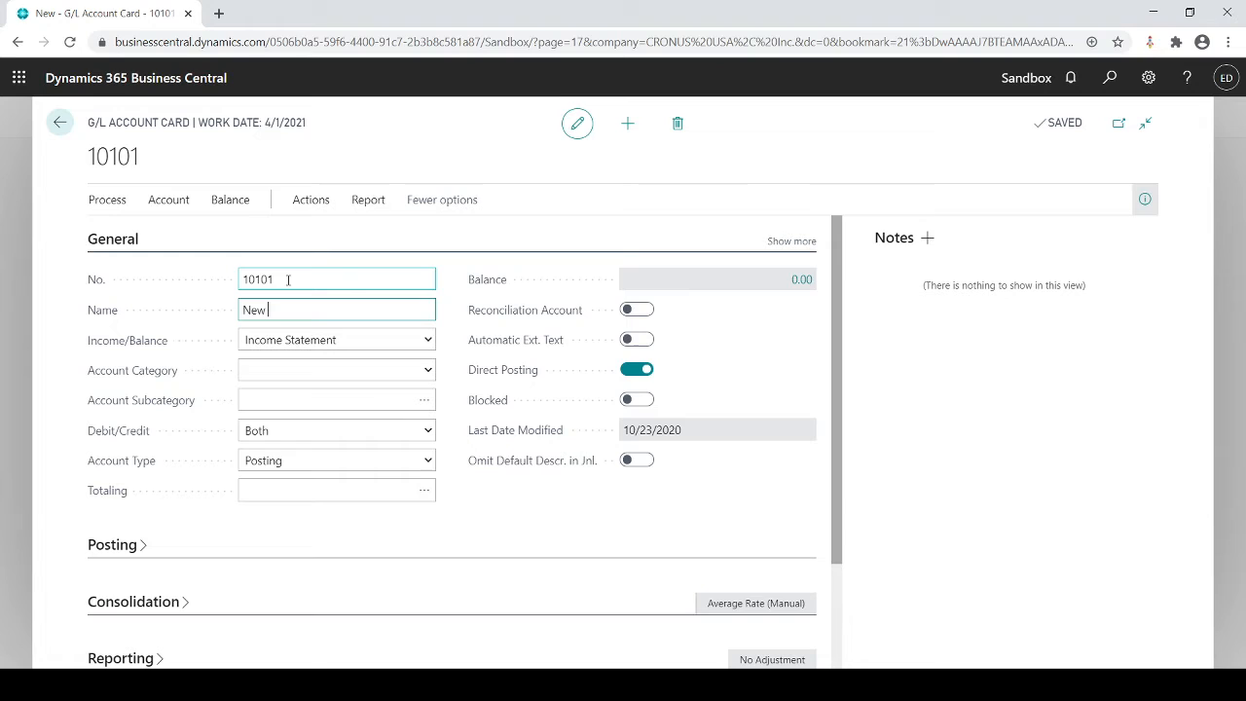
{"action": "type", "text": "Account"}
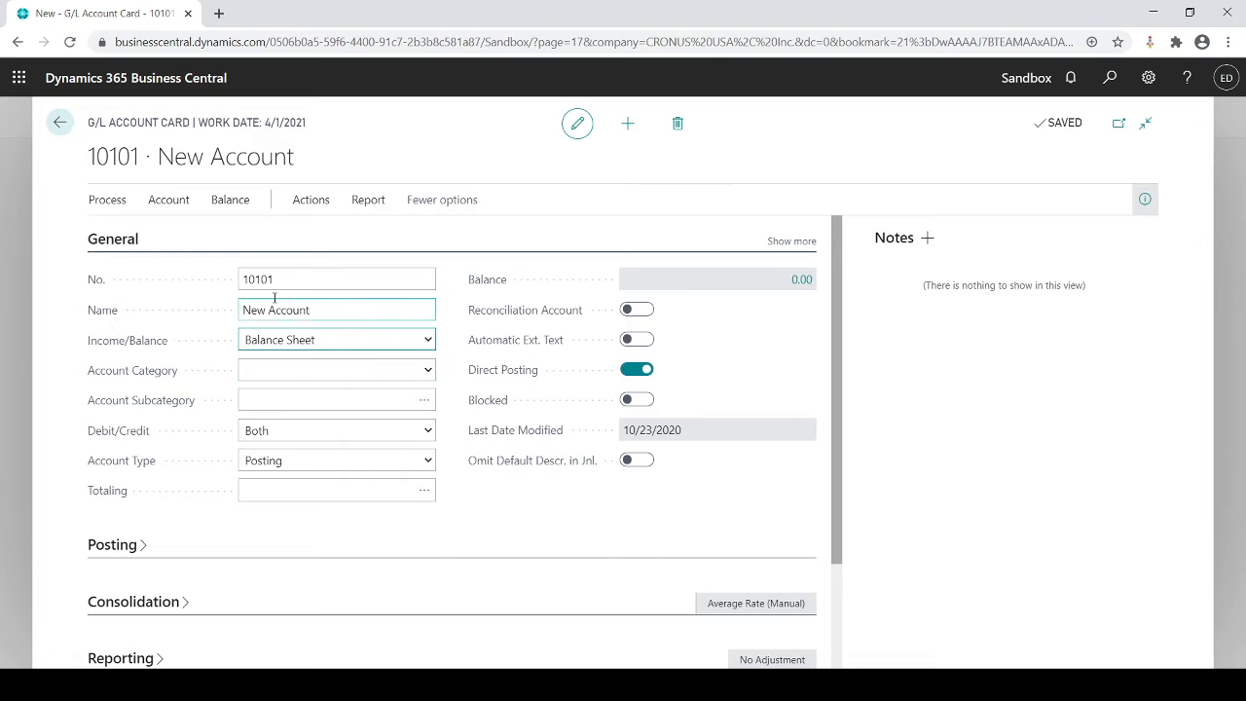
- Set the account category to Assets with subcategory Cash
{"action": "left_click", "coordinate": [336, 370]}
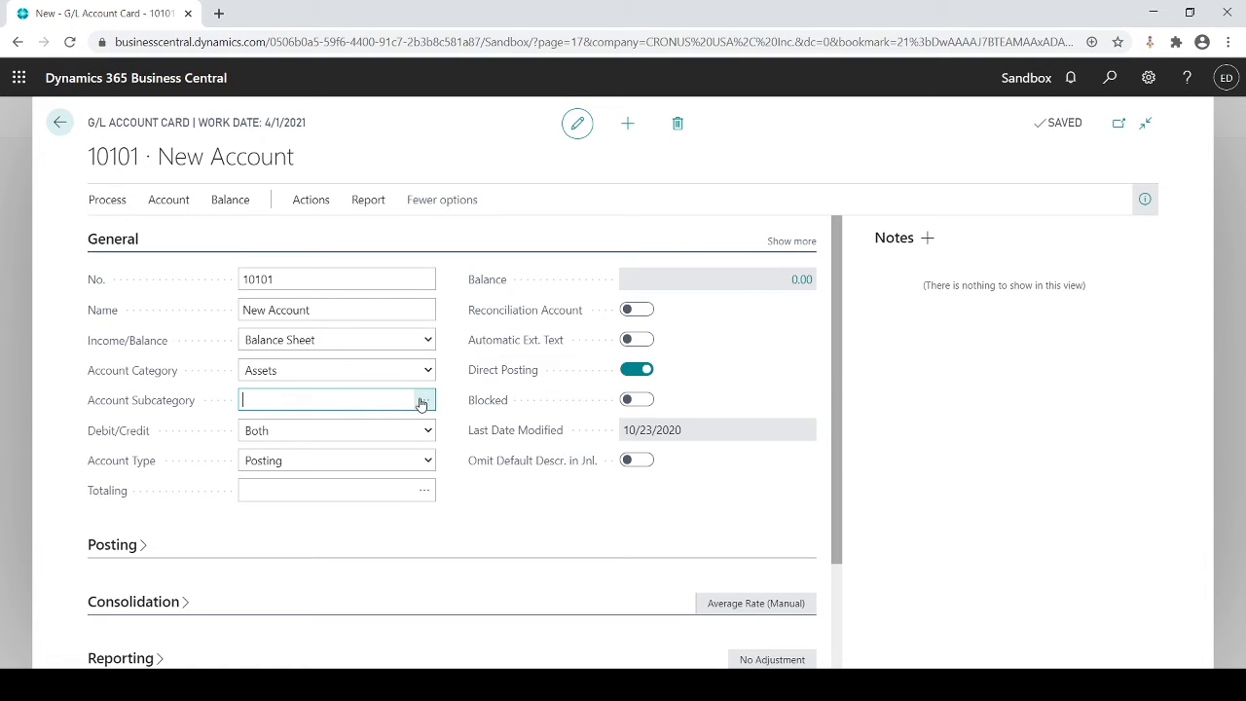
{"action": "left_click", "coordinate": [421, 399]}
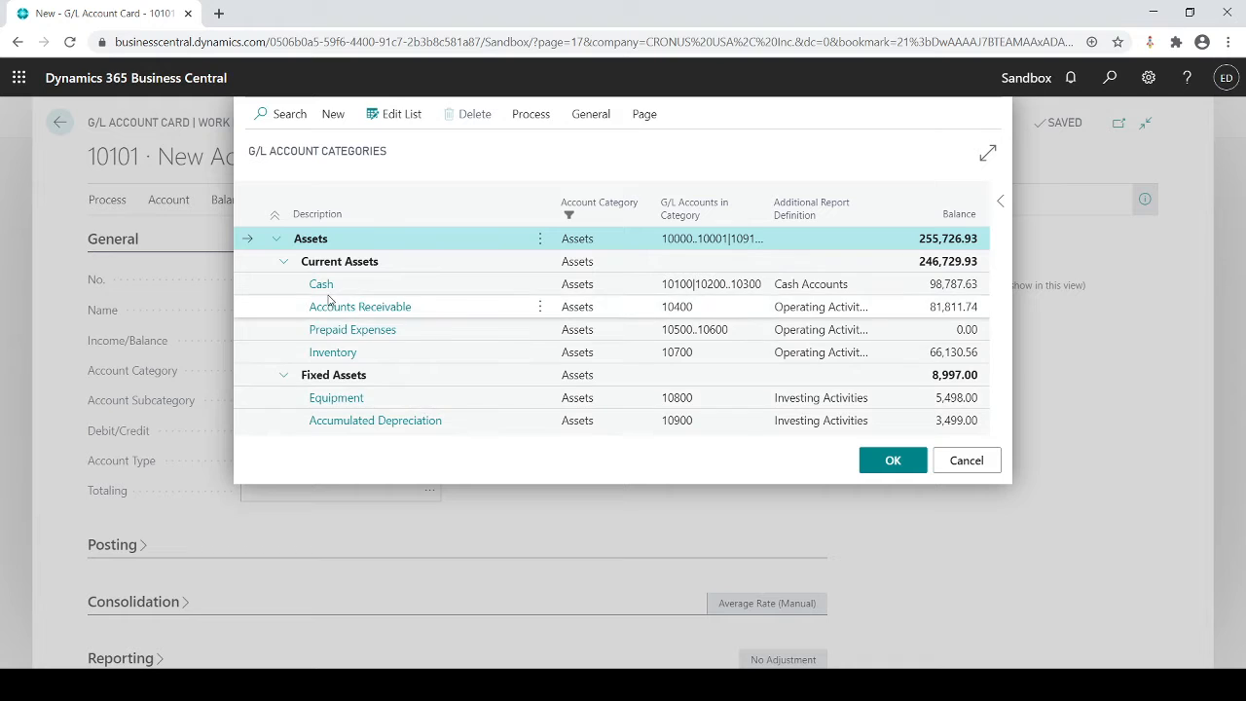
{"action": "left_click", "coordinate": [891, 459]}
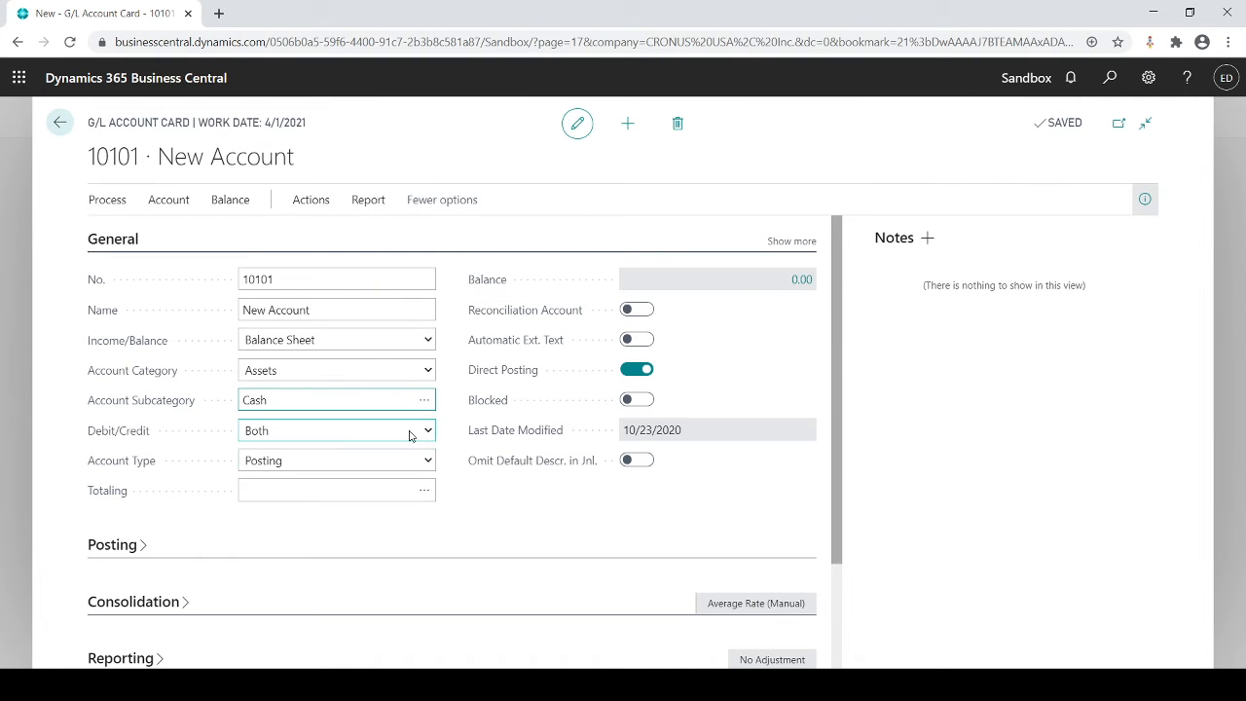
{"action": "mouse_move", "coordinate": [141, 400]}
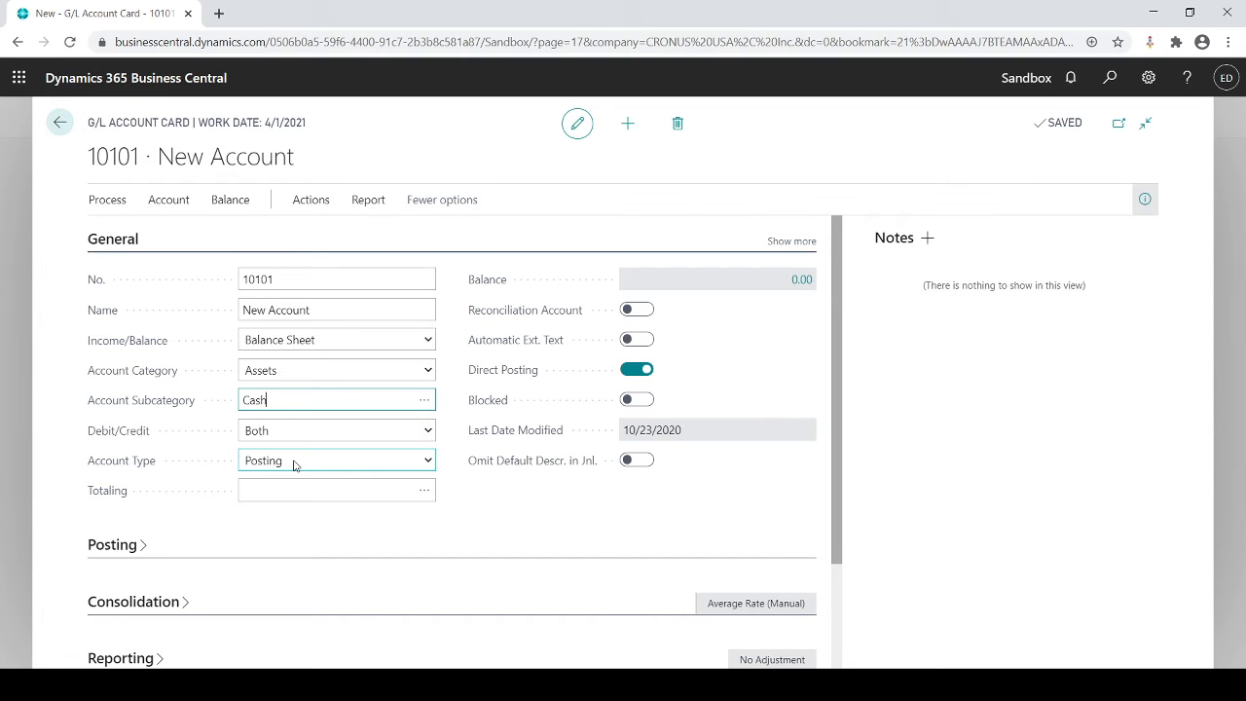
{"action": "mouse_move", "coordinate": [579, 311]}
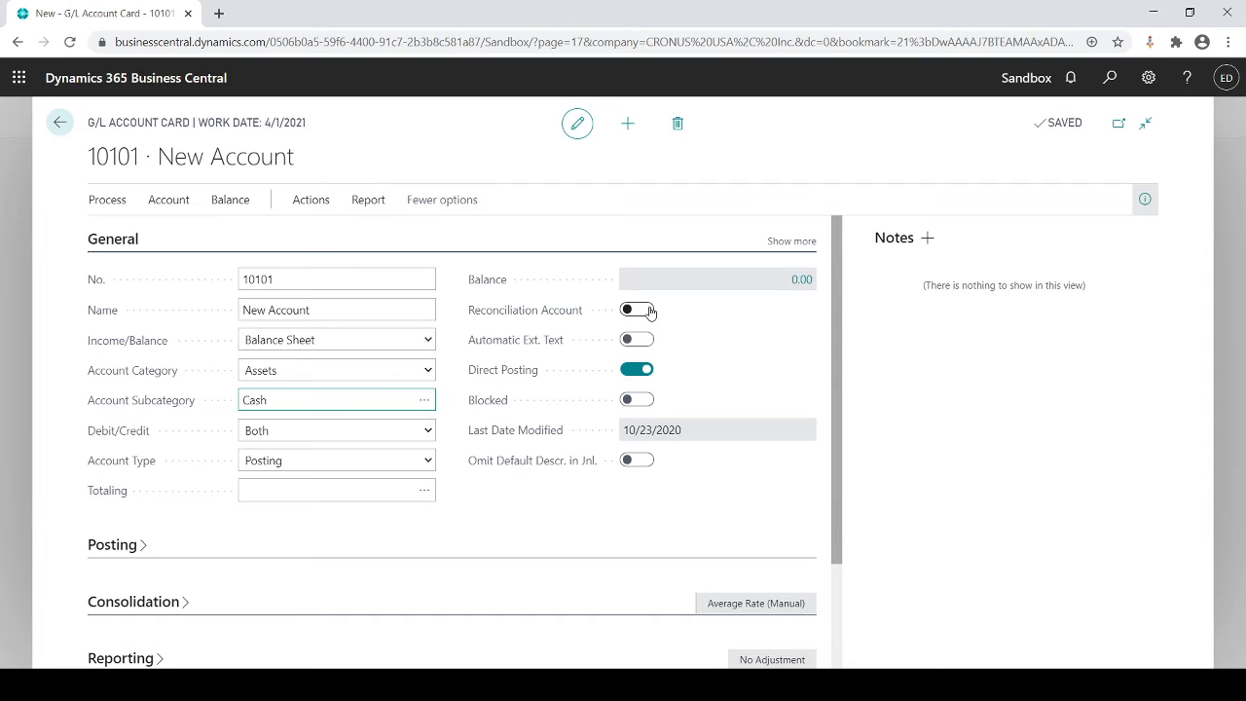
- Make 10101 a reconciliation account and switch off direct posting
{"action": "left_click", "coordinate": [335, 399]}
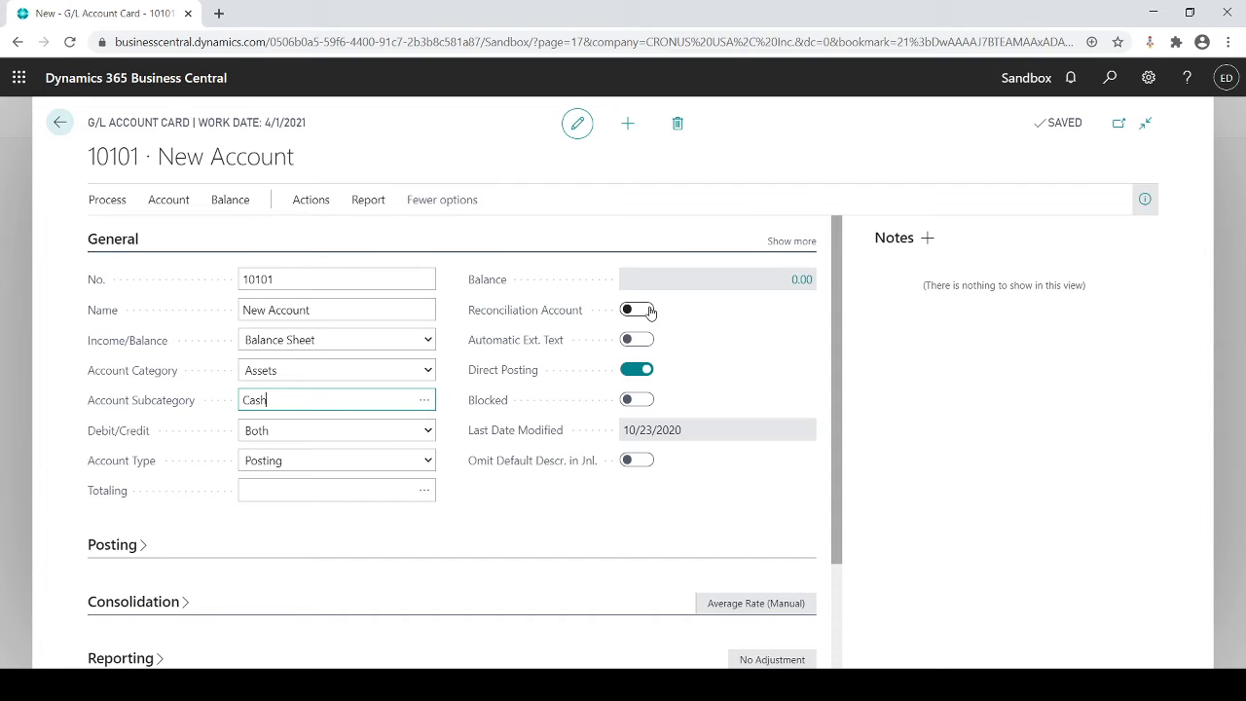
{"action": "left_click", "coordinate": [636, 310]}
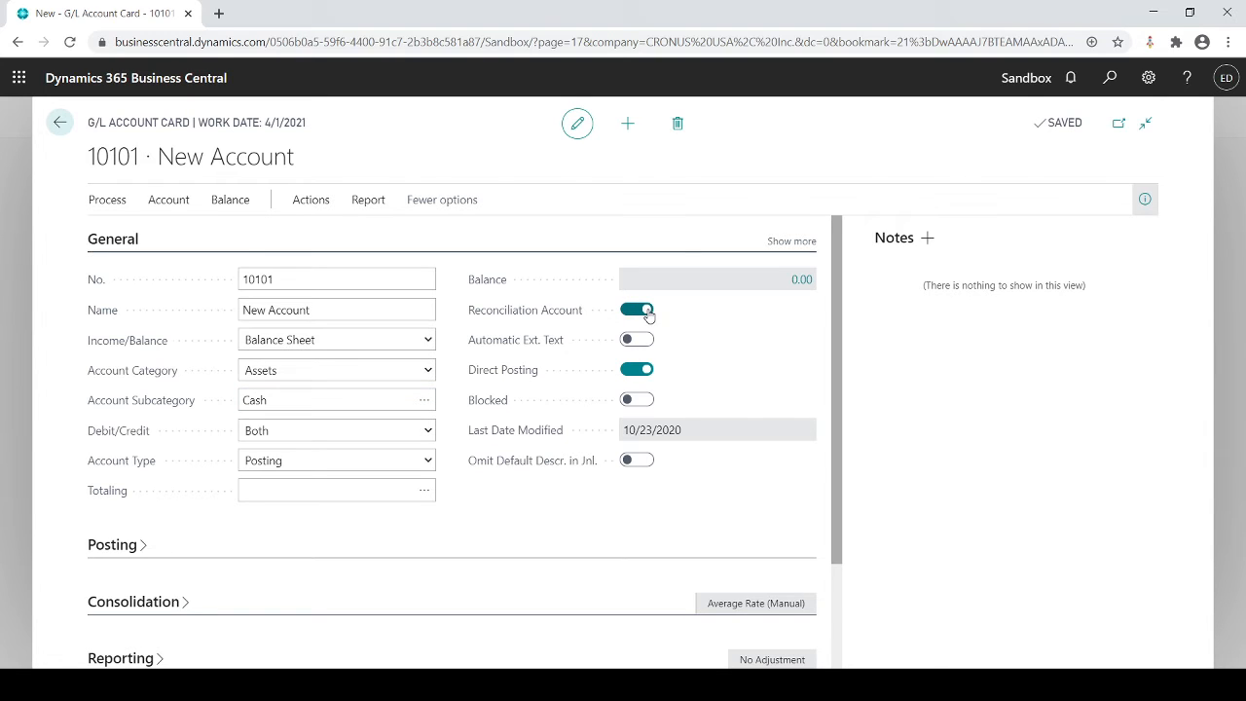
{"action": "left_click", "coordinate": [637, 310]}
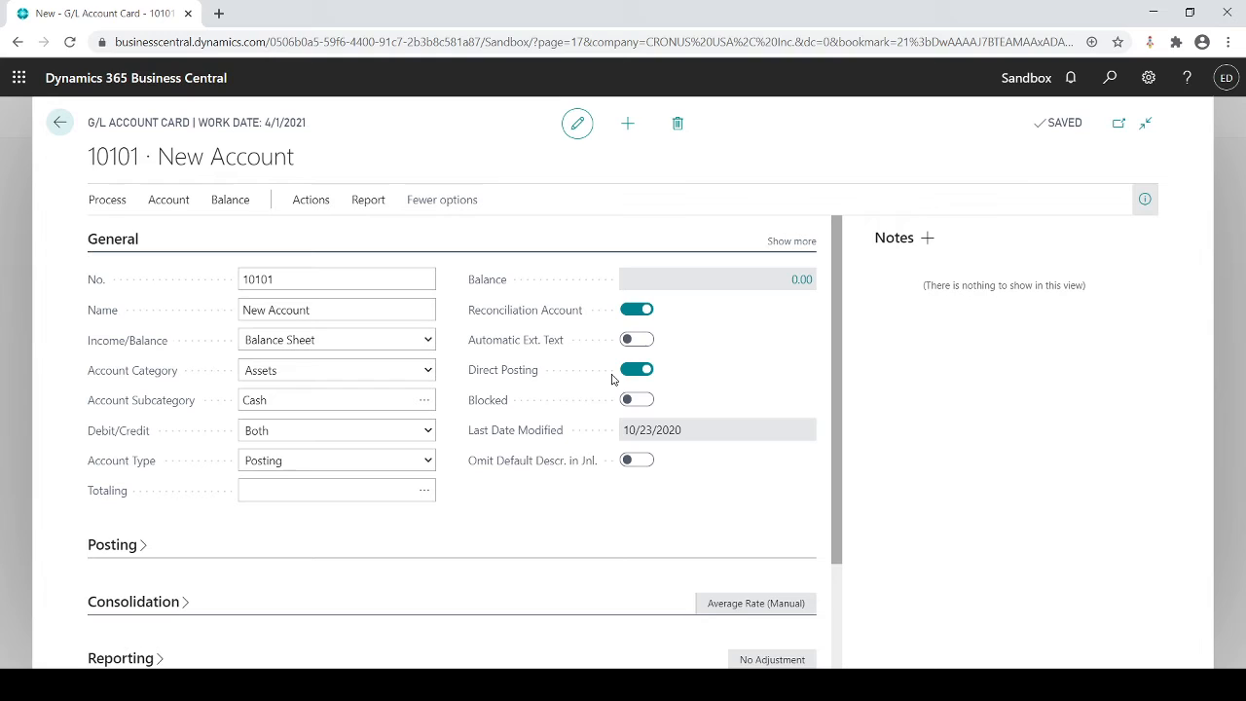
{"action": "left_click", "coordinate": [636, 369]}
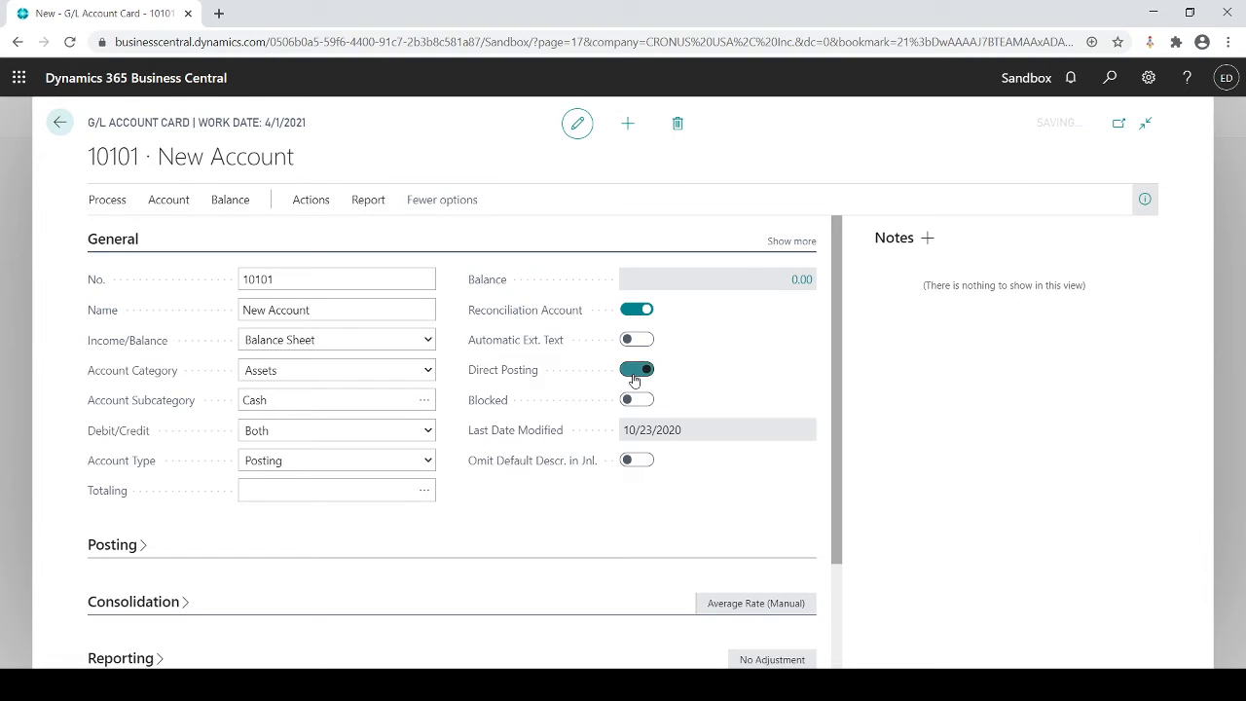
{"action": "left_click", "coordinate": [636, 369]}
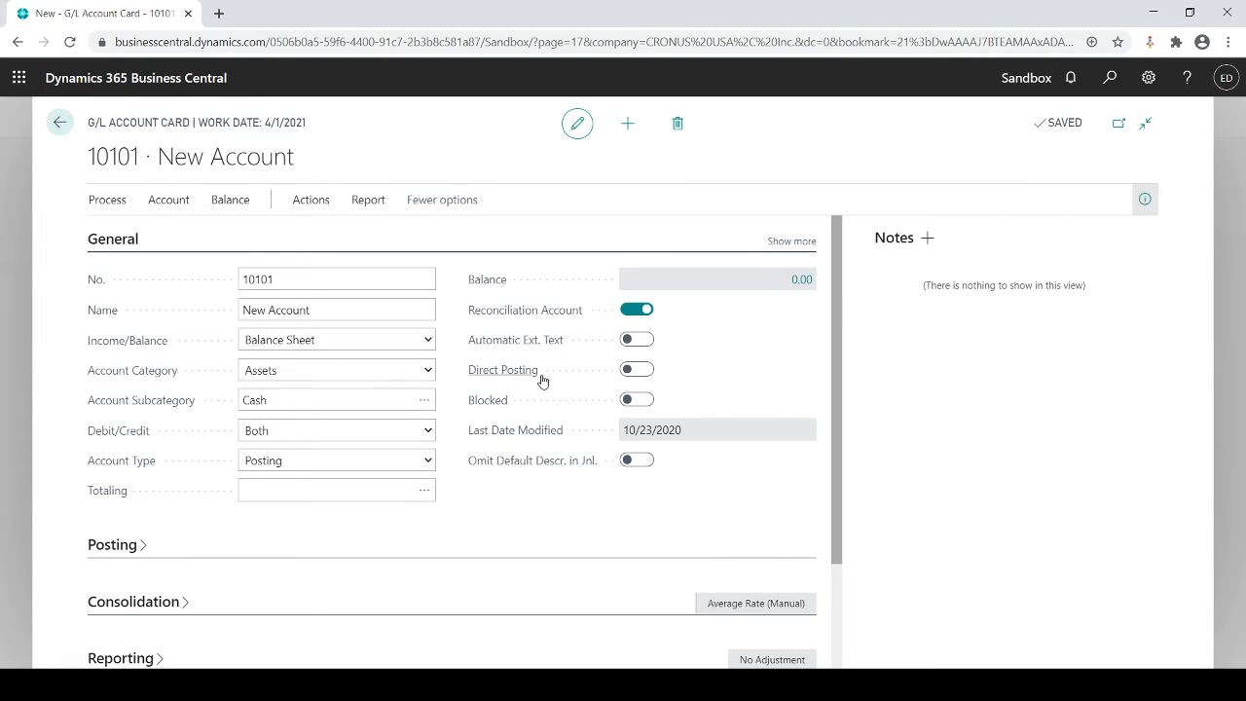
{"action": "mouse_move", "coordinate": [503, 369]}
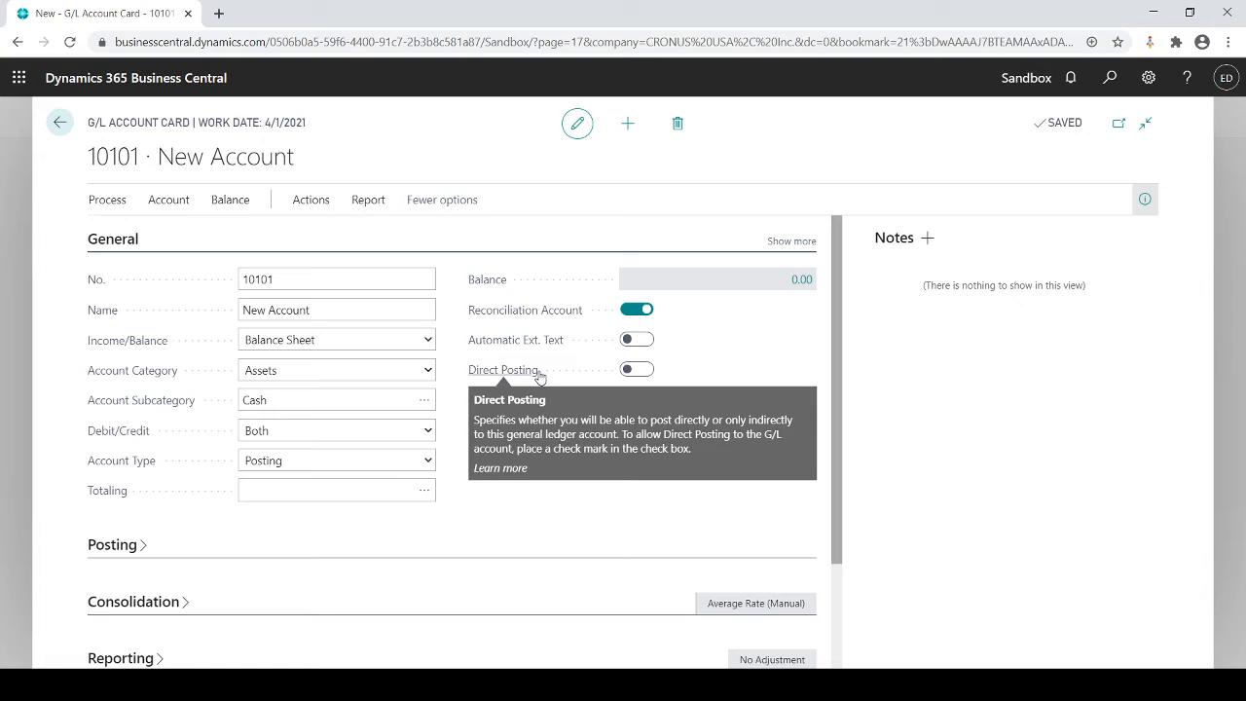
{"action": "mouse_move", "coordinate": [742, 391]}
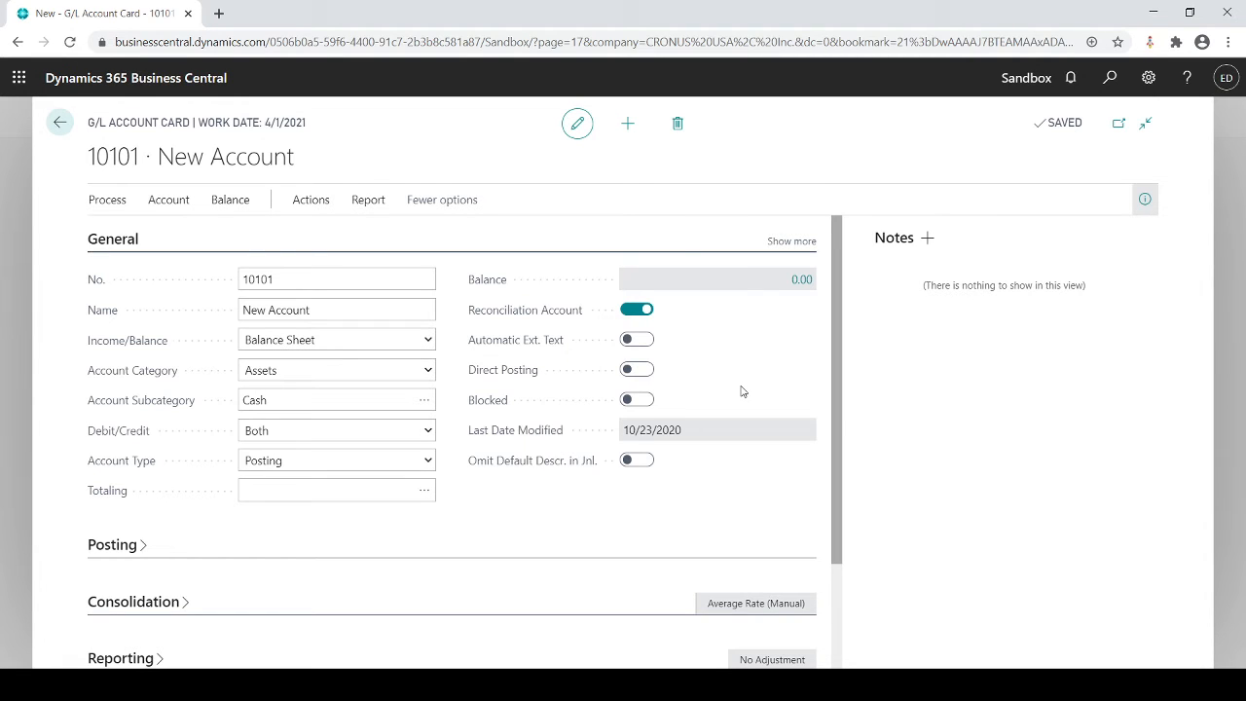
{"action": "mouse_move", "coordinate": [708, 391]}
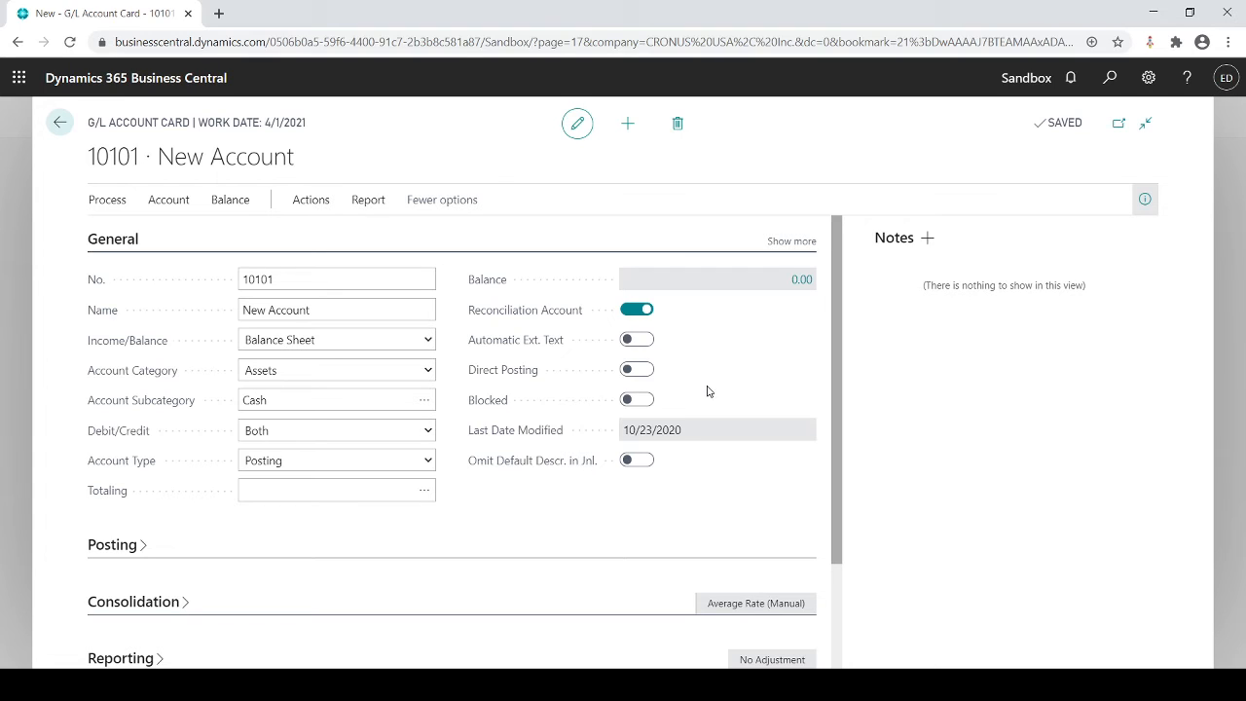
{"action": "mouse_move", "coordinate": [657, 378]}
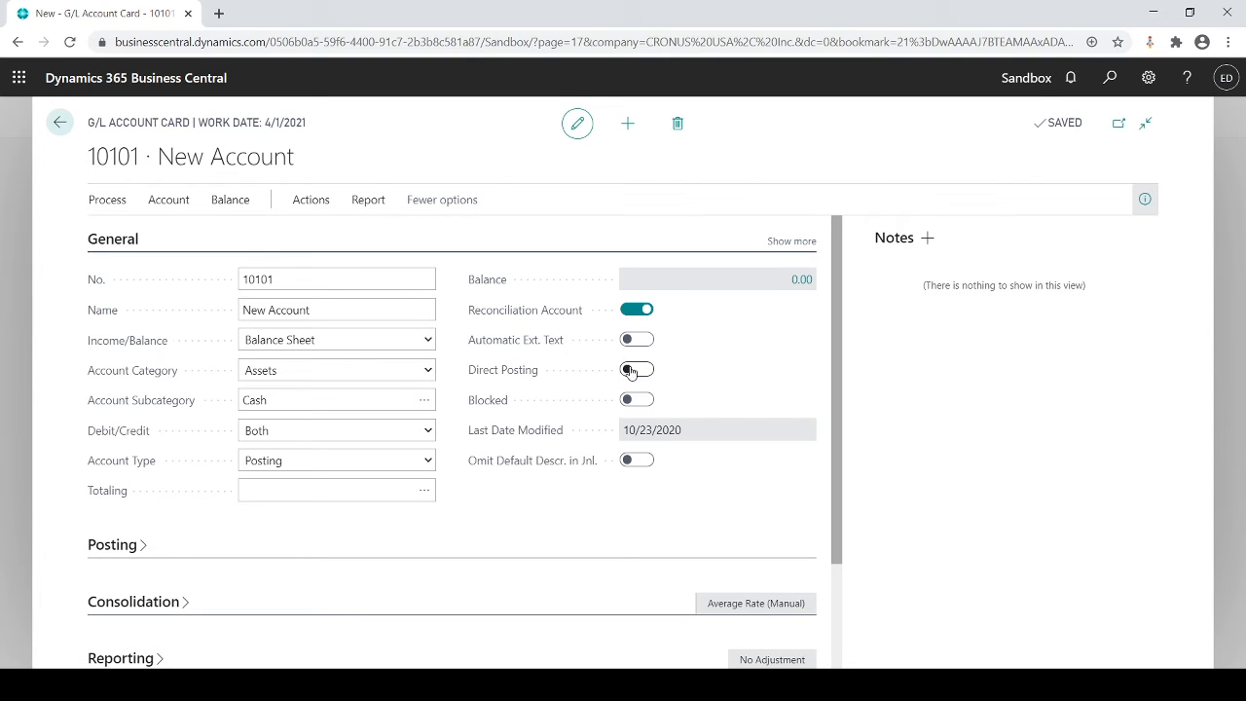
- Turn direct posting back on for 10101, blocking and then unblocking the account
{"action": "left_click", "coordinate": [636, 370]}
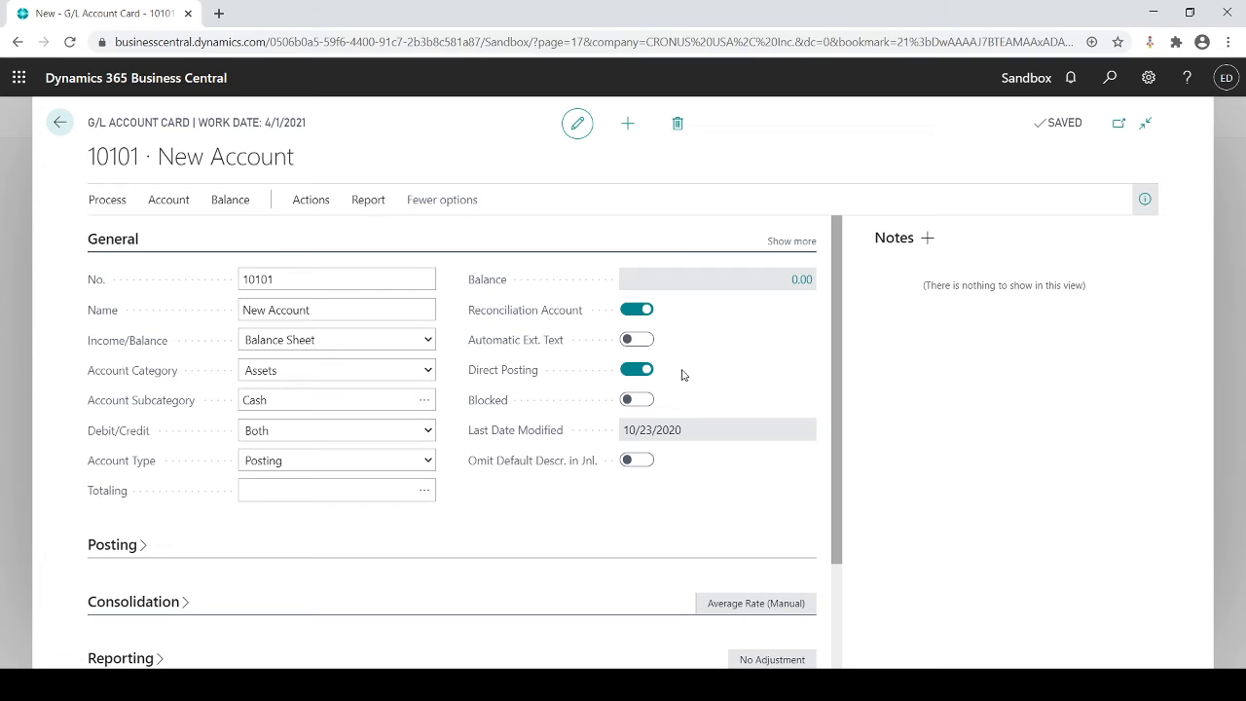
{"action": "mouse_move", "coordinate": [503, 411]}
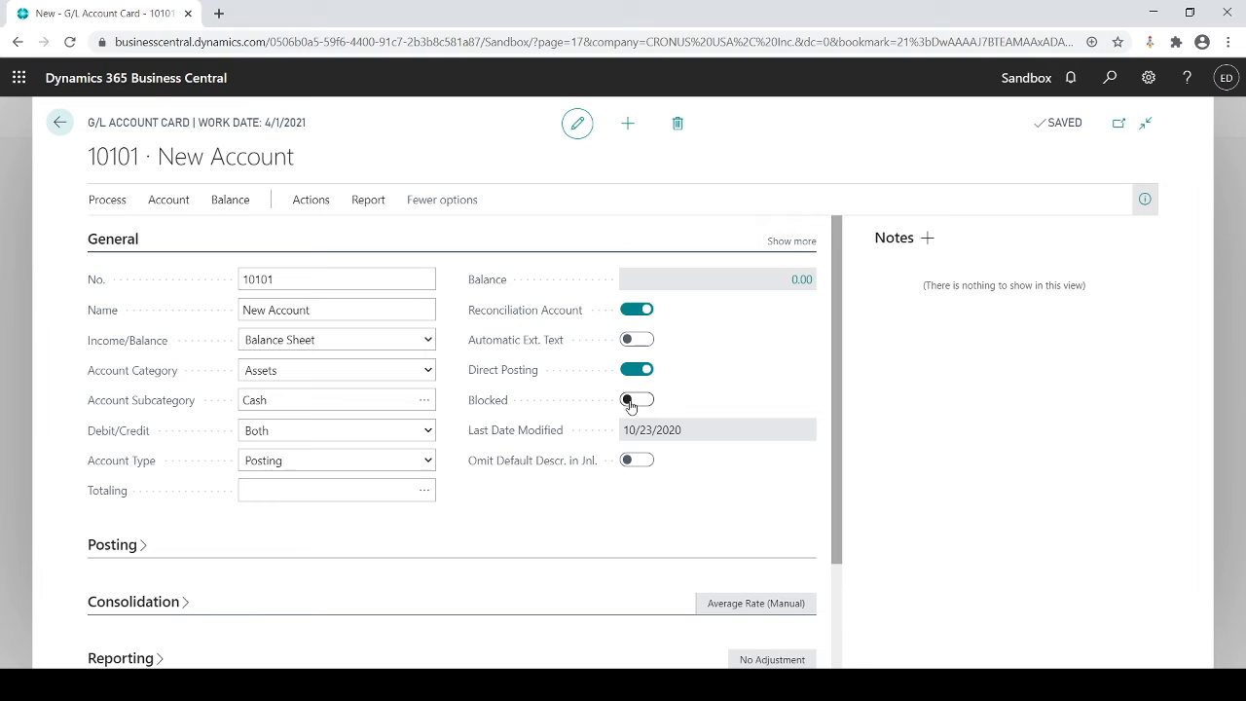
{"action": "mouse_move", "coordinate": [640, 402]}
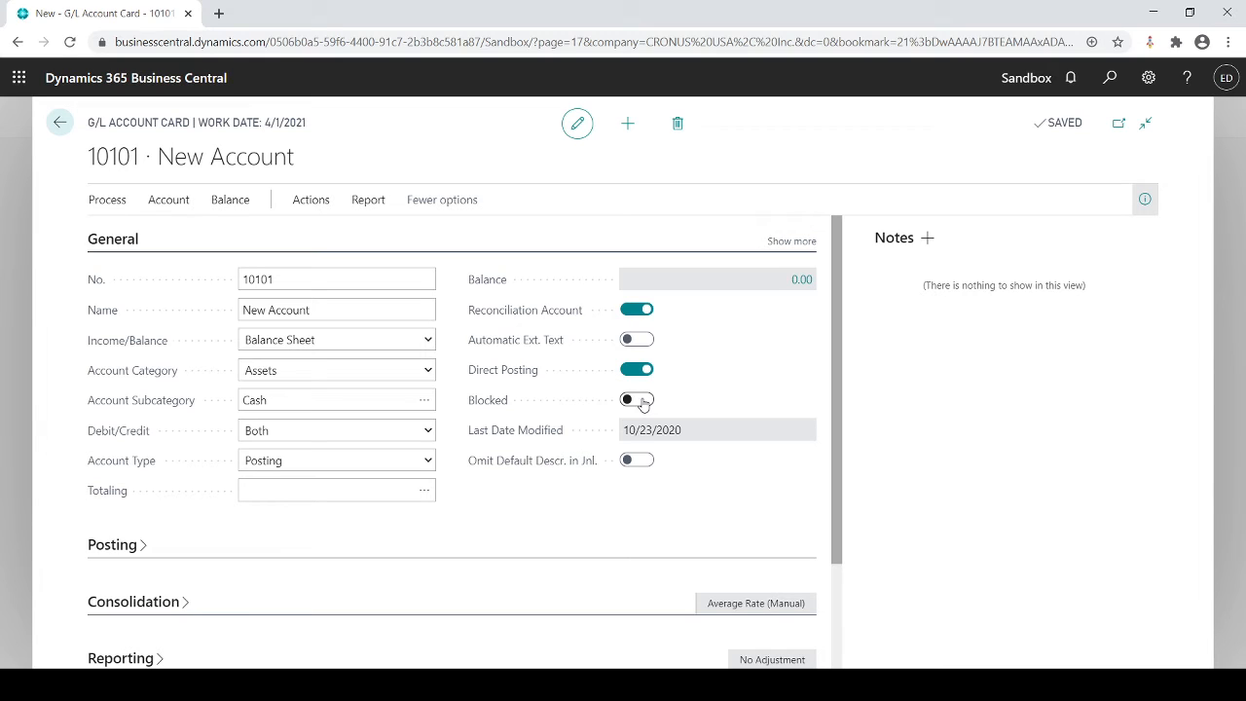
{"action": "left_click", "coordinate": [637, 400]}
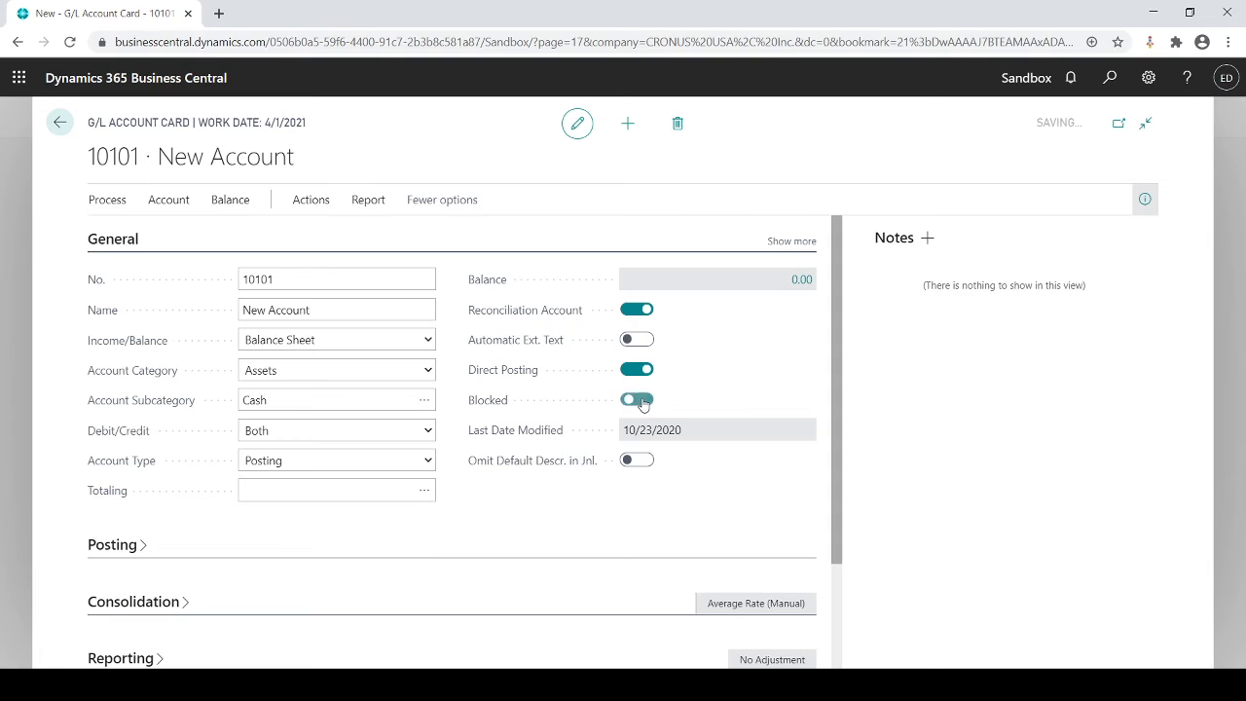
{"action": "left_click", "coordinate": [636, 400]}
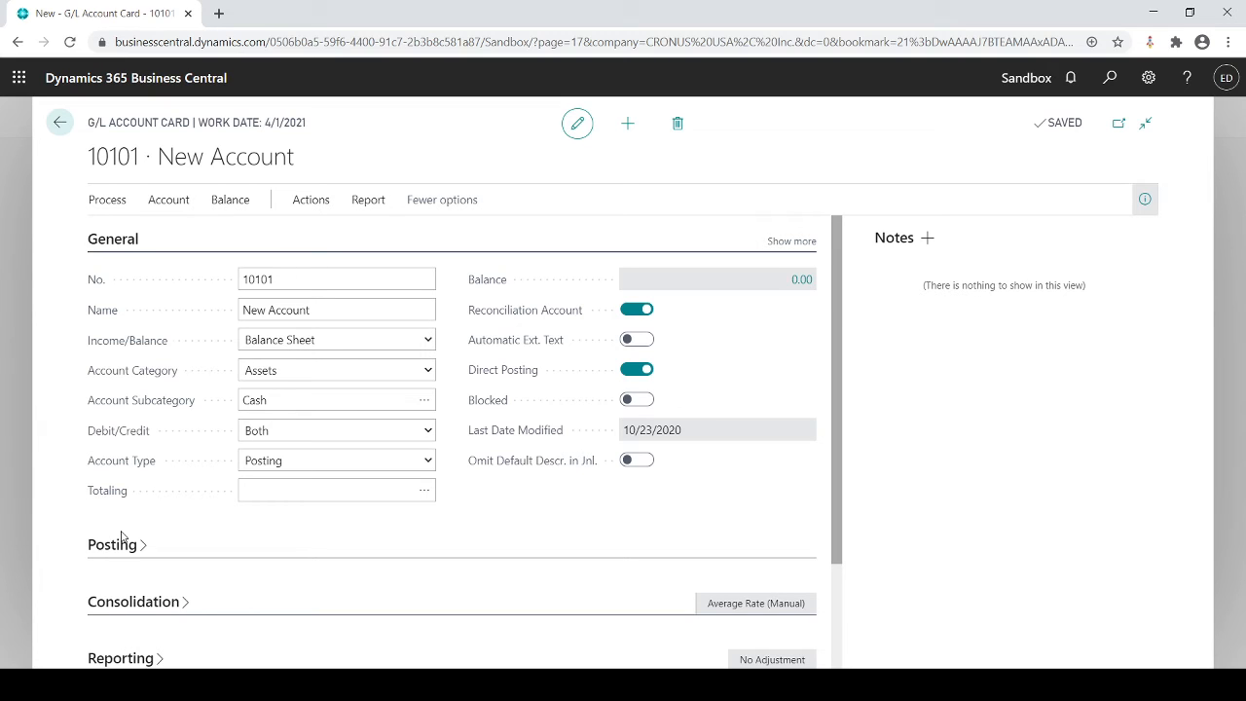
{"action": "mouse_move", "coordinate": [167, 566]}
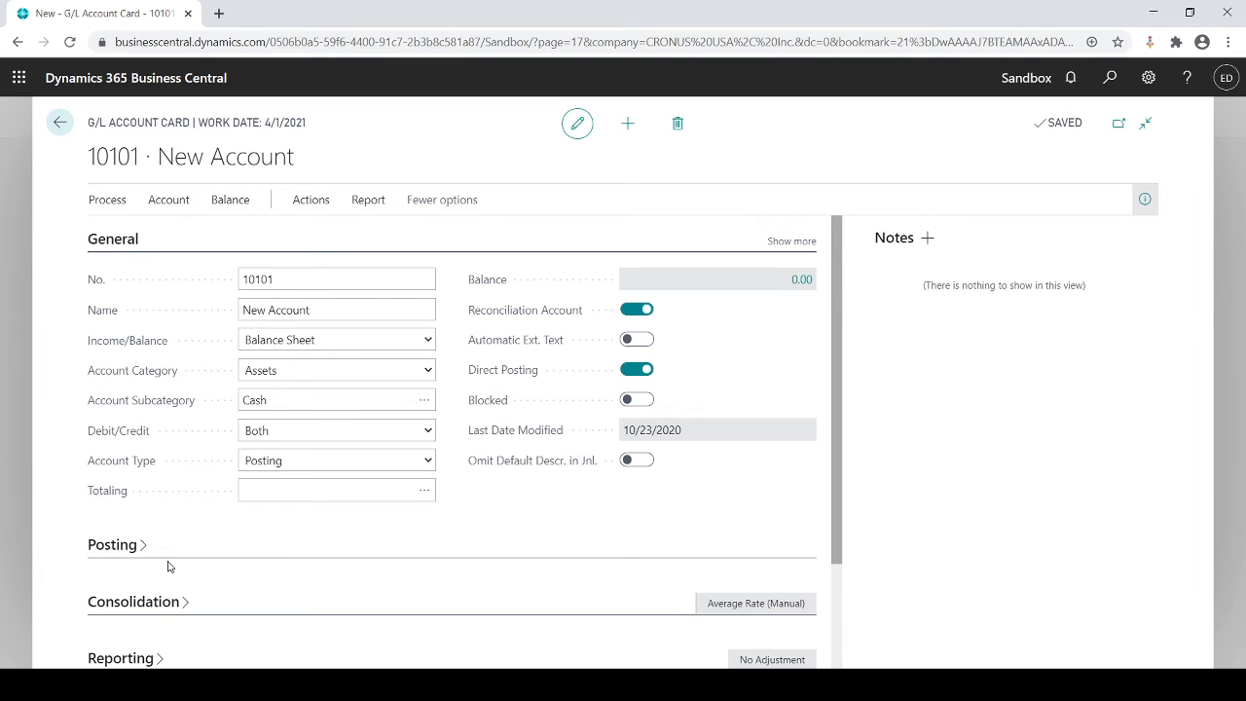
{"action": "mouse_move", "coordinate": [93, 557]}
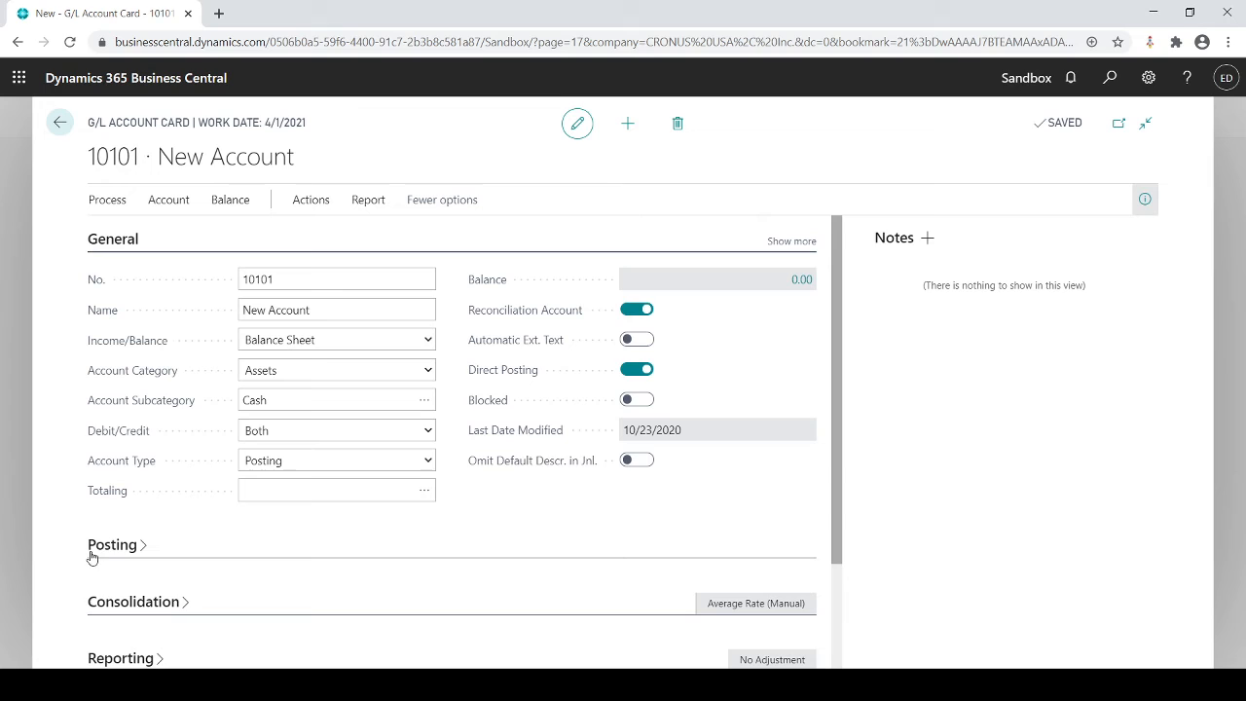
{"action": "mouse_move", "coordinate": [161, 555]}
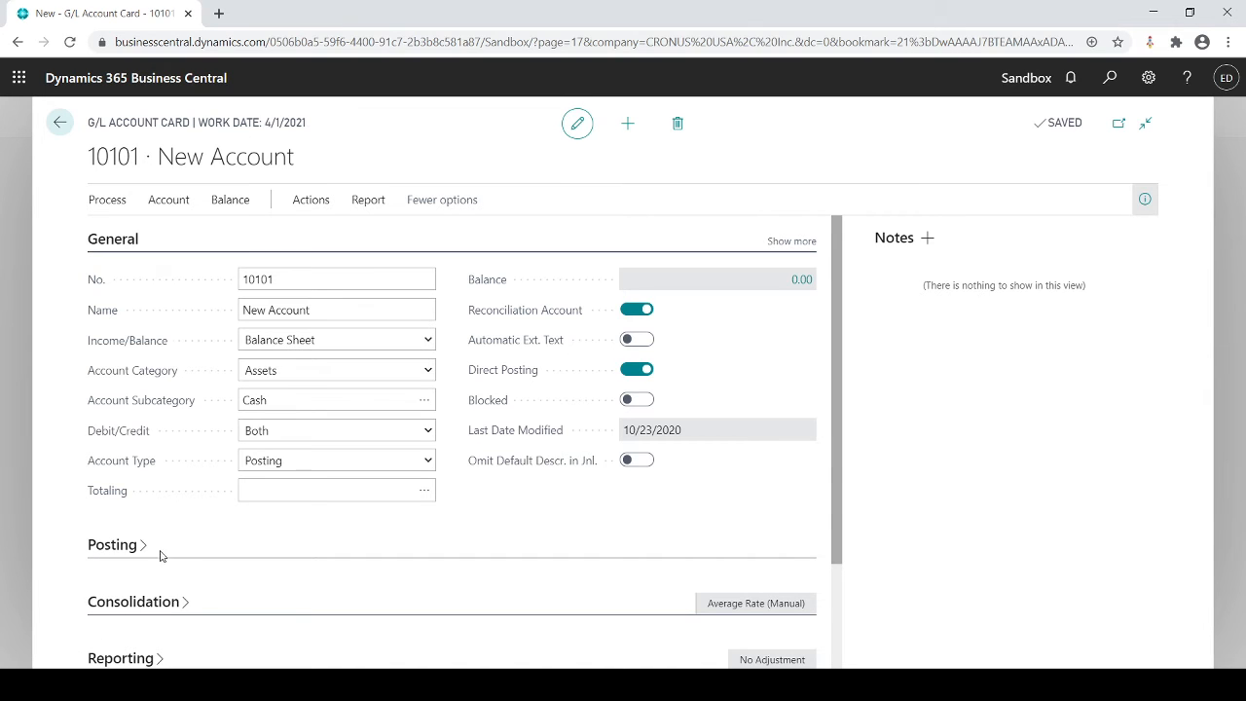
{"action": "mouse_move", "coordinate": [88, 597]}
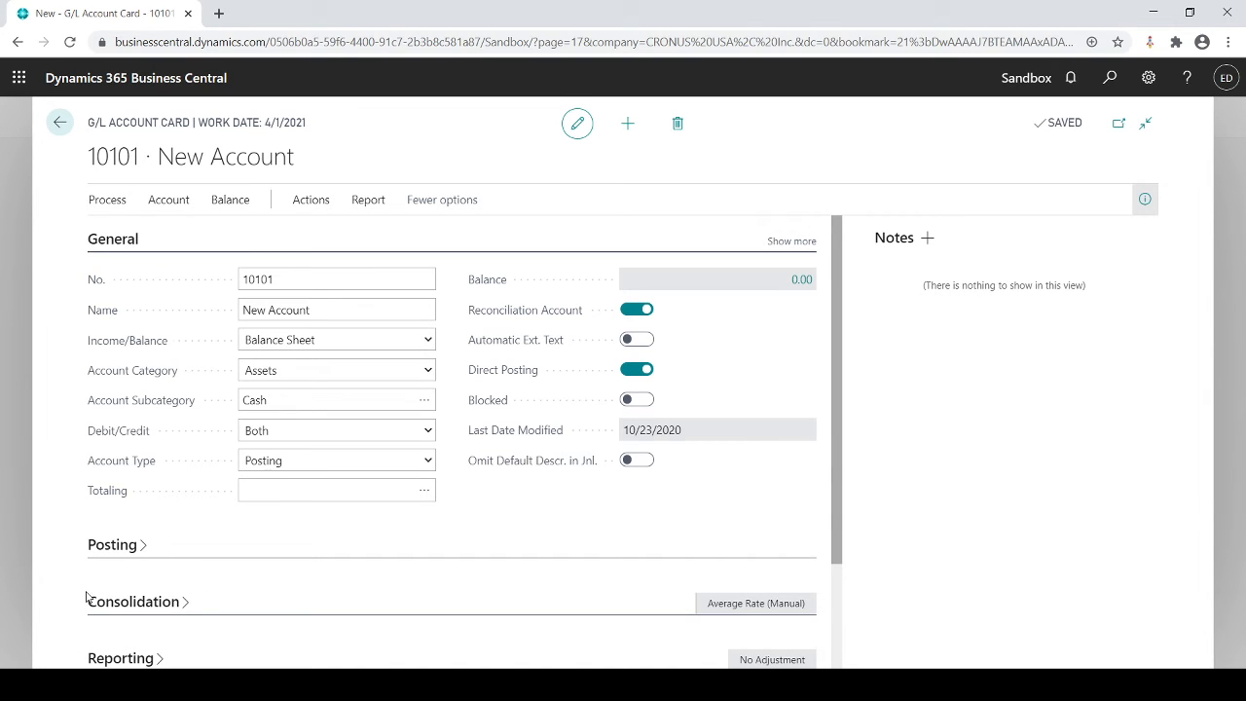
{"action": "mouse_move", "coordinate": [184, 575]}
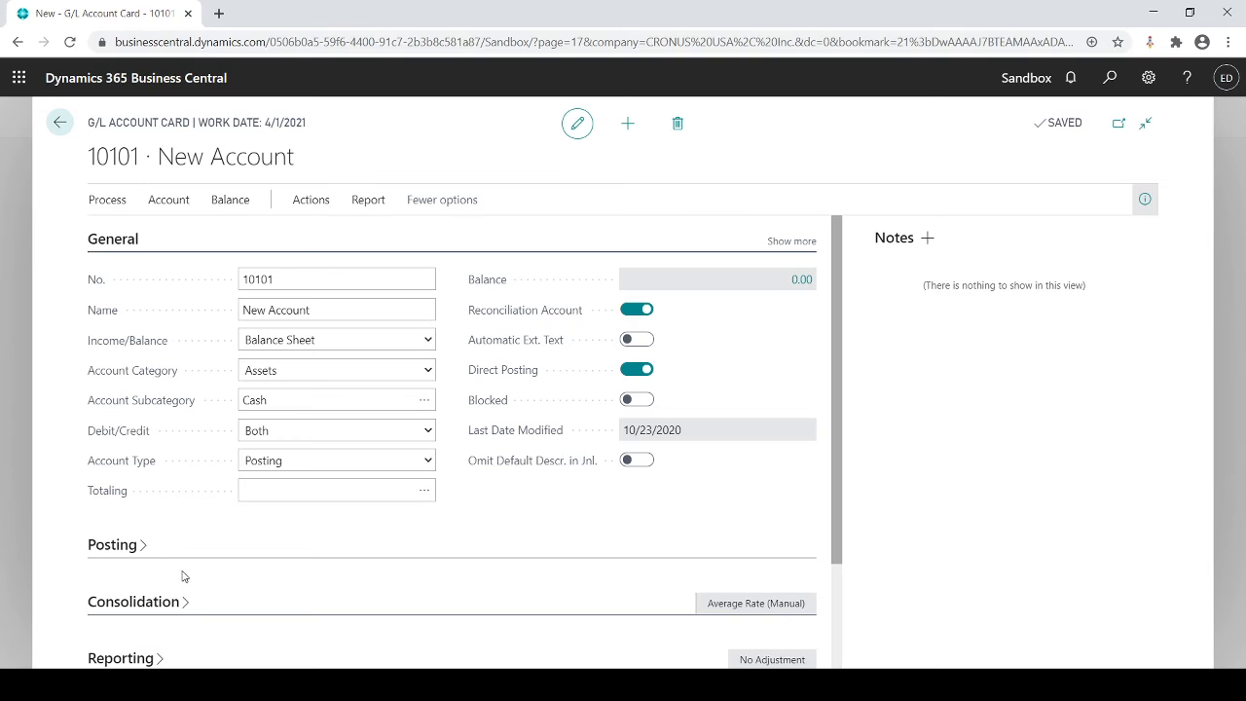
{"action": "mouse_move", "coordinate": [154, 567]}
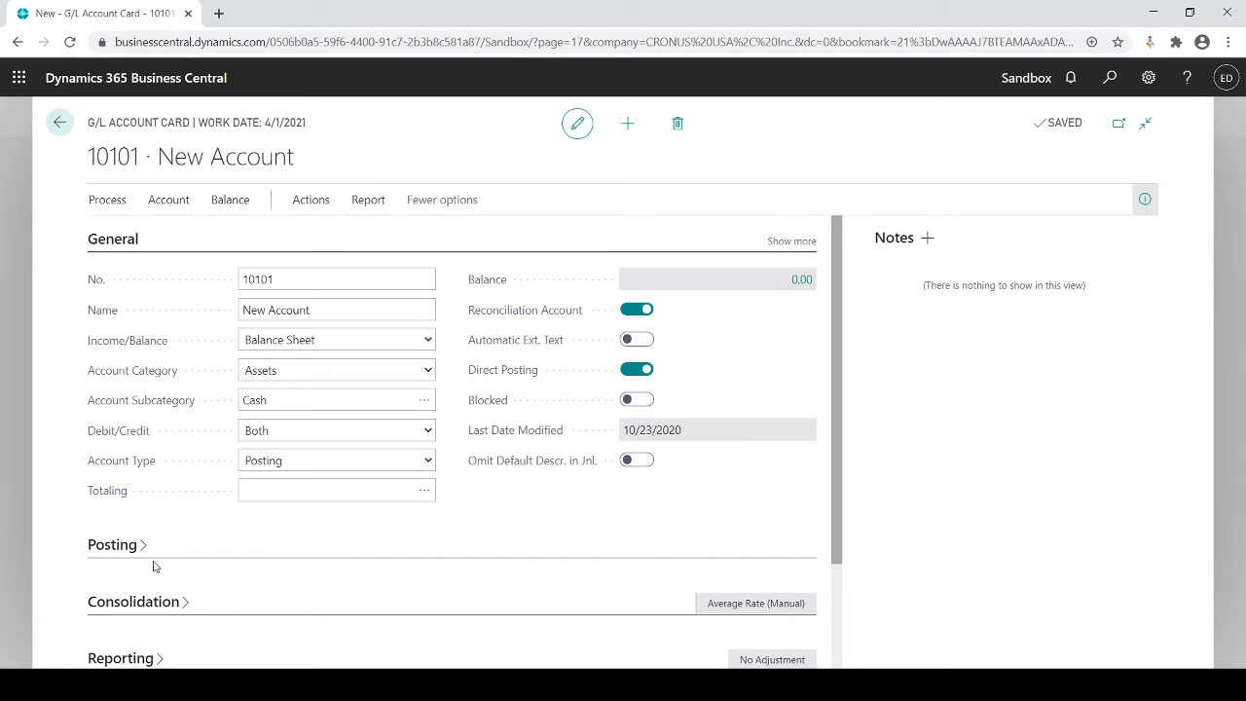
{"action": "left_click", "coordinate": [336, 279]}
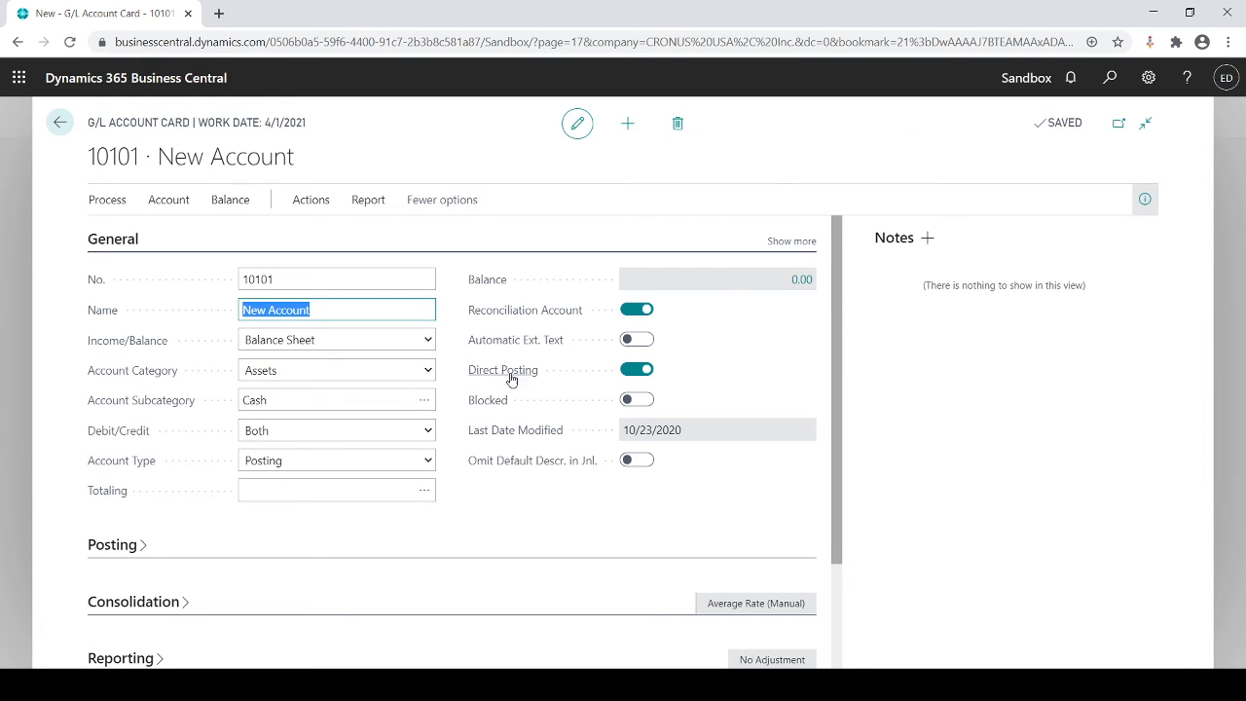
{"action": "mouse_move", "coordinate": [525, 310]}
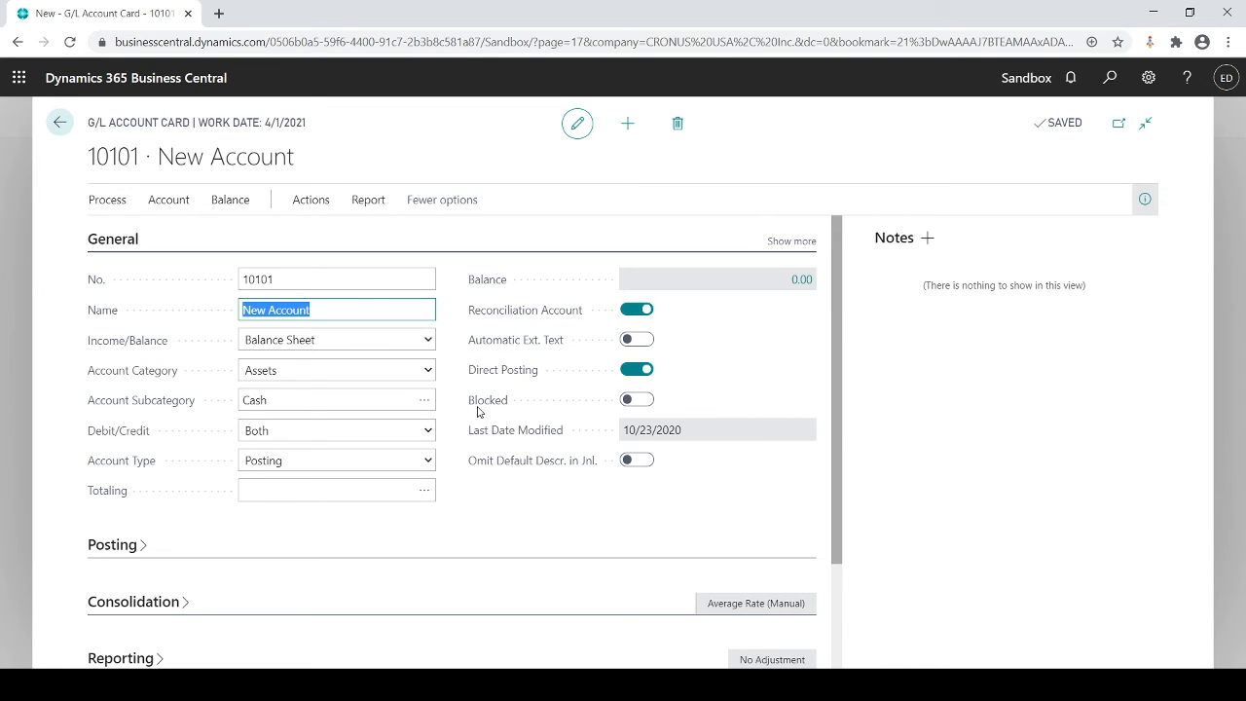
{"action": "left_click", "coordinate": [335, 459]}
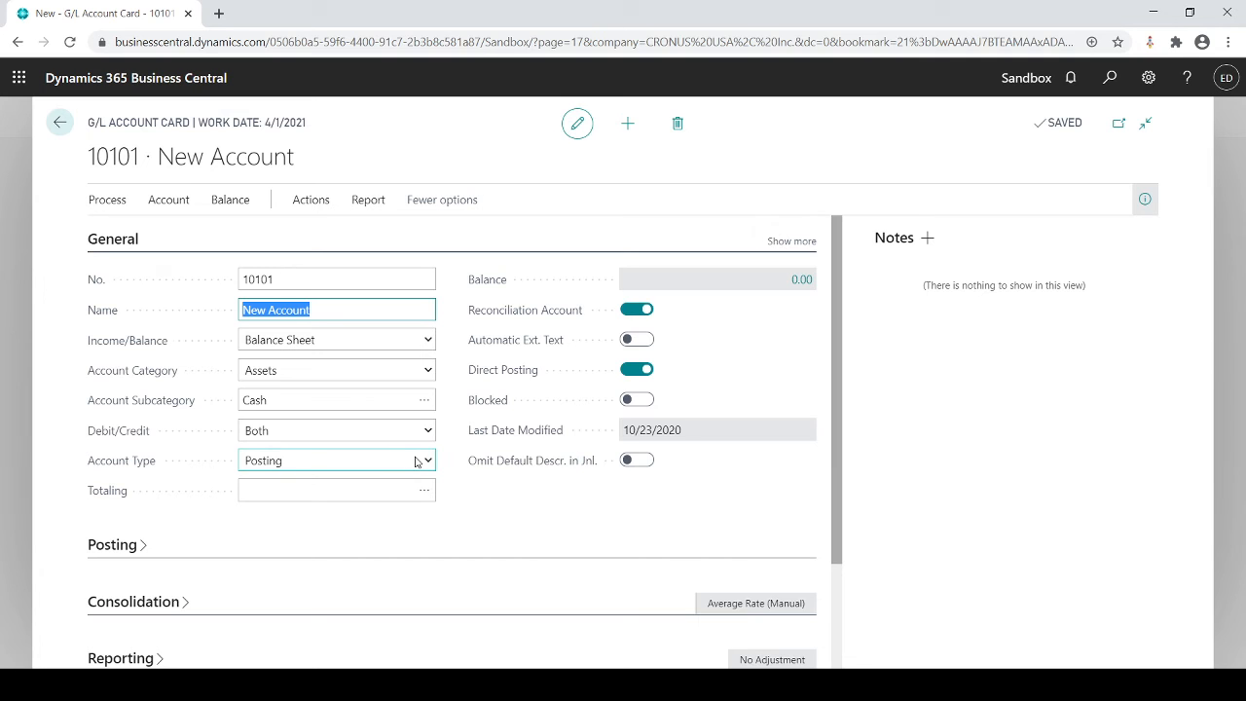
{"action": "left_click", "coordinate": [60, 122]}
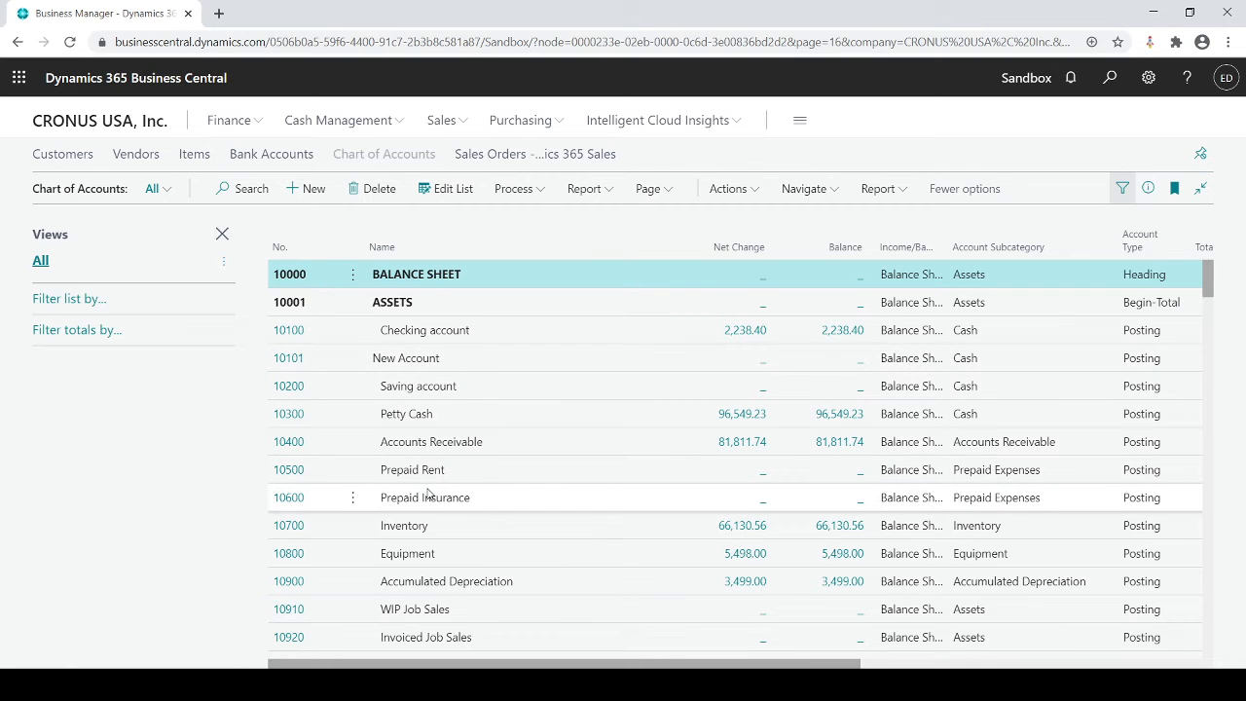
{"action": "mouse_move", "coordinate": [424, 508]}
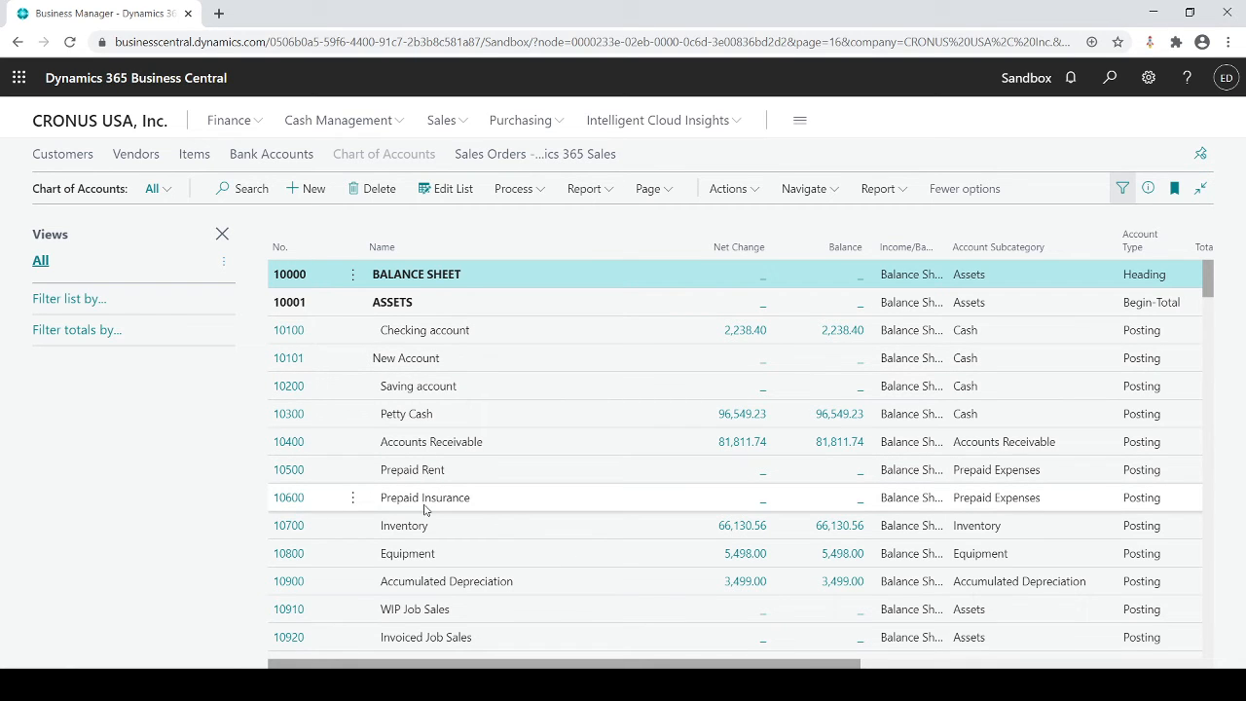
- Delete account 10600 Prepaid Insurance and confirm
{"action": "left_click", "coordinate": [424, 498]}
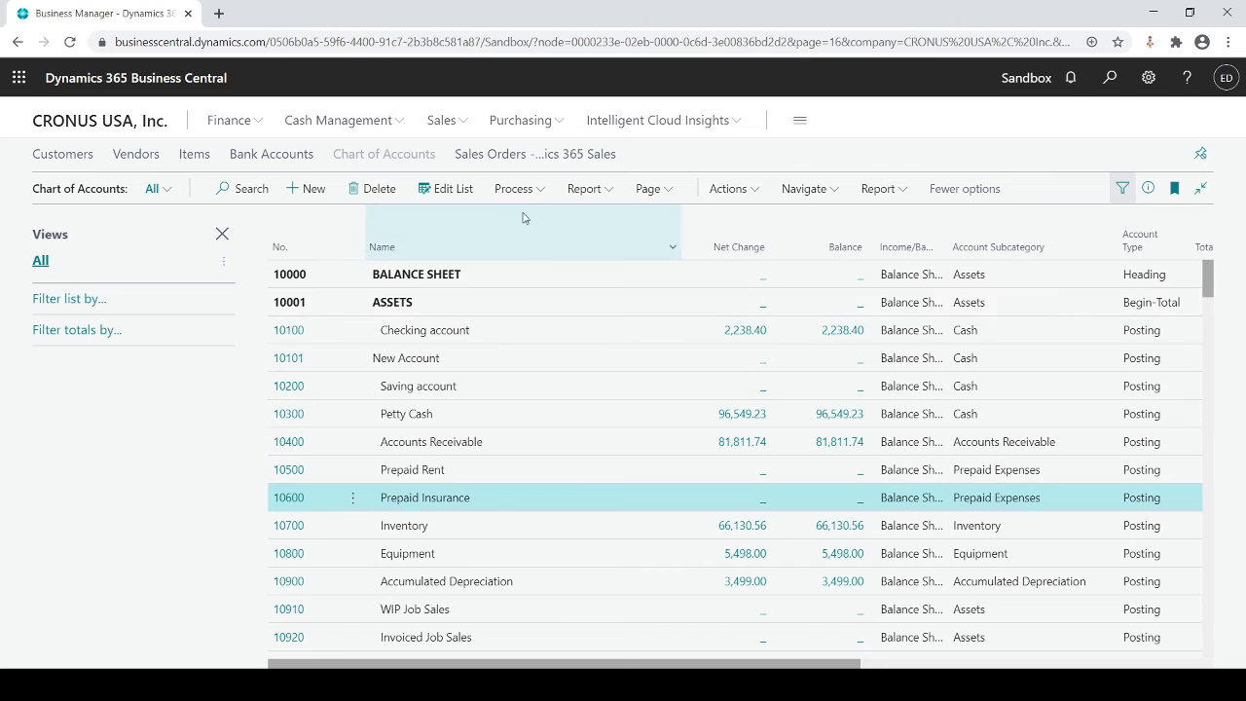
{"action": "mouse_move", "coordinate": [374, 188]}
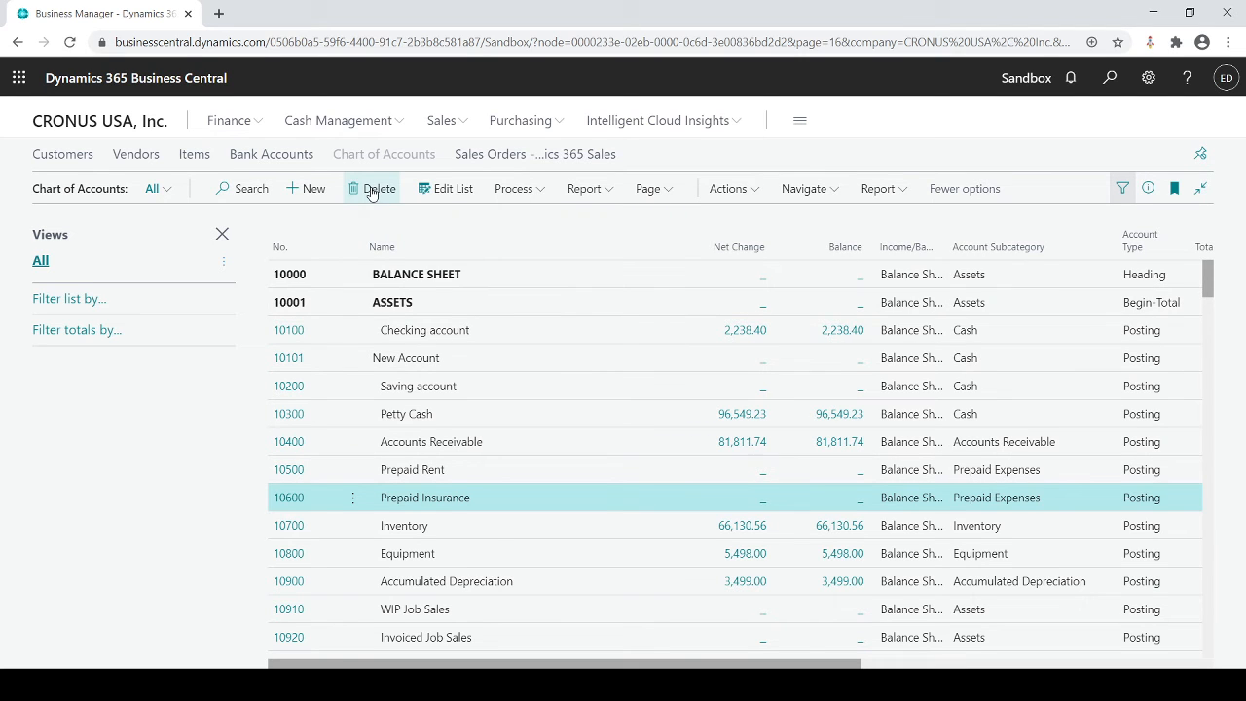
{"action": "left_click", "coordinate": [378, 187]}
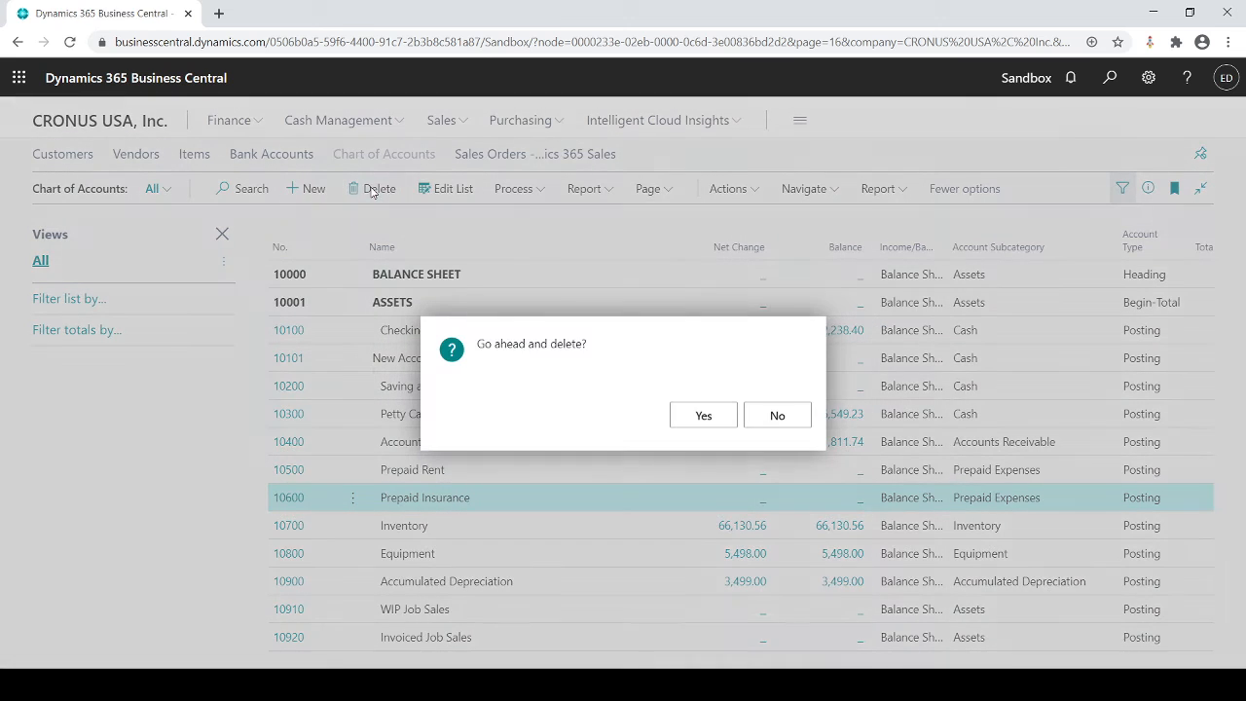
{"action": "left_click", "coordinate": [702, 415]}
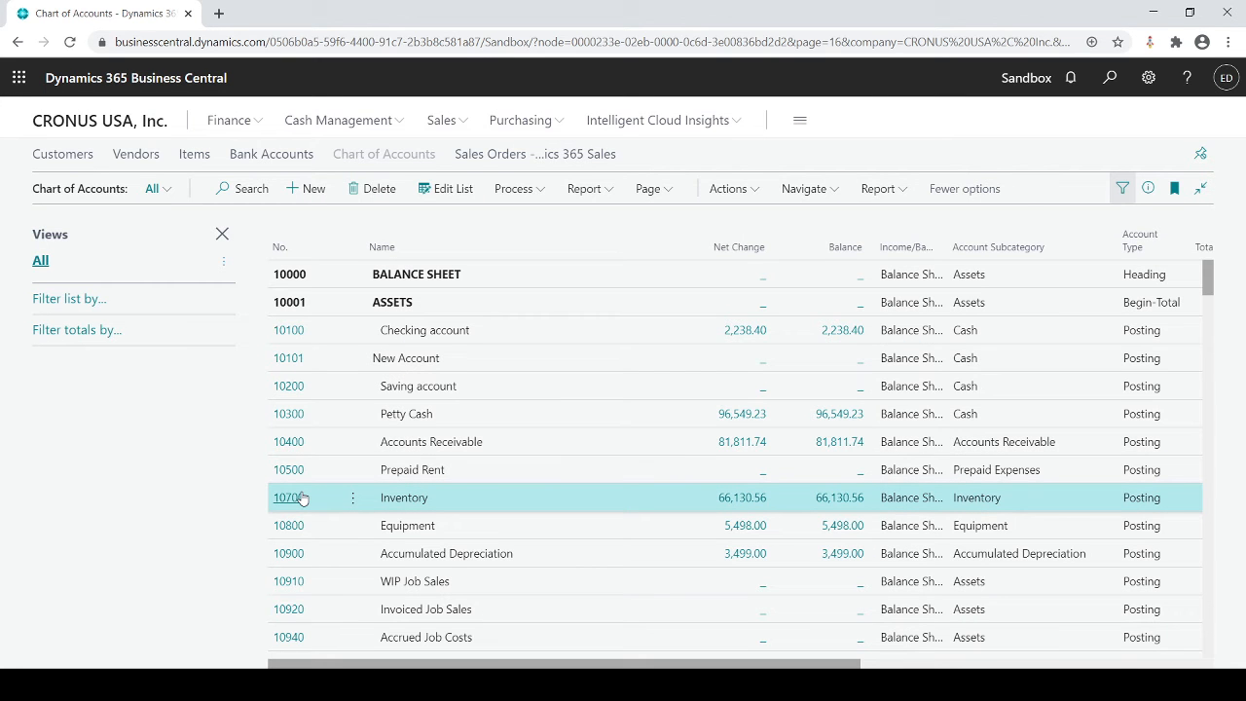
{"action": "mouse_move", "coordinate": [440, 495]}
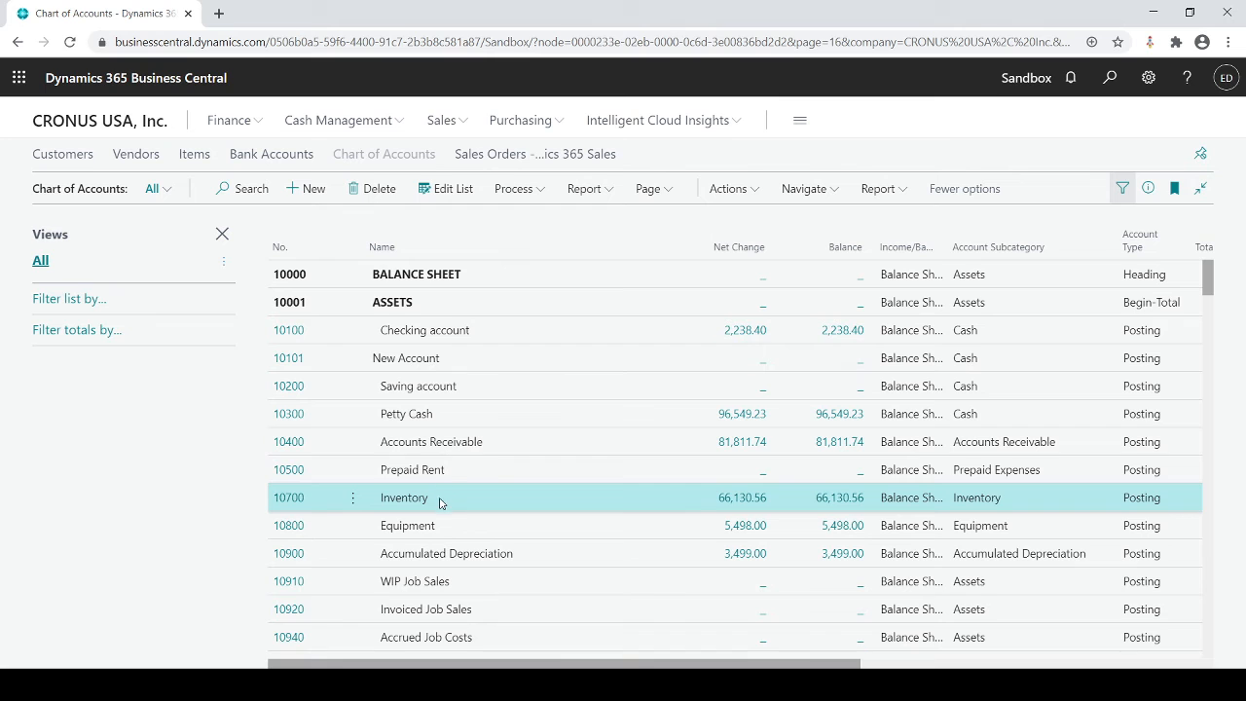
{"action": "mouse_move", "coordinate": [724, 441]}
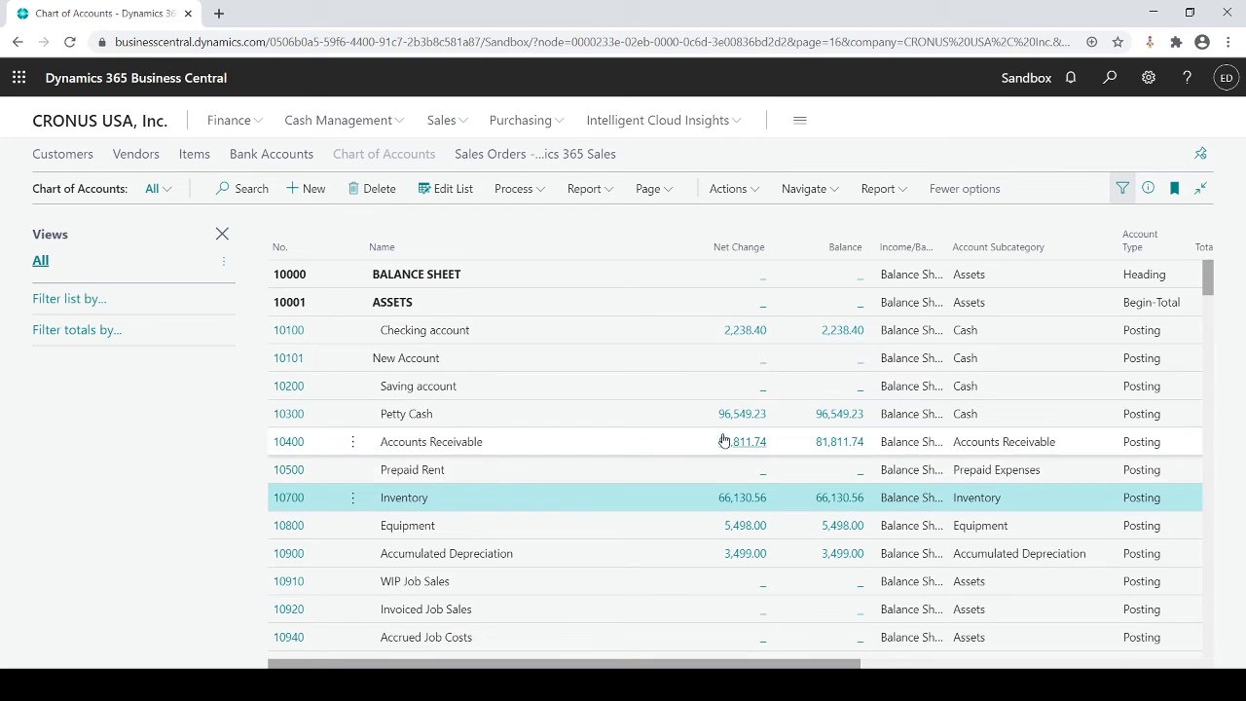
{"action": "mouse_move", "coordinate": [546, 295]}
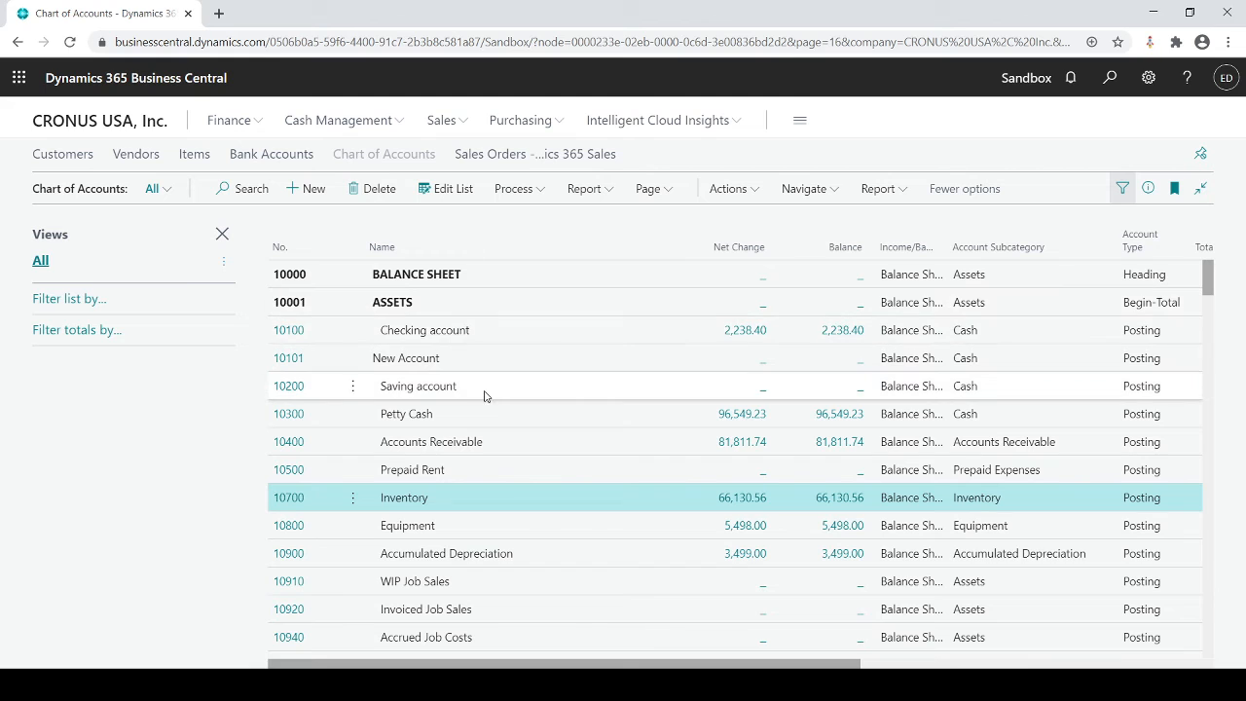
{"action": "mouse_move", "coordinate": [403, 530]}
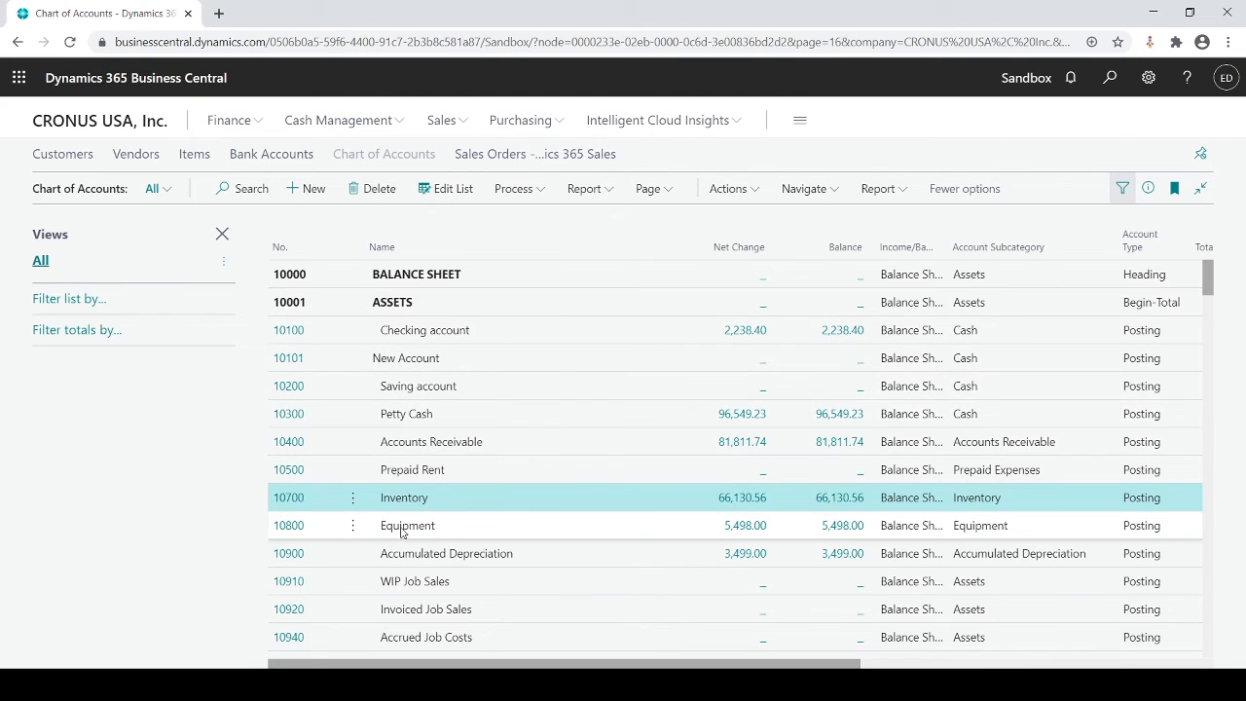
{"action": "mouse_move", "coordinate": [697, 511]}
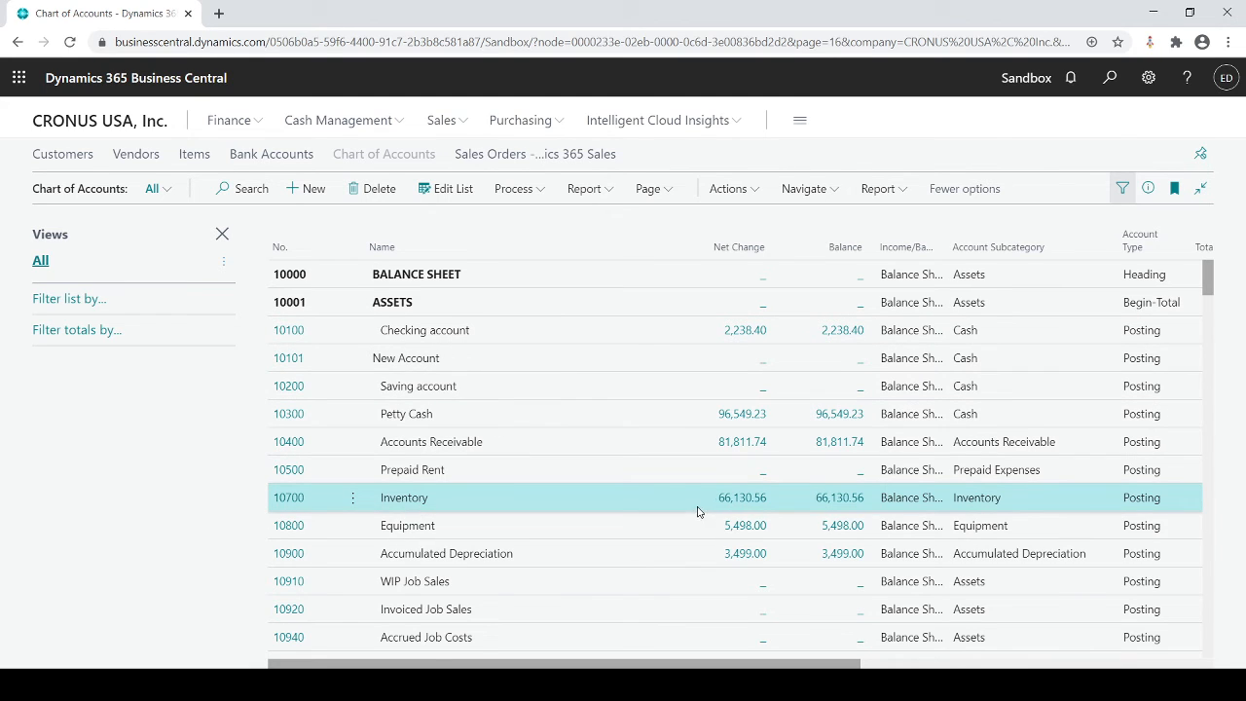
- Try deleting 10700 Inventory and dismiss the non-zero balance error
{"action": "left_click", "coordinate": [372, 188]}
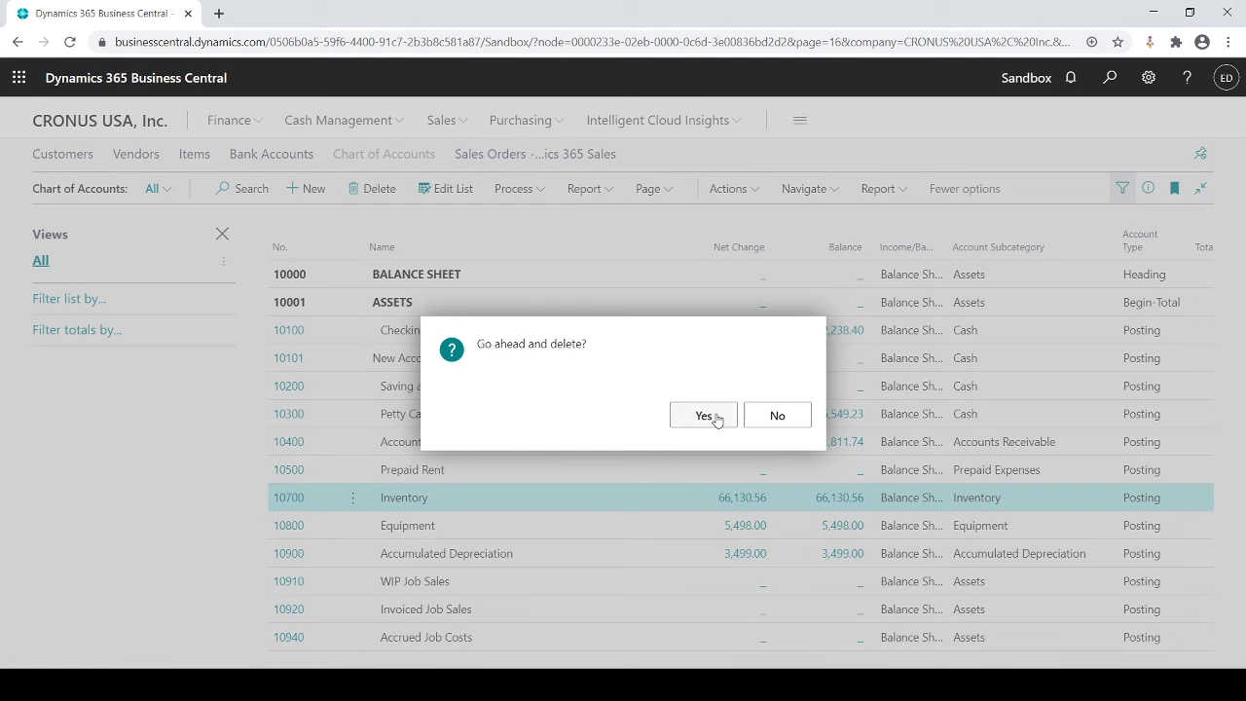
{"action": "left_click", "coordinate": [703, 414]}
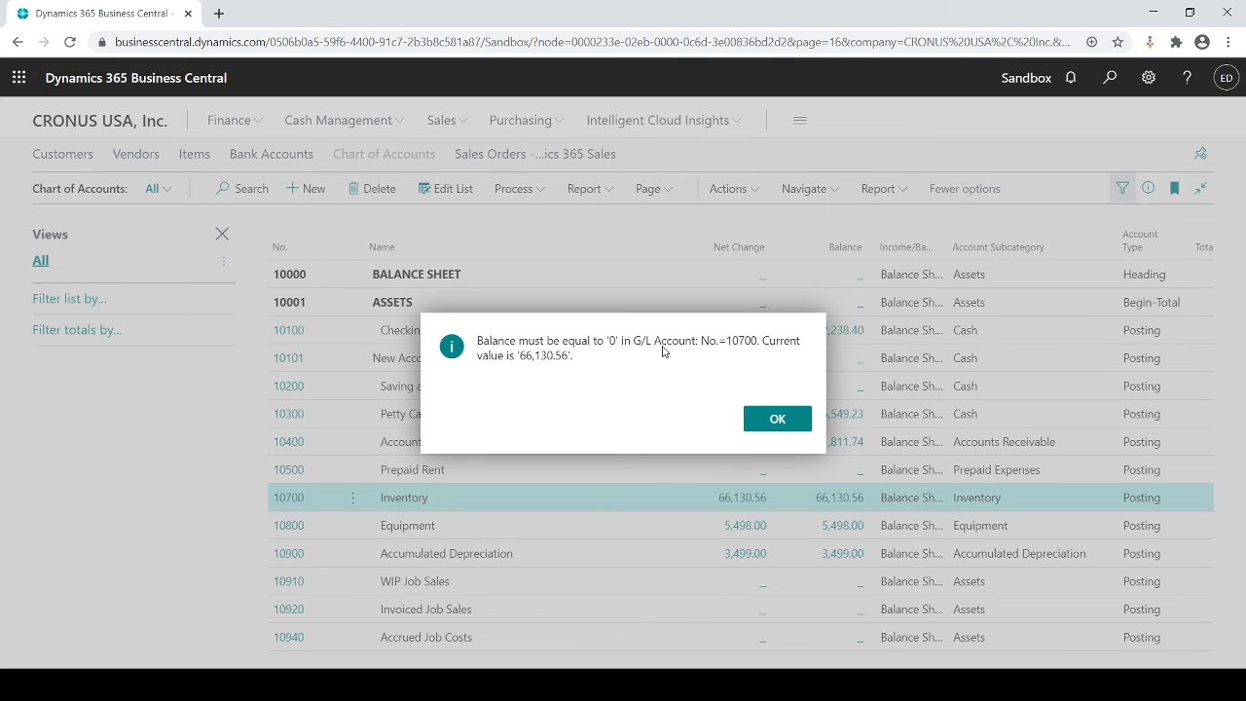
{"action": "mouse_move", "coordinate": [674, 374]}
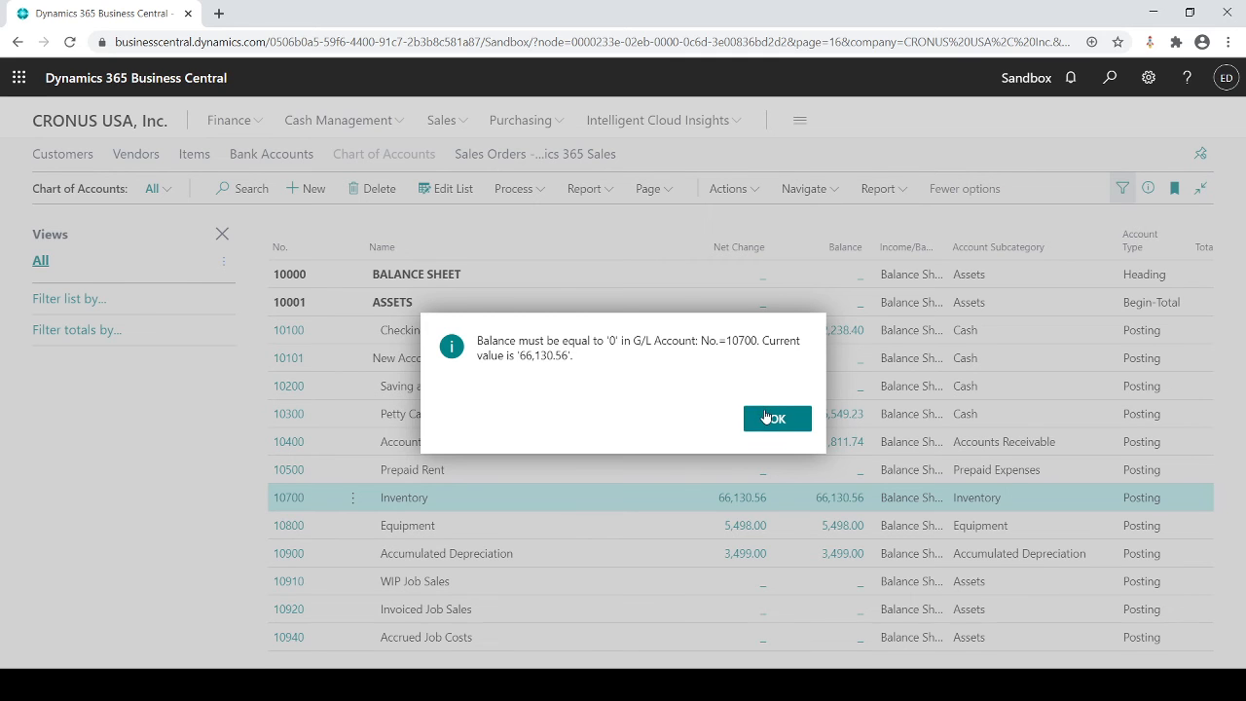
{"action": "left_click", "coordinate": [777, 417]}
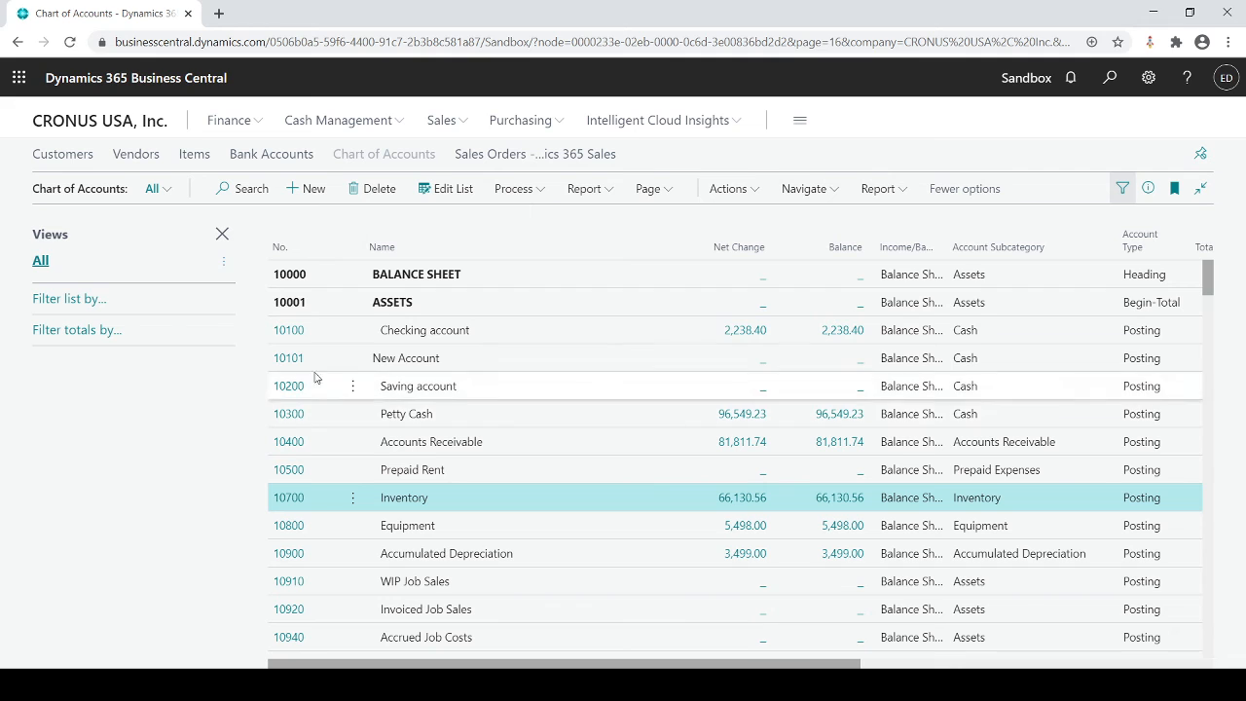
- View the 10100 Checking account card, then return to the home page
{"action": "left_click", "coordinate": [288, 329]}
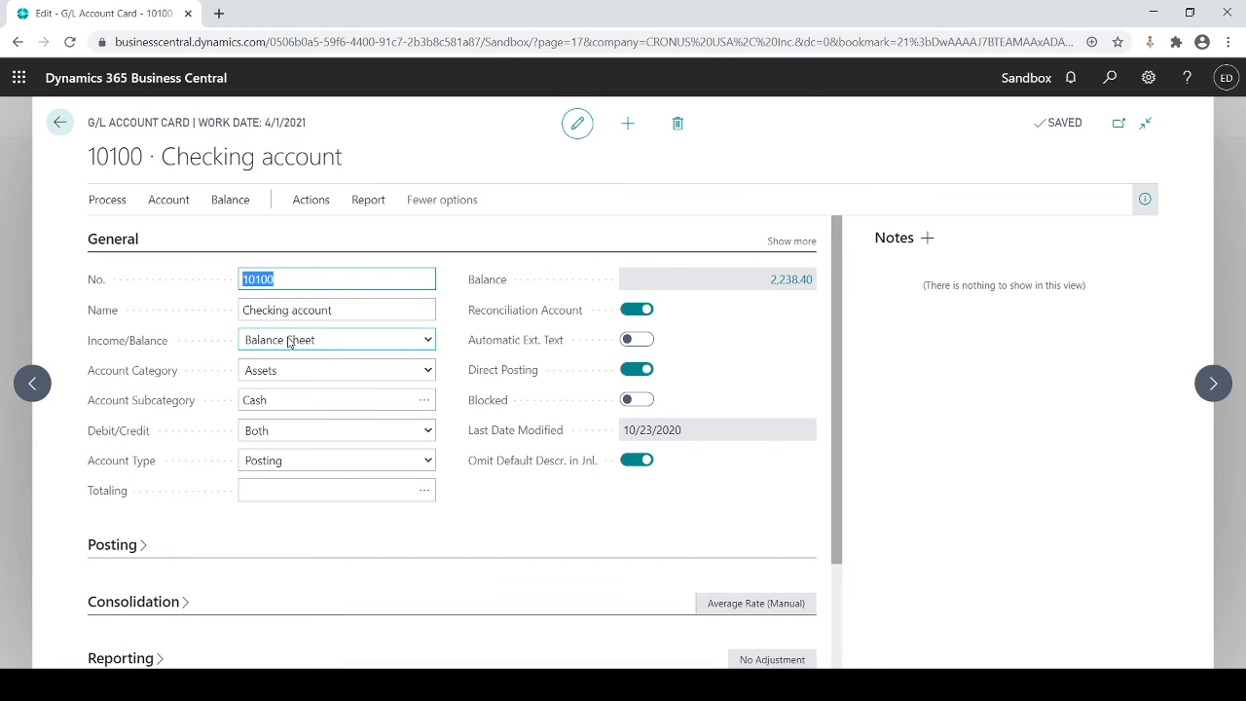
{"action": "mouse_move", "coordinate": [700, 282]}
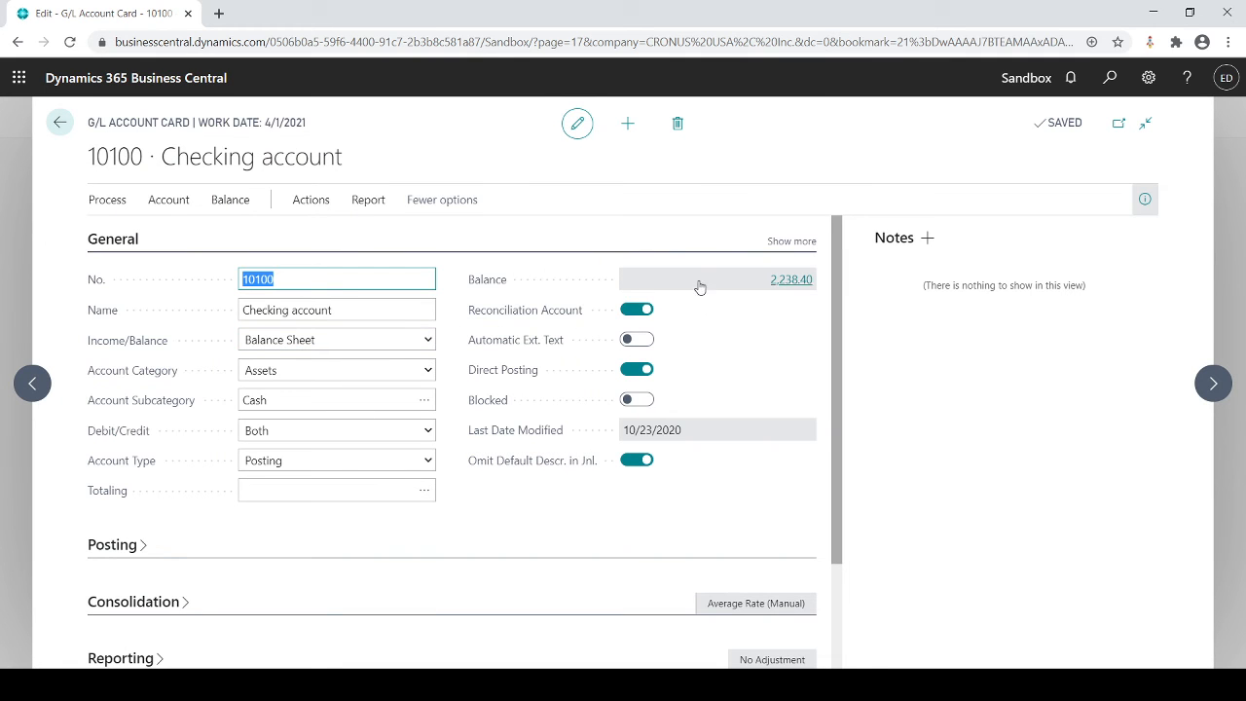
{"action": "mouse_move", "coordinate": [635, 332]}
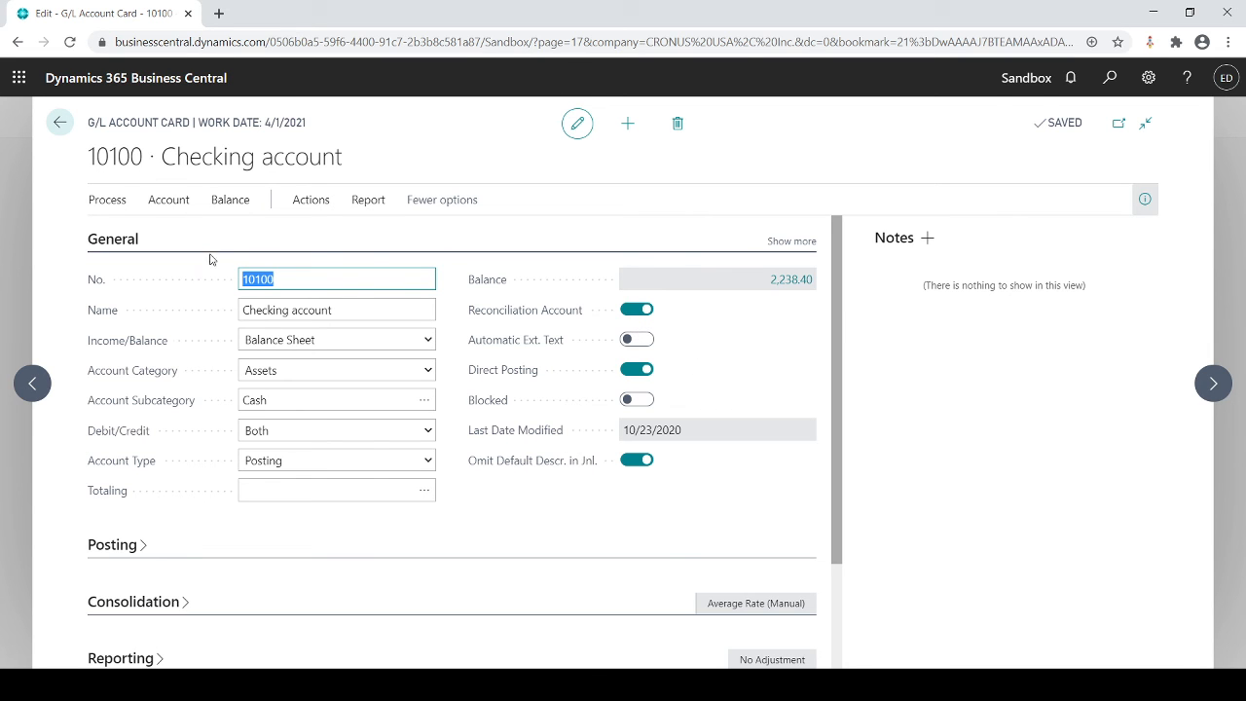
{"action": "left_click", "coordinate": [60, 122]}
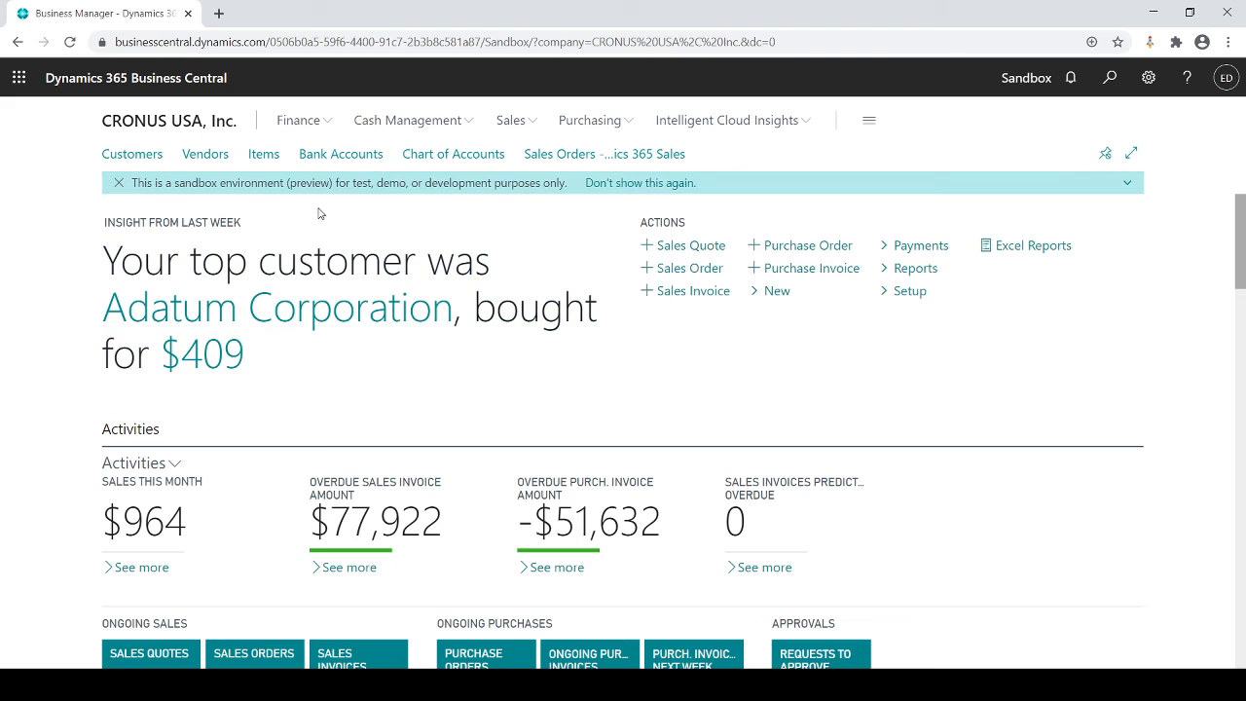
{"action": "mouse_move", "coordinate": [274, 128]}
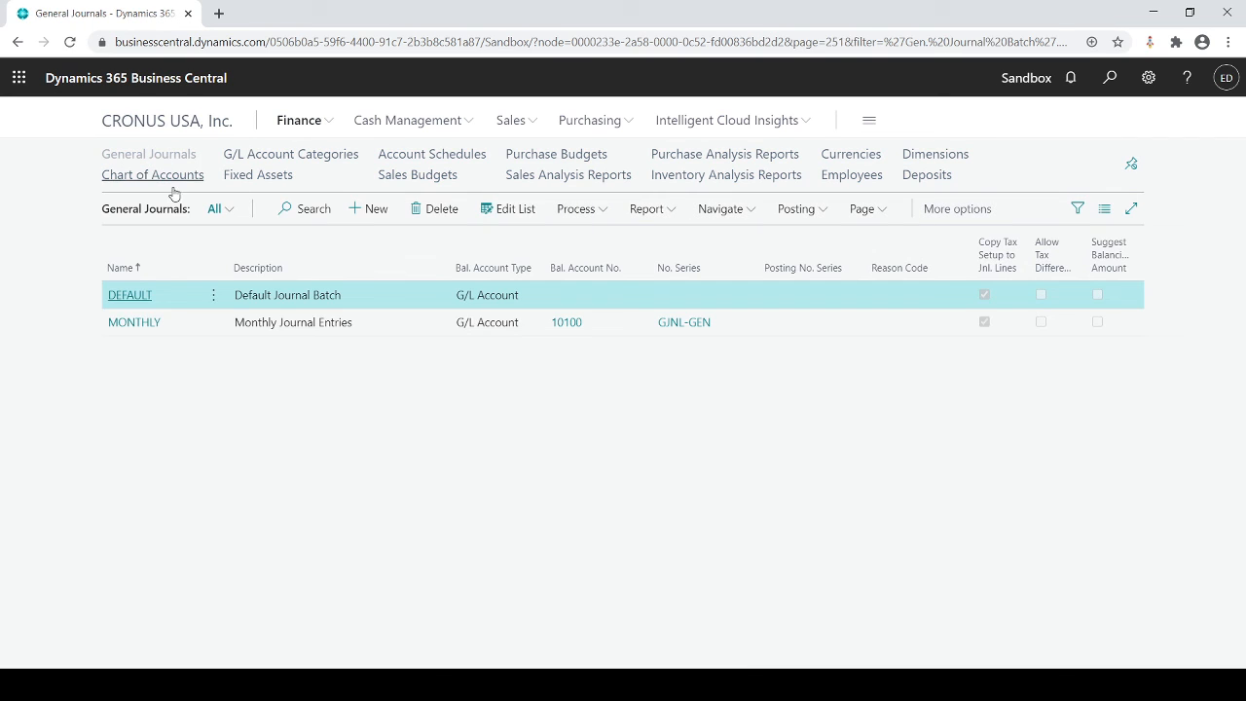
- Add a DEFAULT journal line posting 500 to account 10100 Checking
{"action": "left_click", "coordinate": [130, 294]}
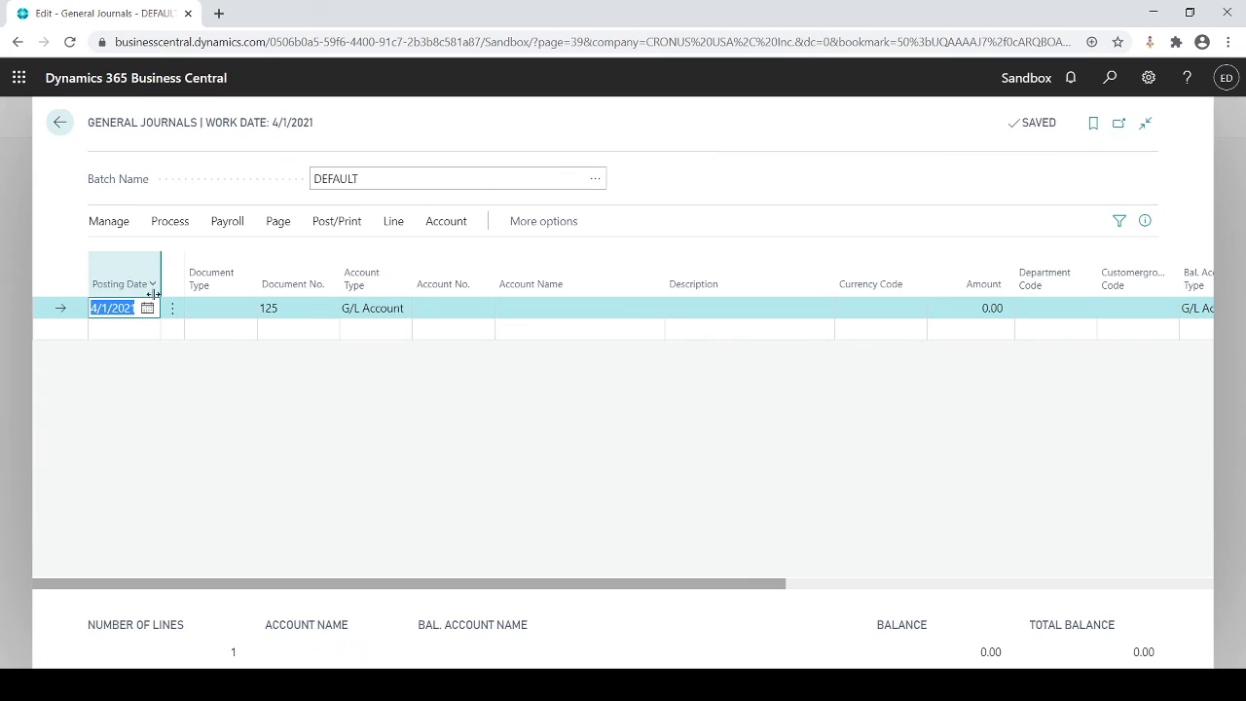
{"action": "left_click", "coordinate": [453, 307]}
{"action": "type", "text": "10100"}
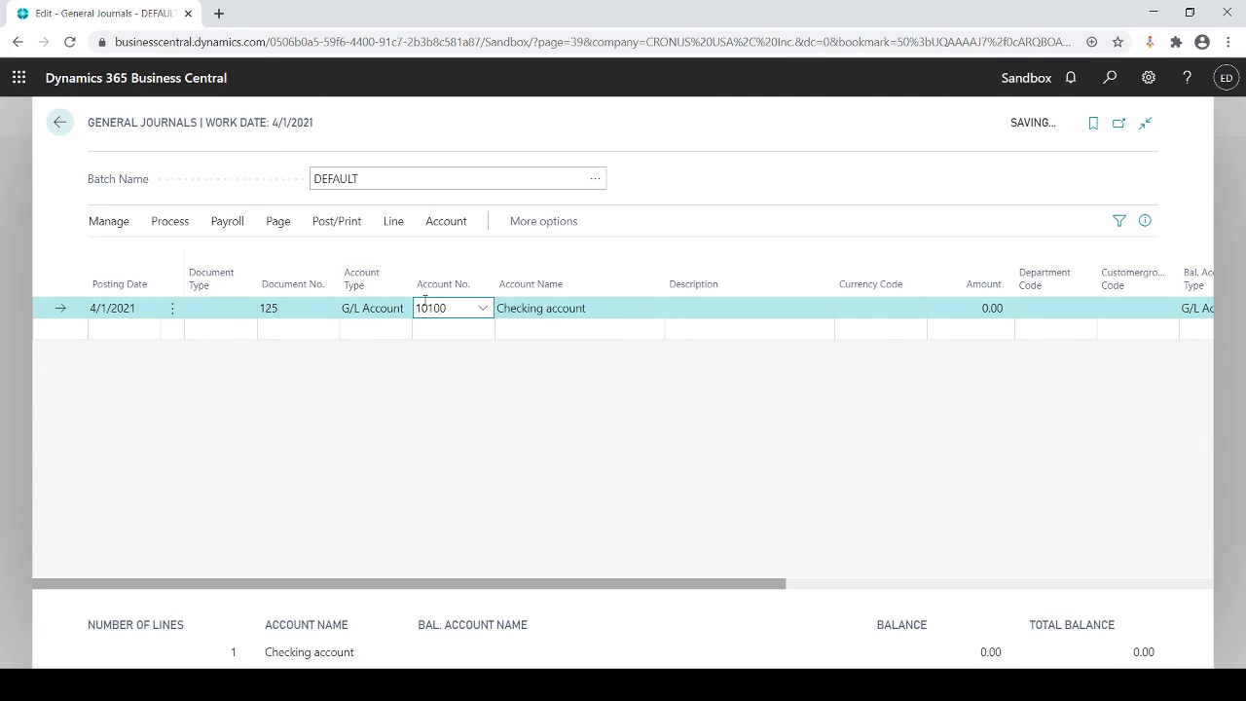
{"action": "left_click", "coordinate": [749, 307]}
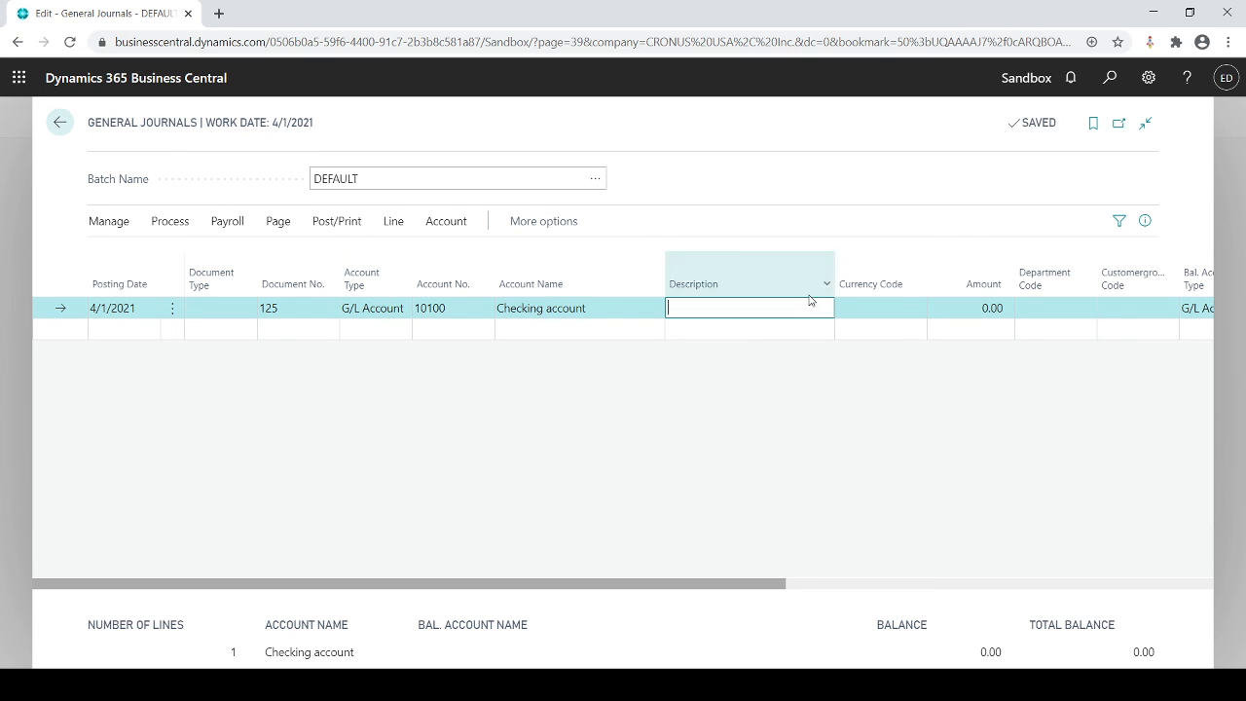
{"action": "left_click", "coordinate": [970, 308]}
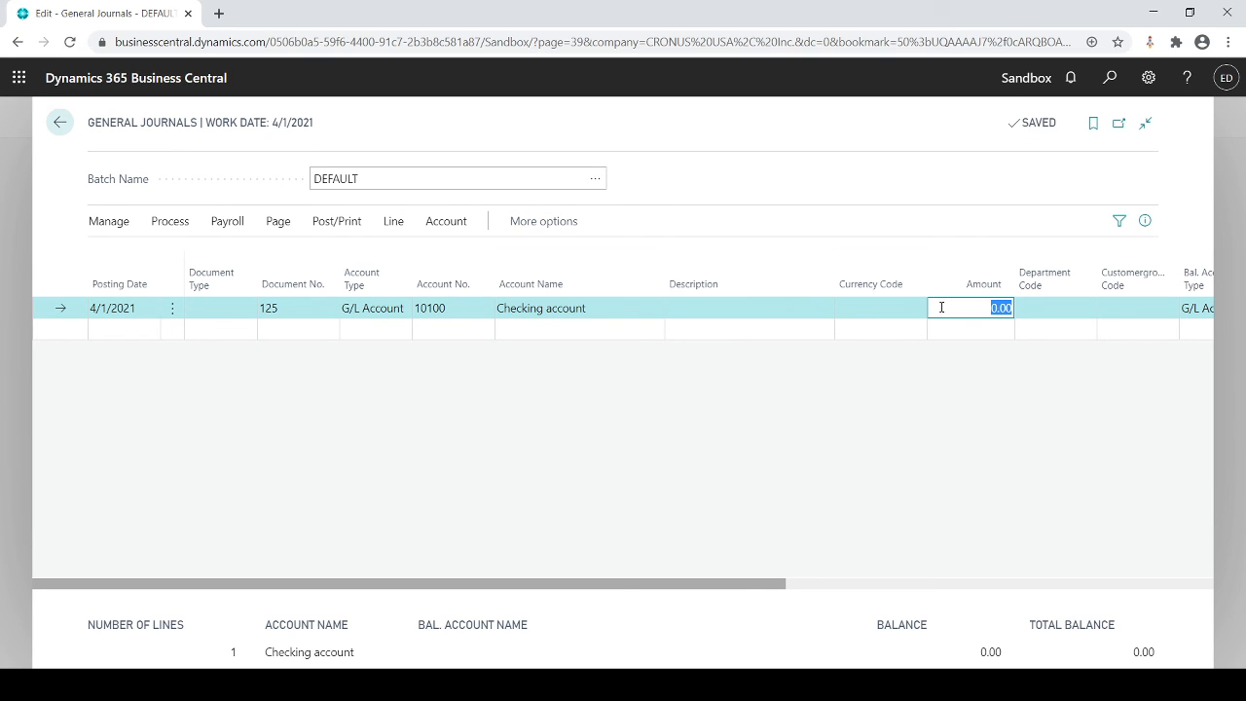
{"action": "type", "text": "500"}
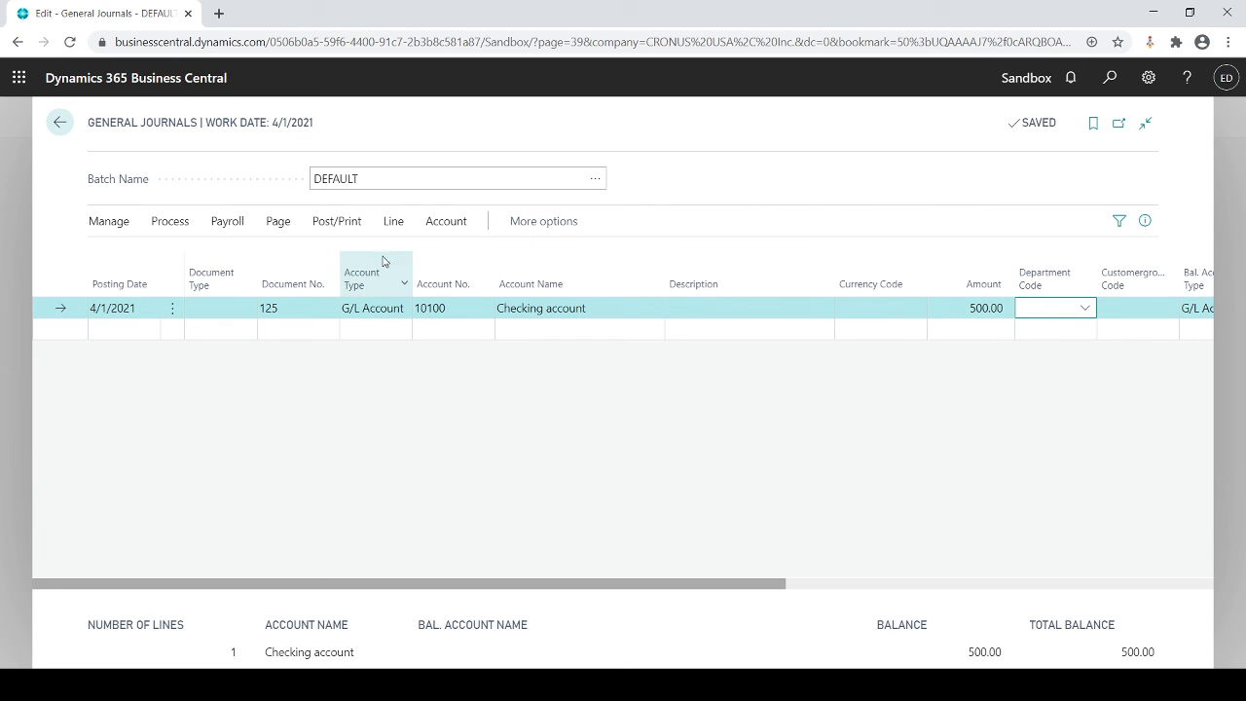
{"action": "mouse_move", "coordinate": [204, 232]}
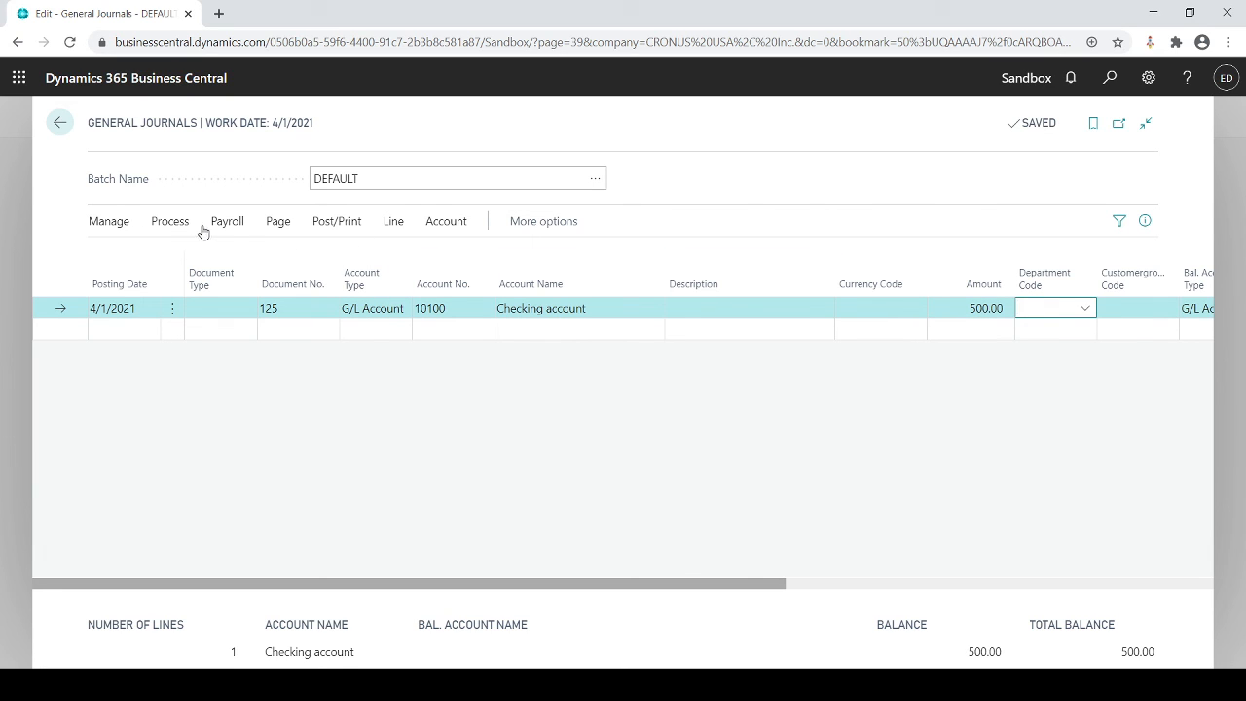
- Preview the journal reconciliation for 10100, then return to the journal batches
{"action": "left_click", "coordinate": [169, 220]}
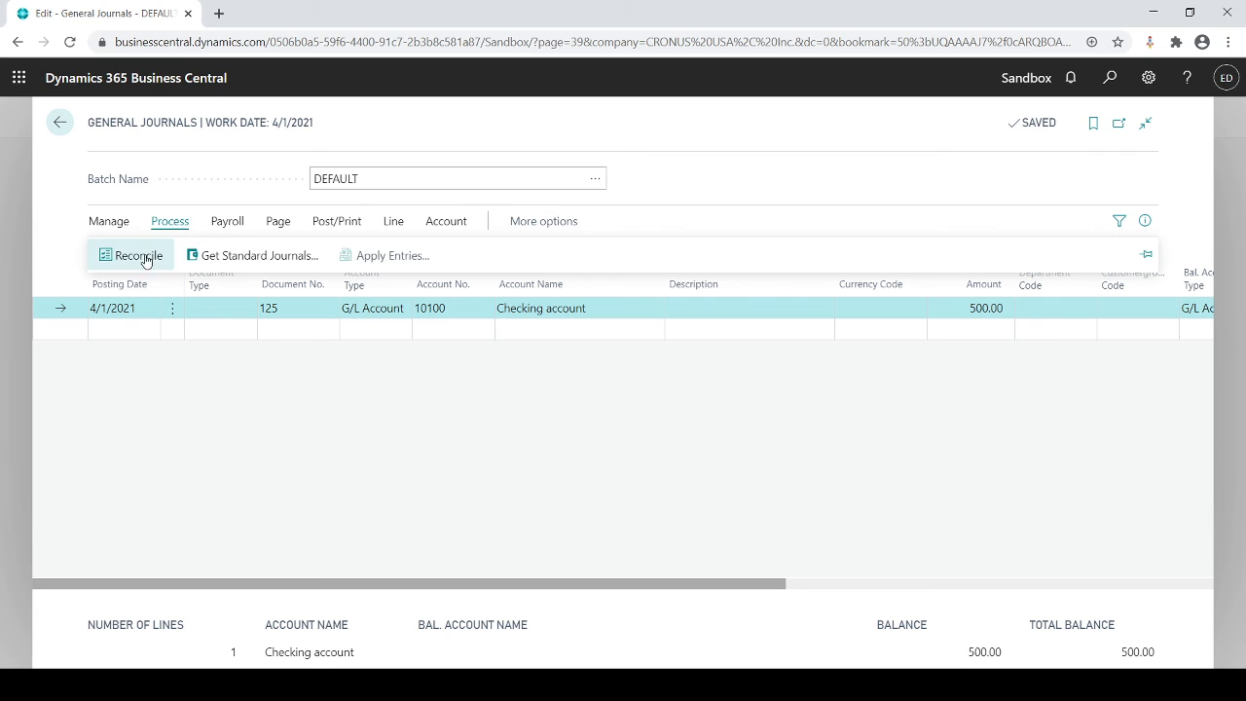
{"action": "left_click", "coordinate": [135, 254]}
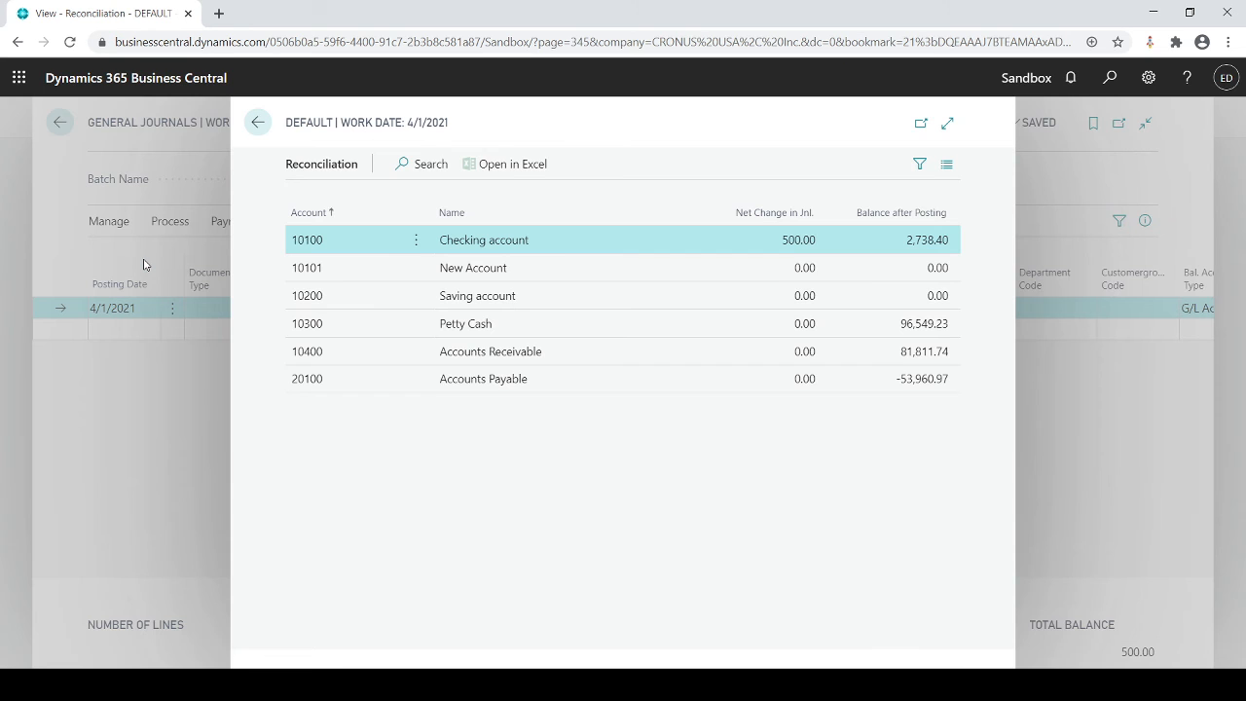
{"action": "mouse_move", "coordinate": [321, 254]}
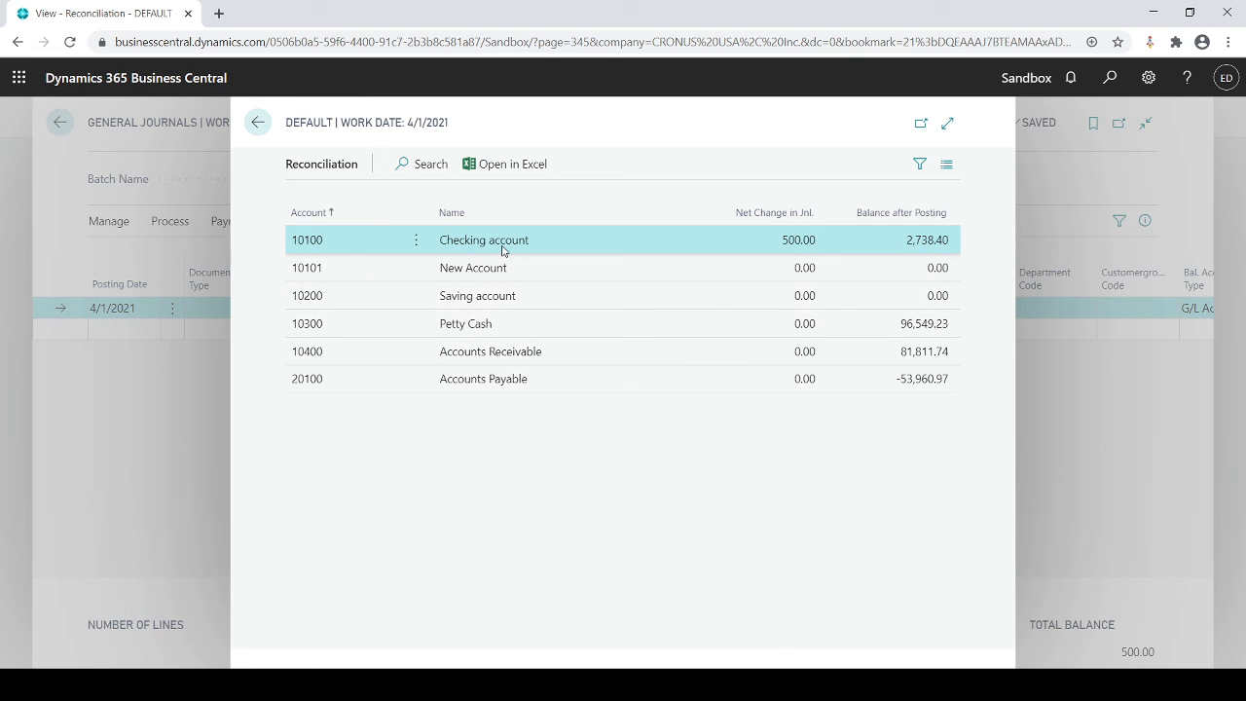
{"action": "mouse_move", "coordinate": [783, 240]}
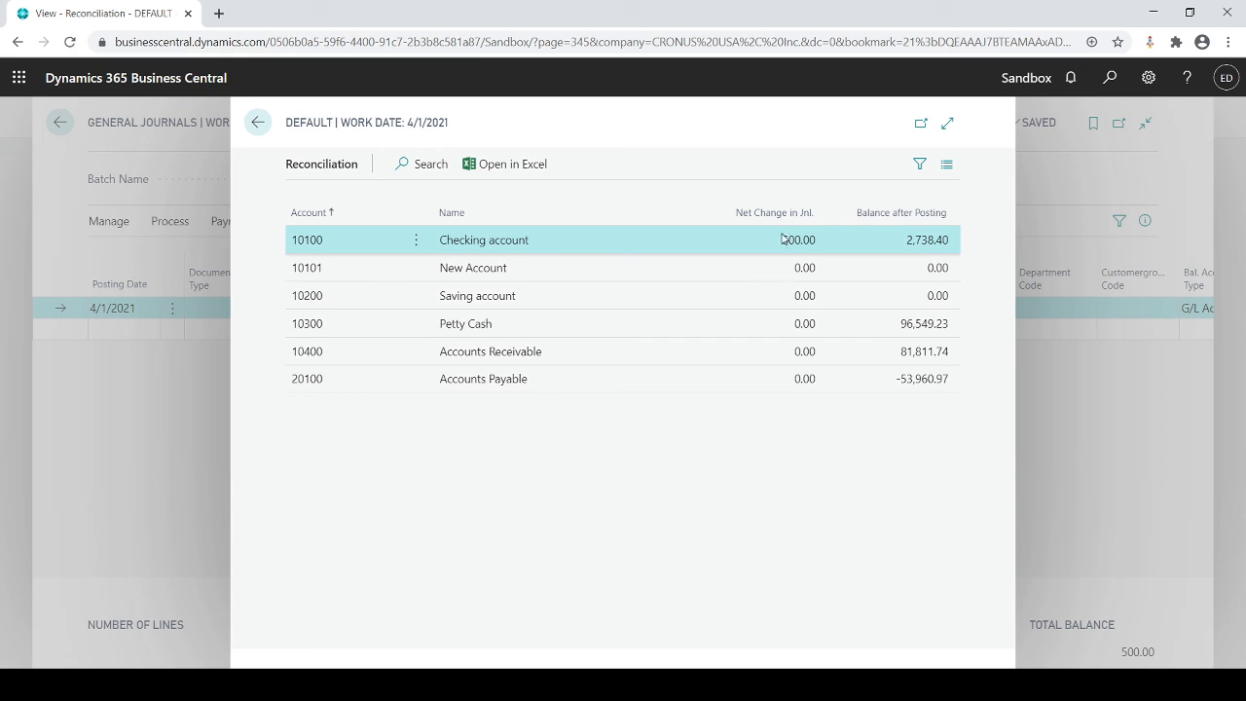
{"action": "mouse_move", "coordinate": [788, 248]}
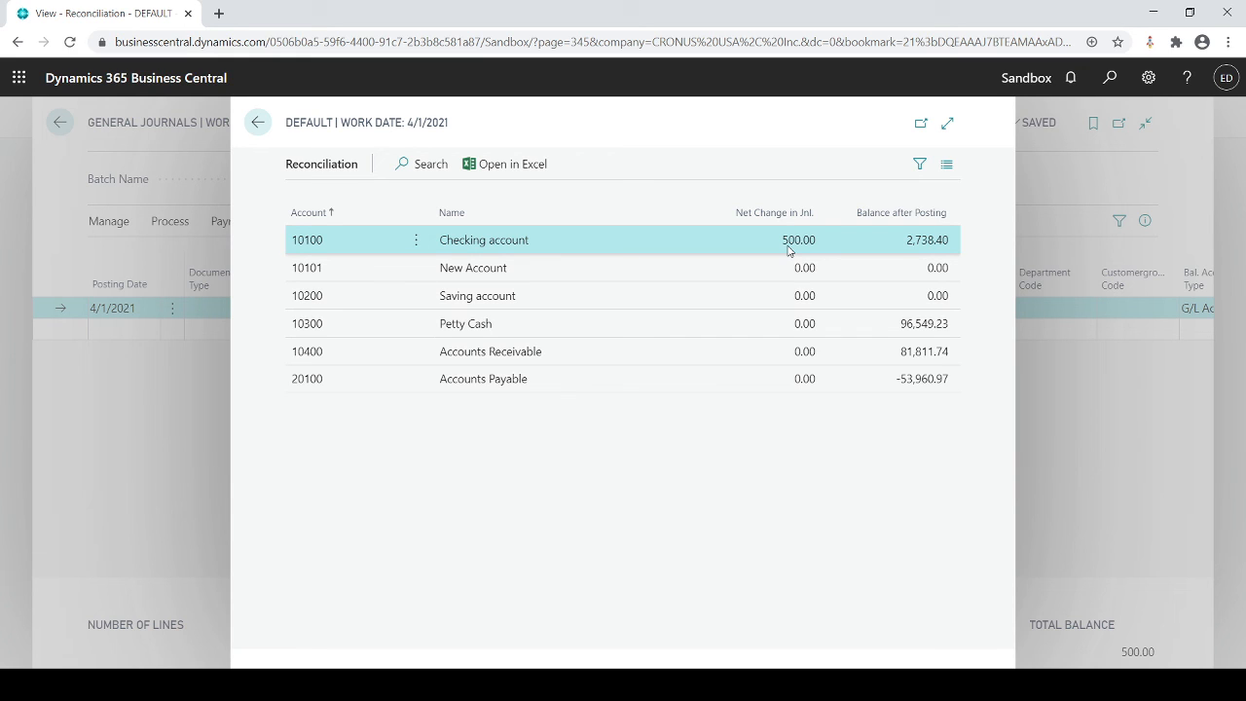
{"action": "mouse_move", "coordinate": [820, 253]}
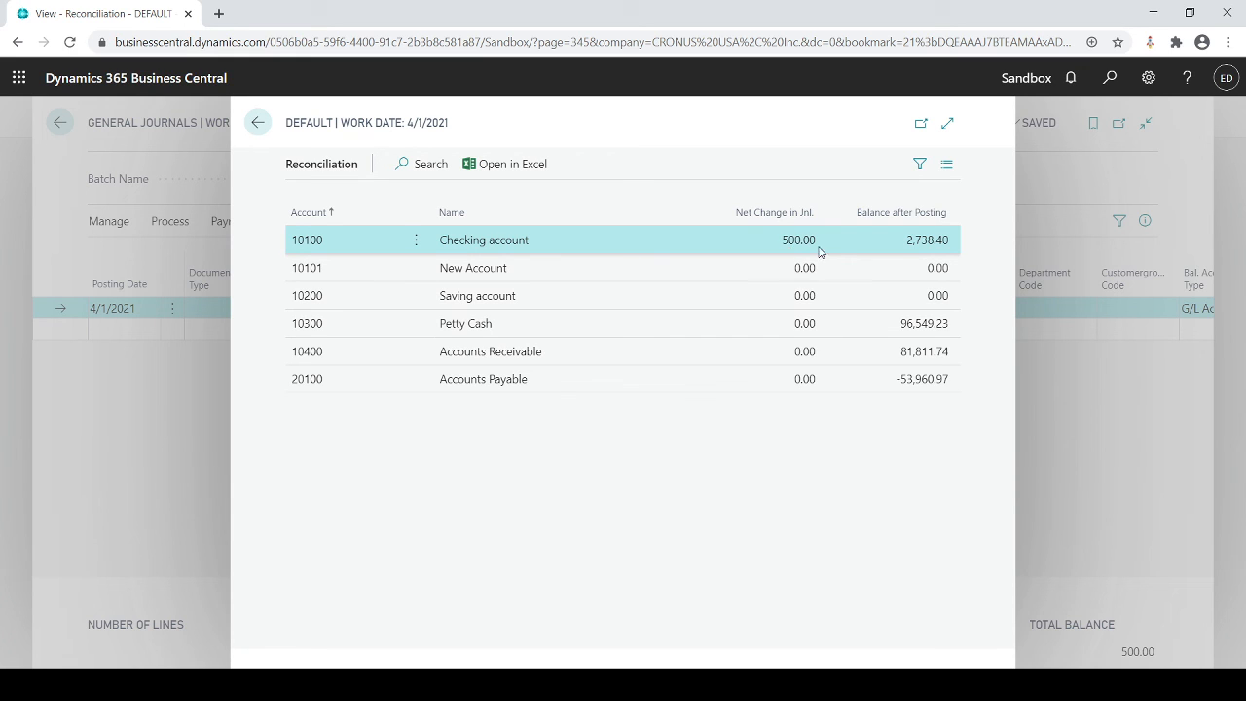
{"action": "mouse_move", "coordinate": [900, 212]}
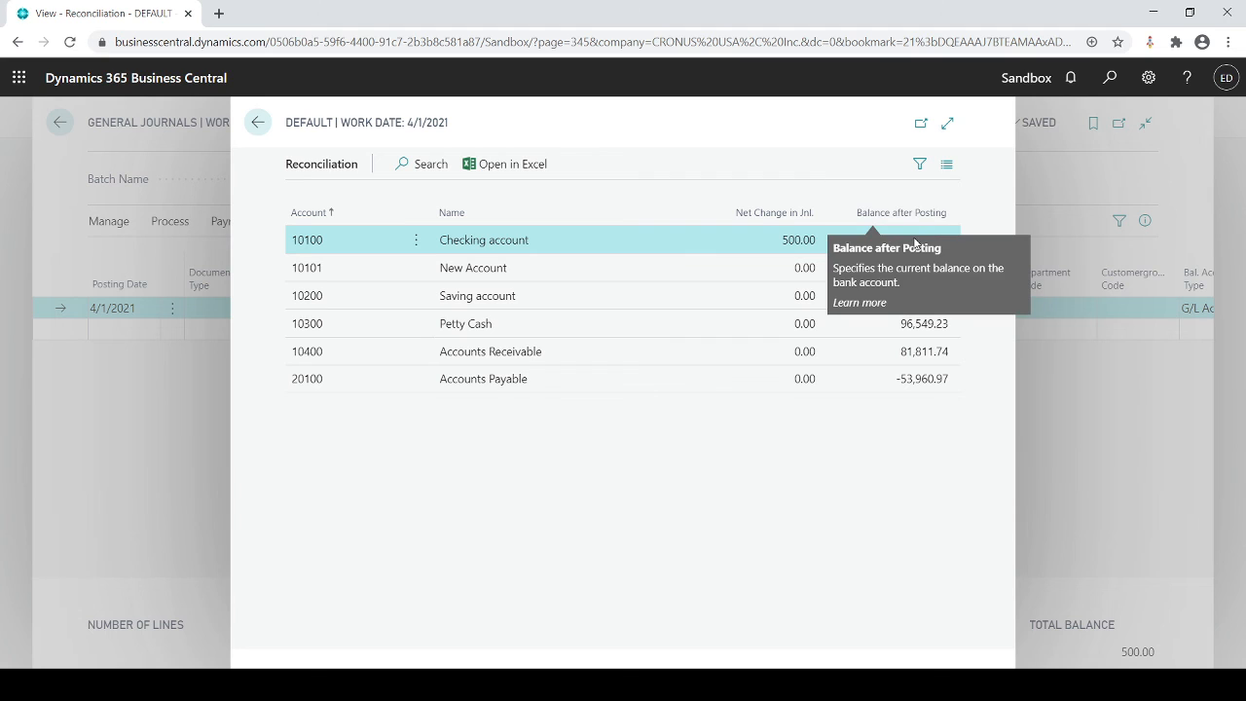
{"action": "mouse_move", "coordinate": [923, 251]}
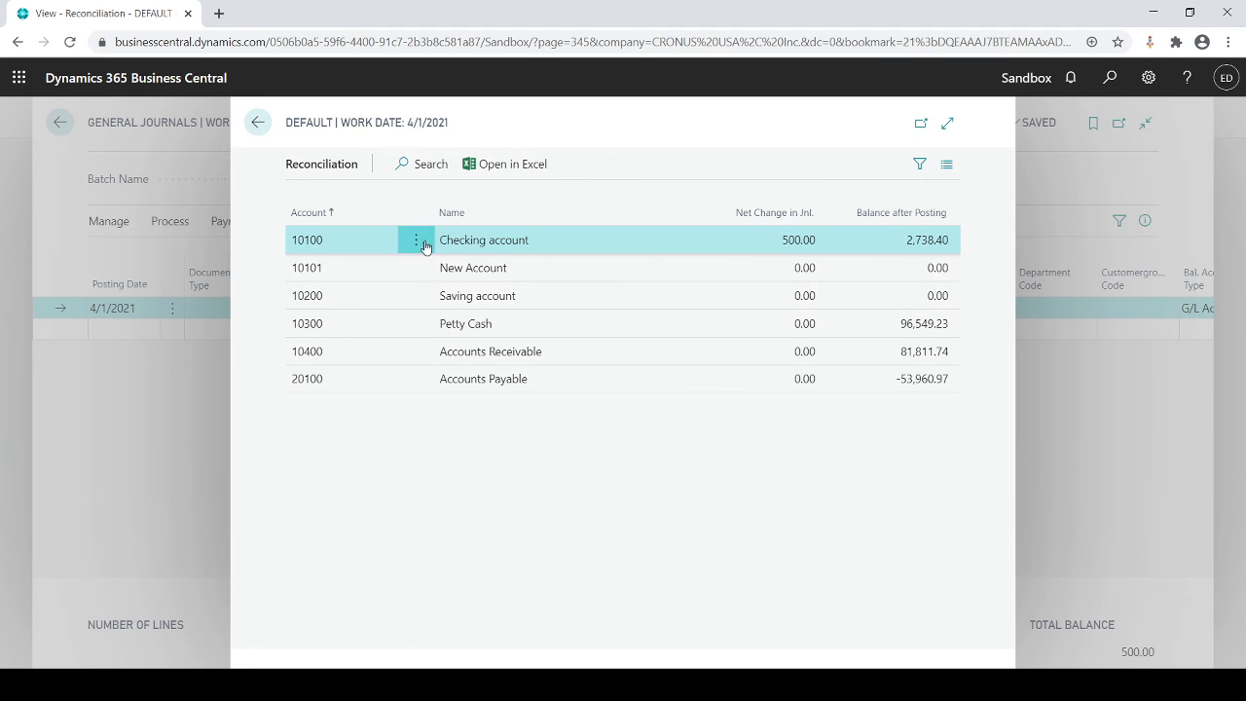
{"action": "mouse_move", "coordinate": [760, 268]}
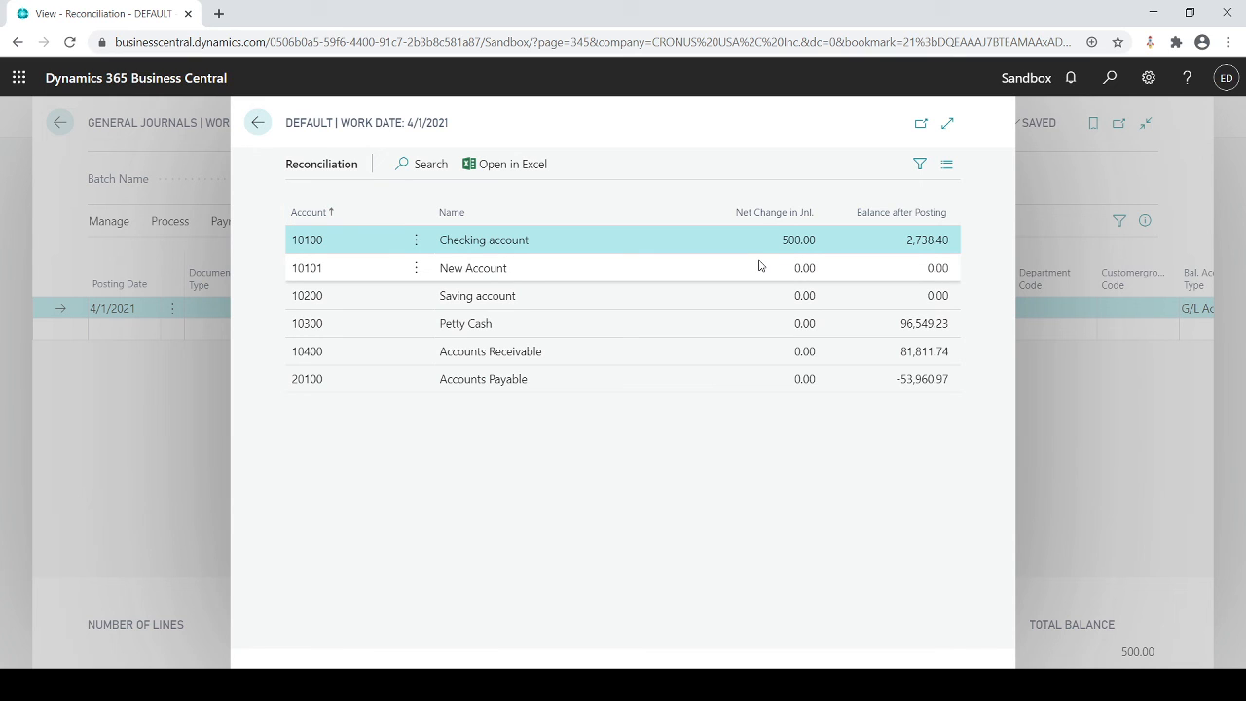
{"action": "mouse_move", "coordinate": [791, 241]}
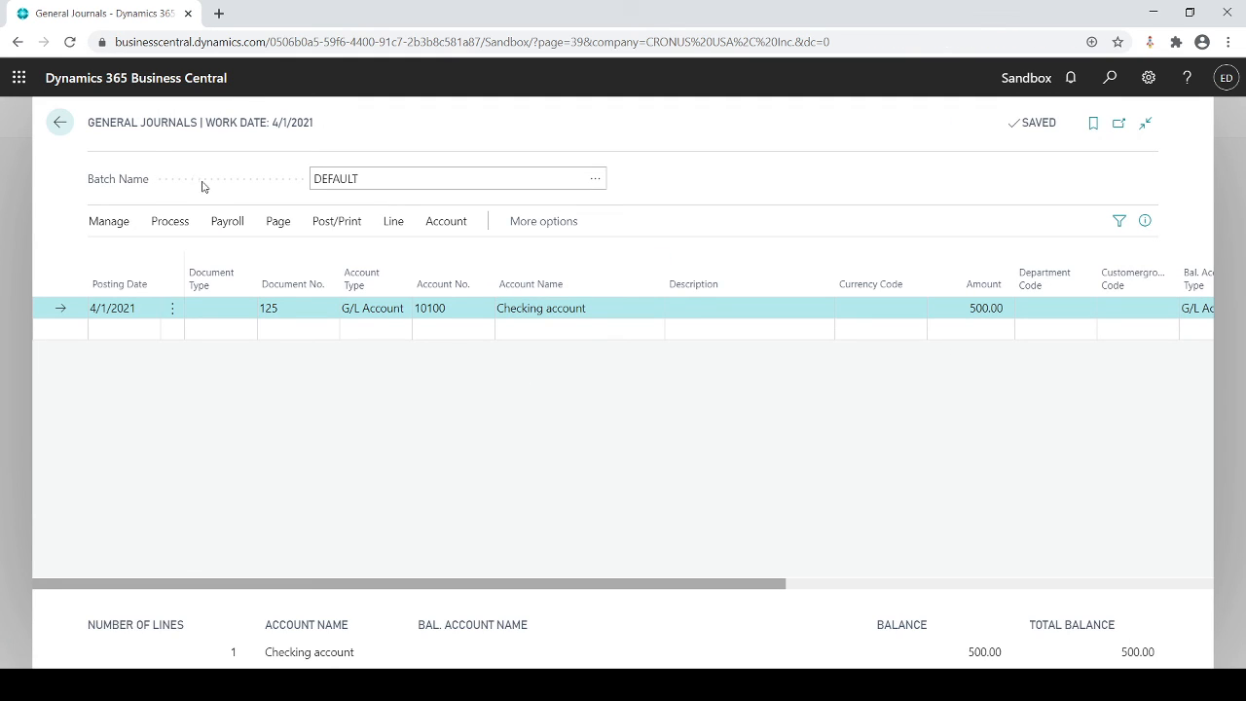
{"action": "left_click", "coordinate": [60, 122]}
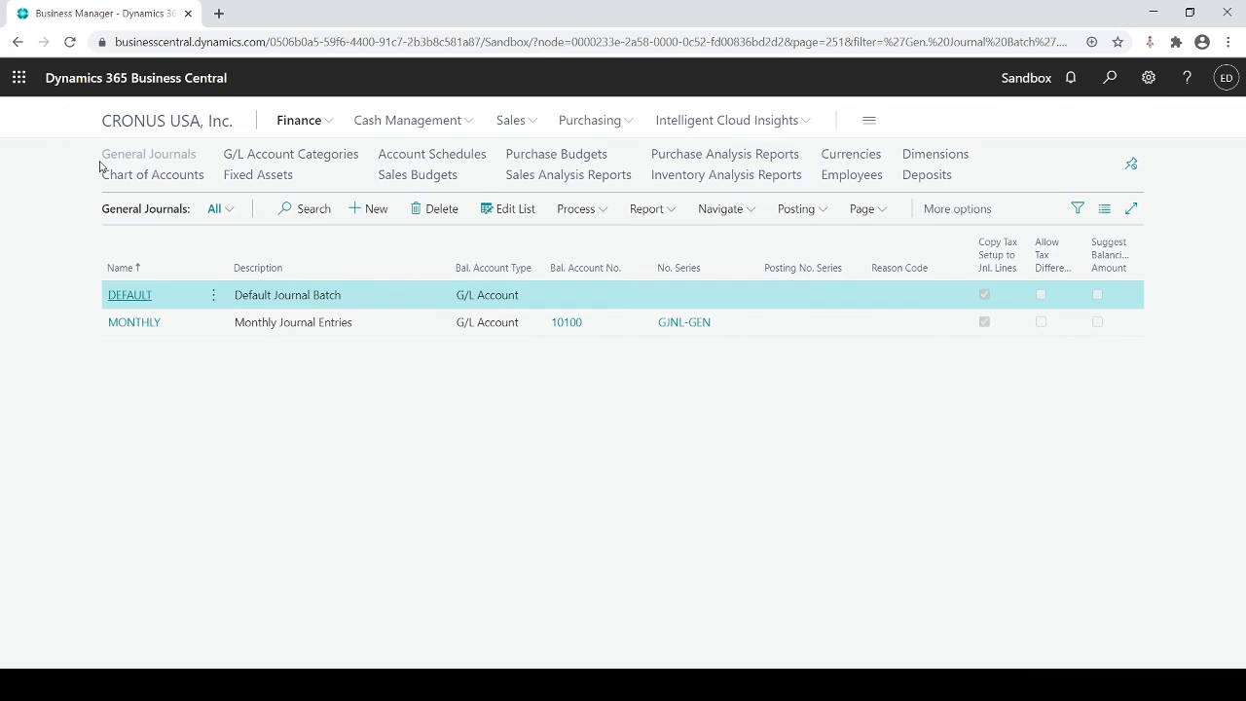